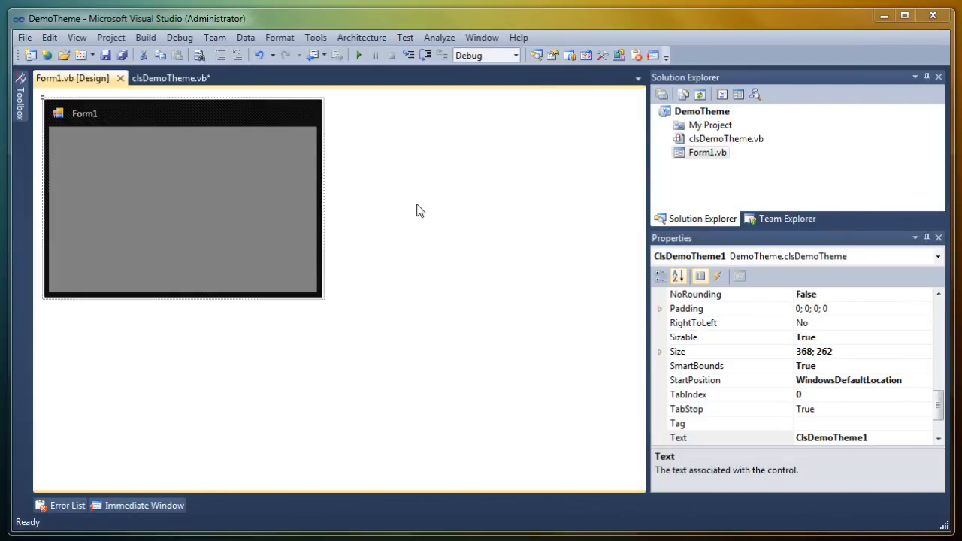
mouse_move(277, 174)
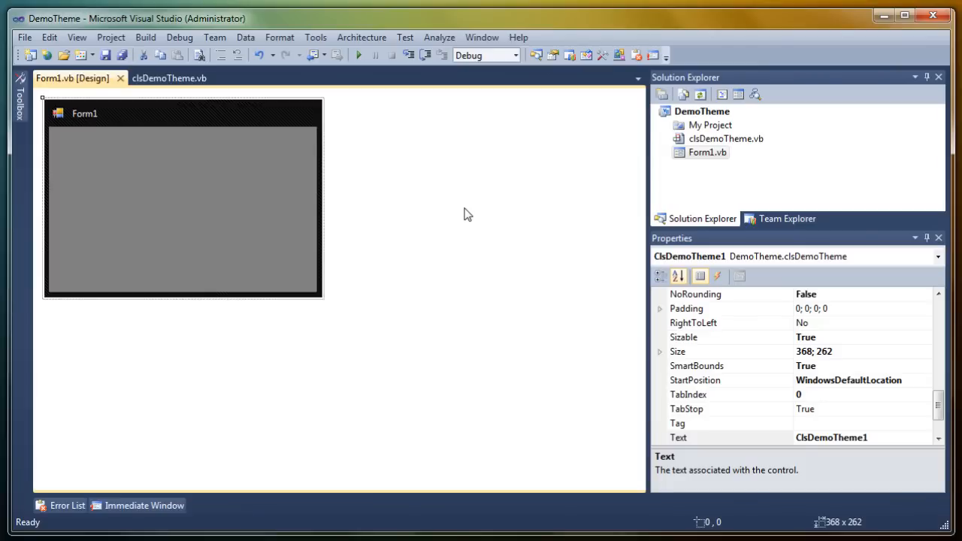
- Switch from the Form1 designer to the clsDemoTheme.vb code editor
left_click(168, 78)
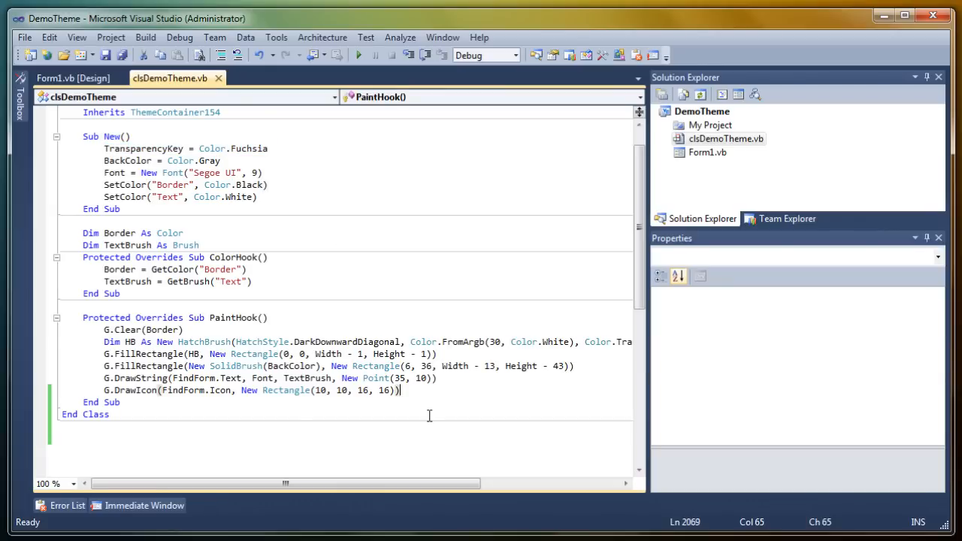
- Add DrawCorners(Color.Fuchsia) at the end of PaintHook, then run the project to preview the form
key("Return")
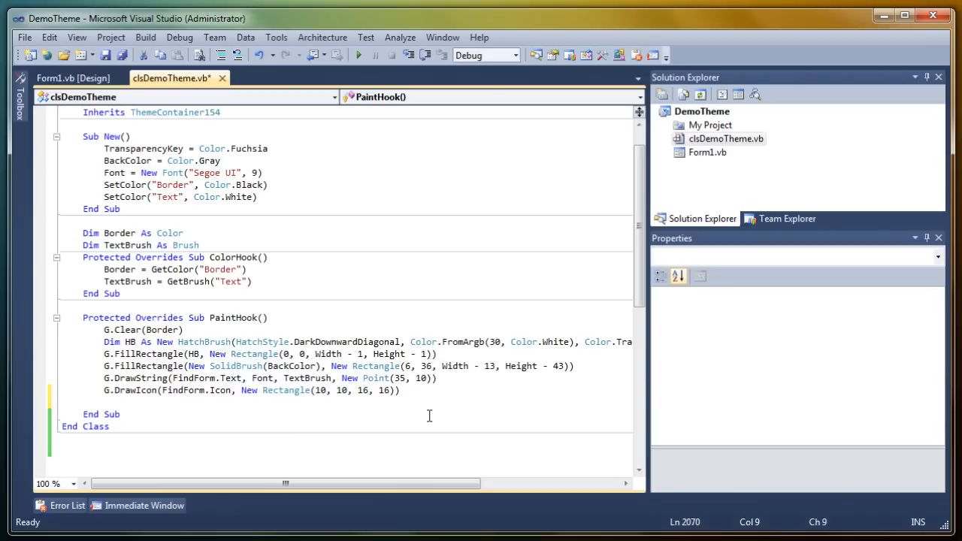
left_click(105, 402)
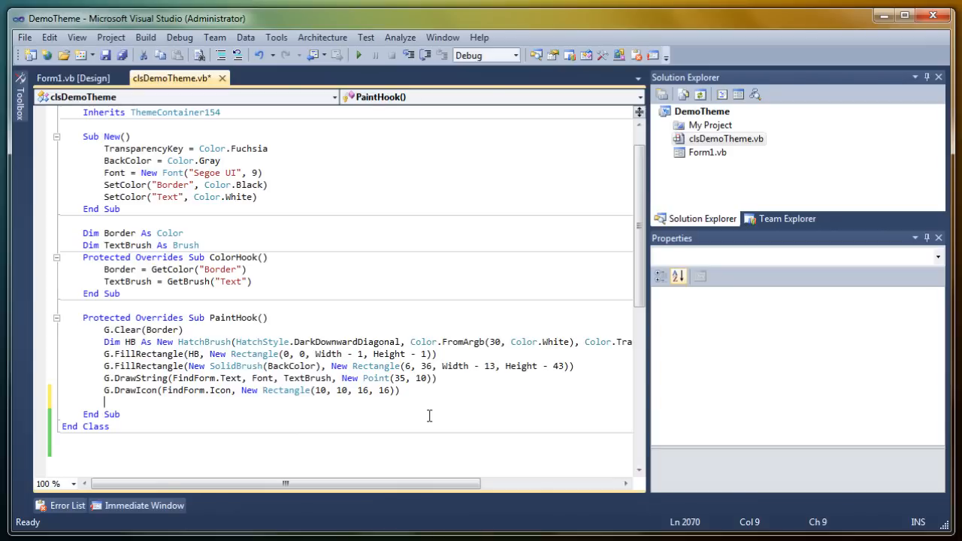
type("DrawCorners(Color.Fuchsia")
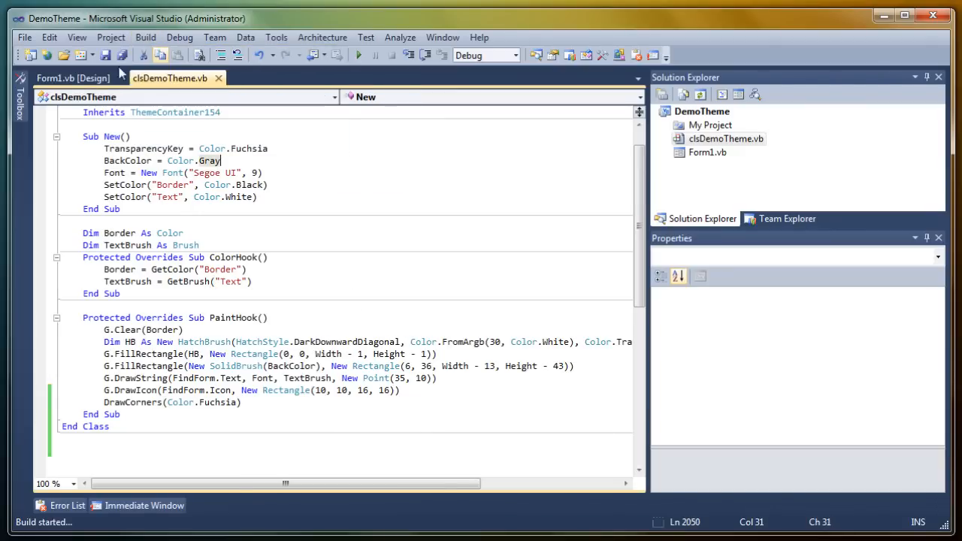
left_click(73, 78)
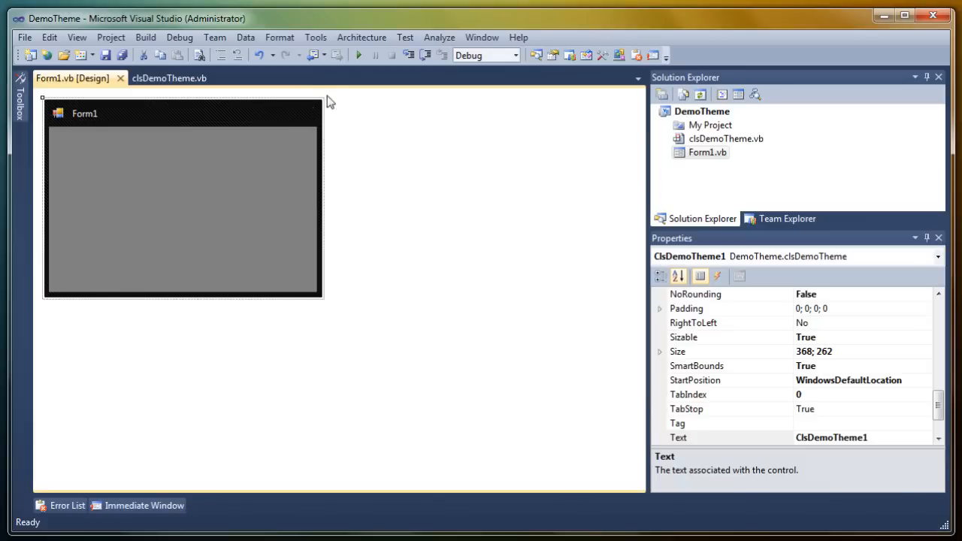
left_click(357, 55)
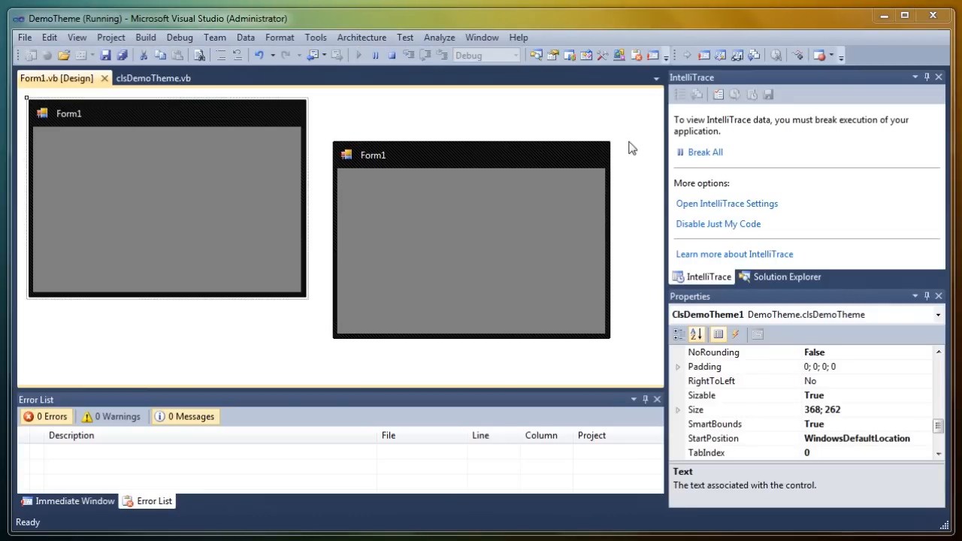
mouse_move(390, 142)
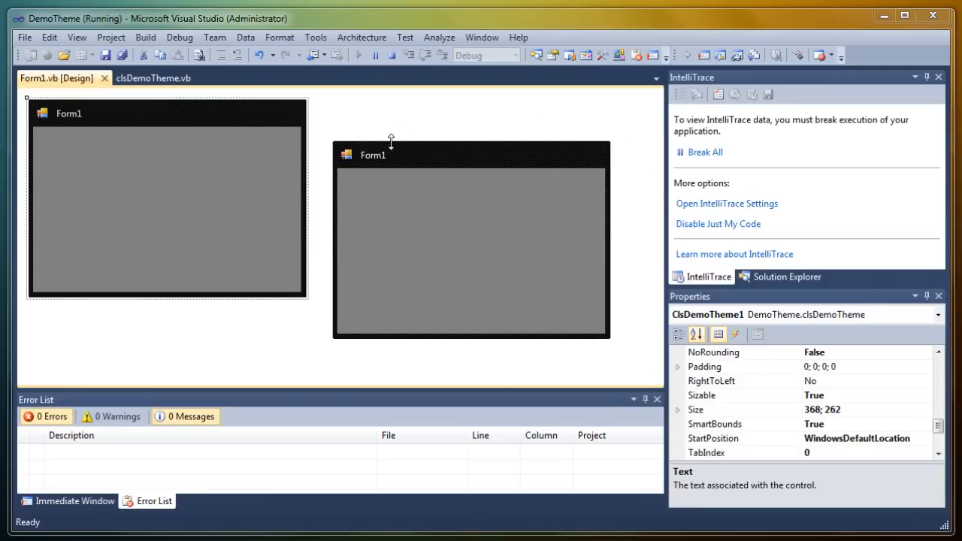
mouse_move(433, 161)
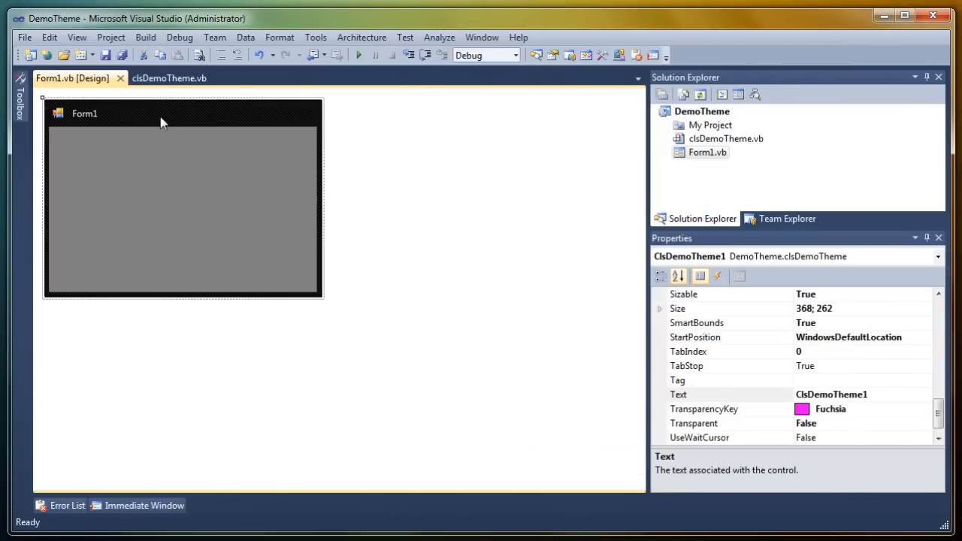
- Collapse clsDemoTheme and declare a new Class DemoButton below it
left_click(168, 78)
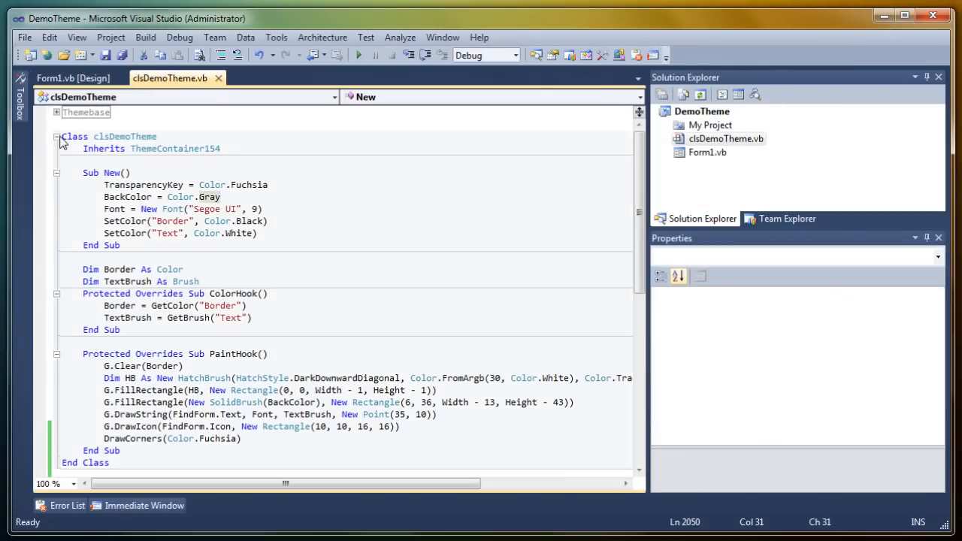
left_click(57, 136)
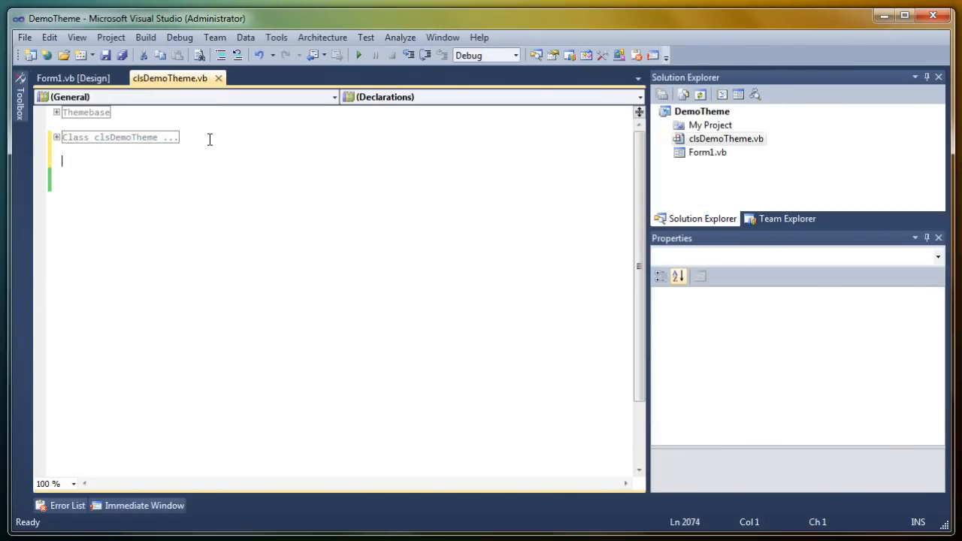
type("Class")
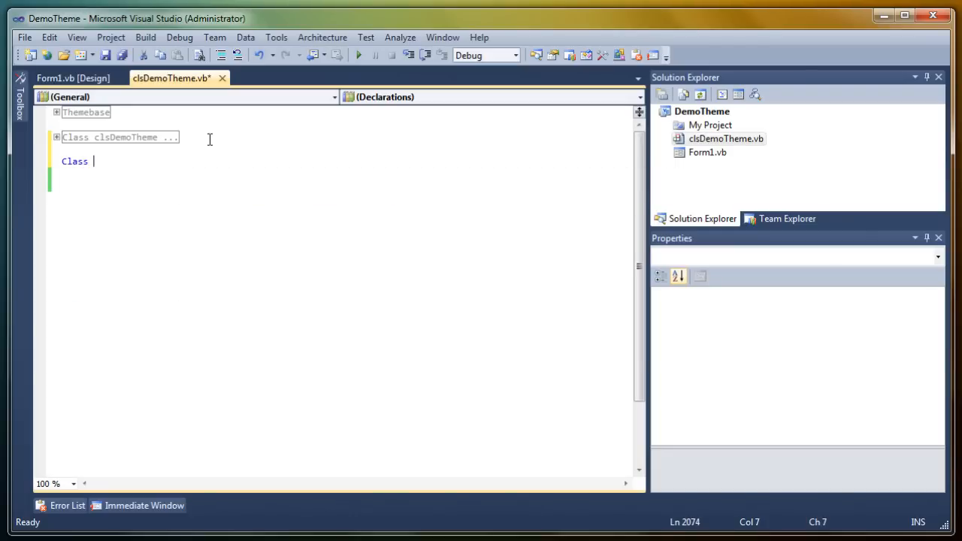
type("DemoBu")
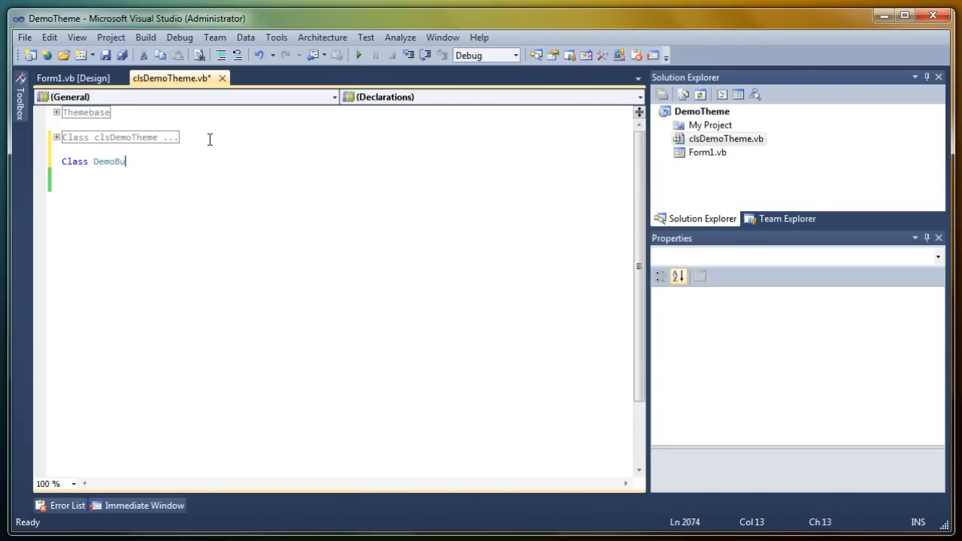
type("tton")
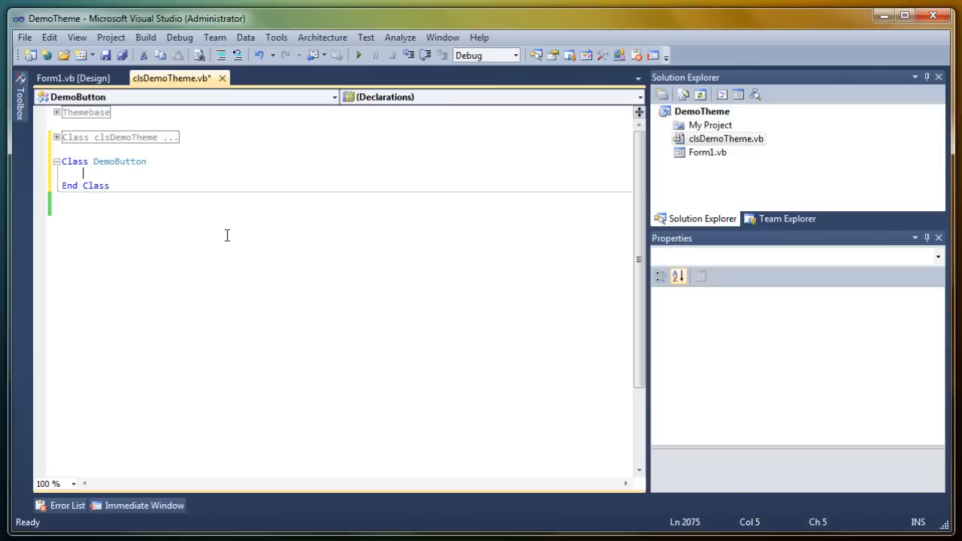
- Make DemoButton inherit ThemeControl154, generating the ColorHook and PaintHook override stubs
type("Inherits")
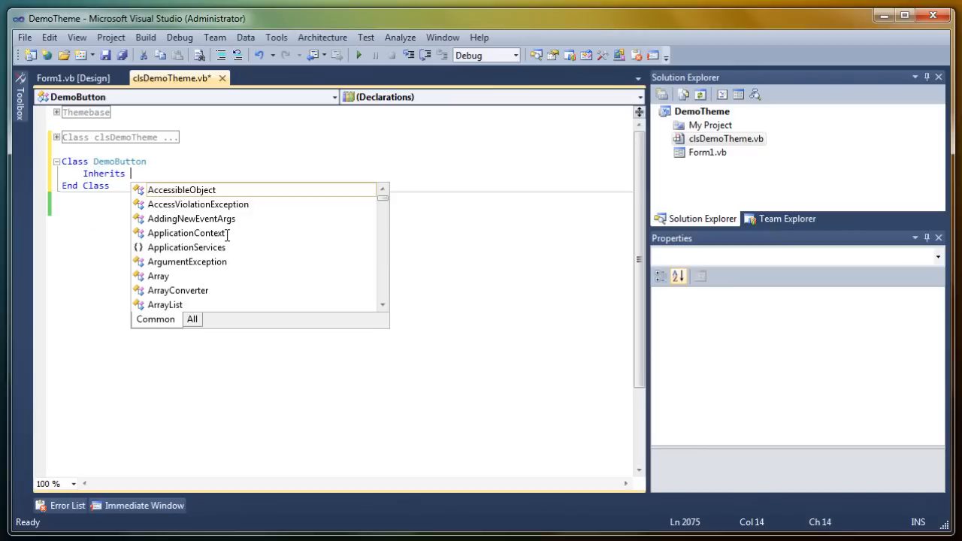
type("themeControl154")
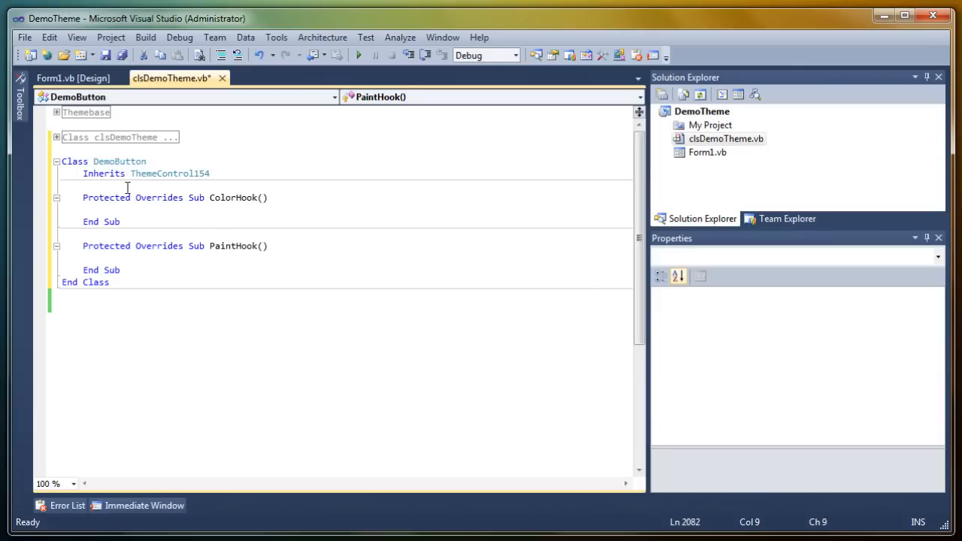
left_click(127, 186)
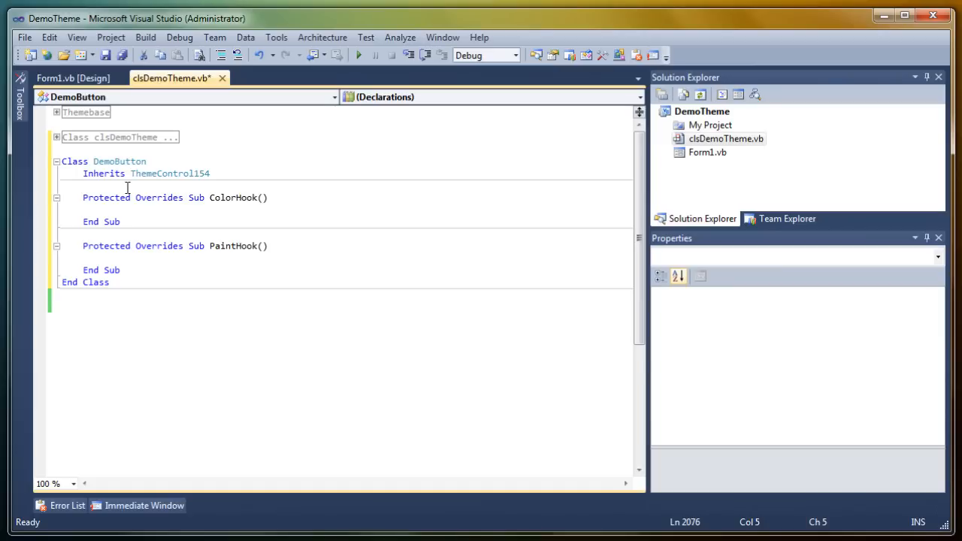
- Declare Dim ButtonColor As Color and Dim TextColor As Brush fields in DemoButton
key("enter")
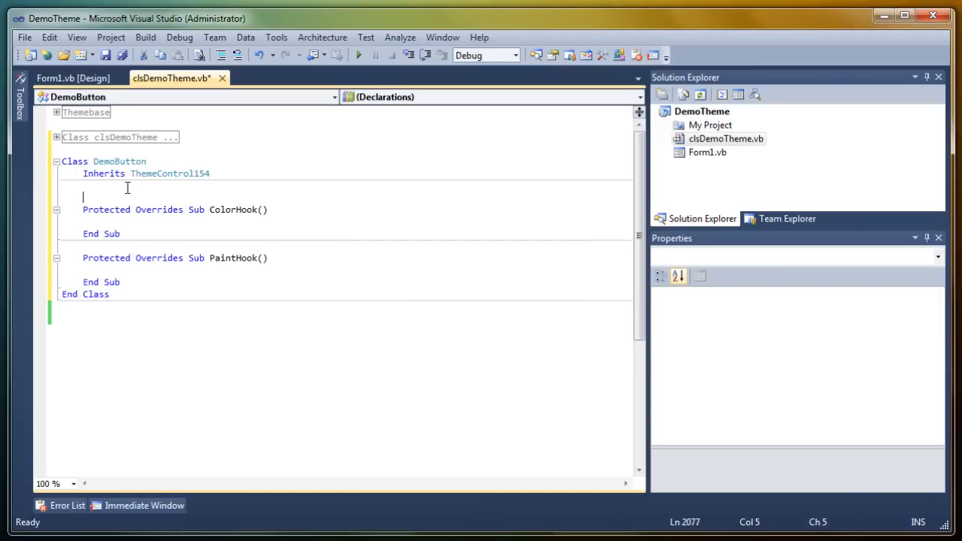
type("Dim ButtonColor")
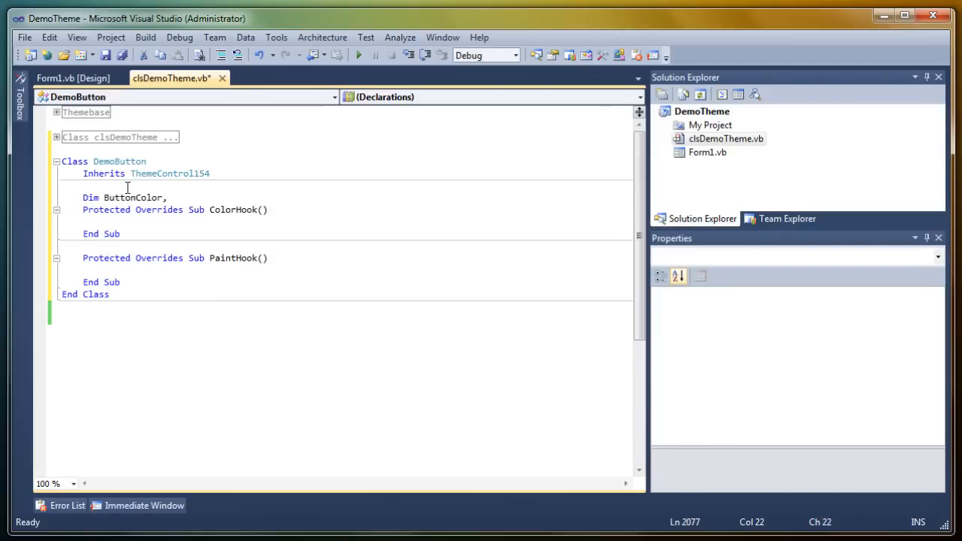
type(", Textc")
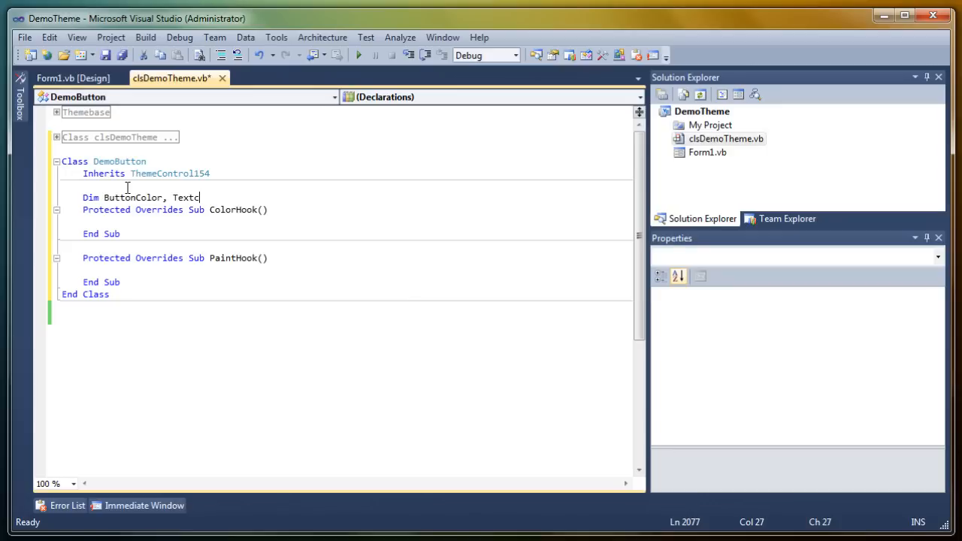
type("o")
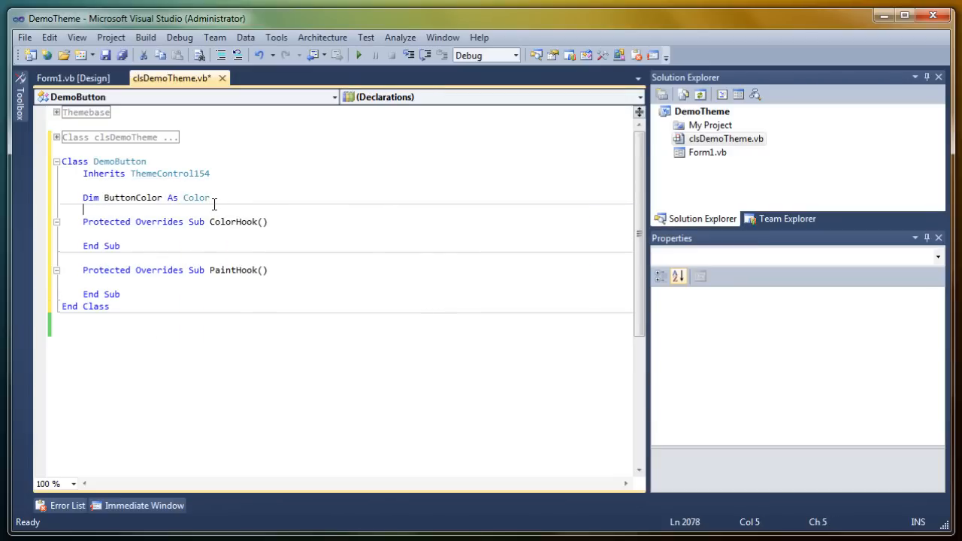
type("Dim")
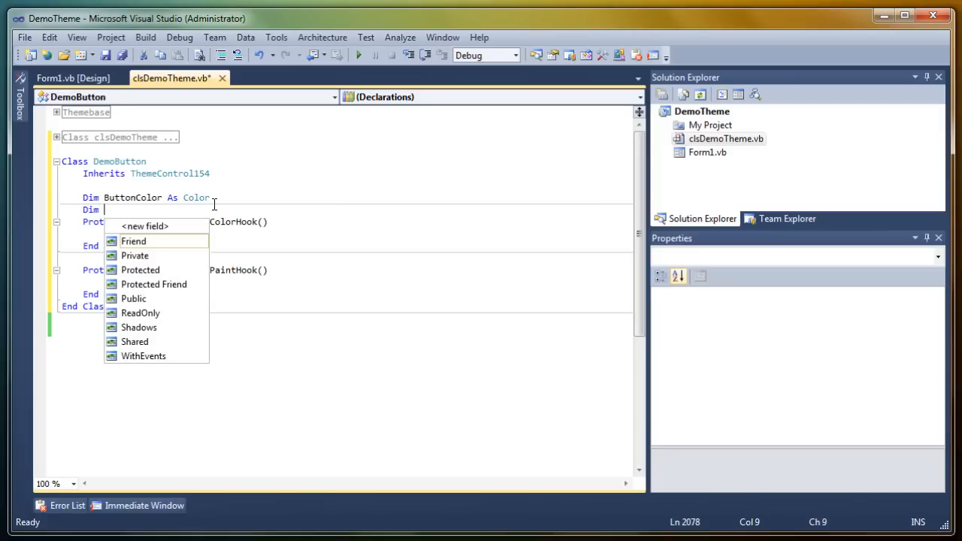
type("TextColor,")
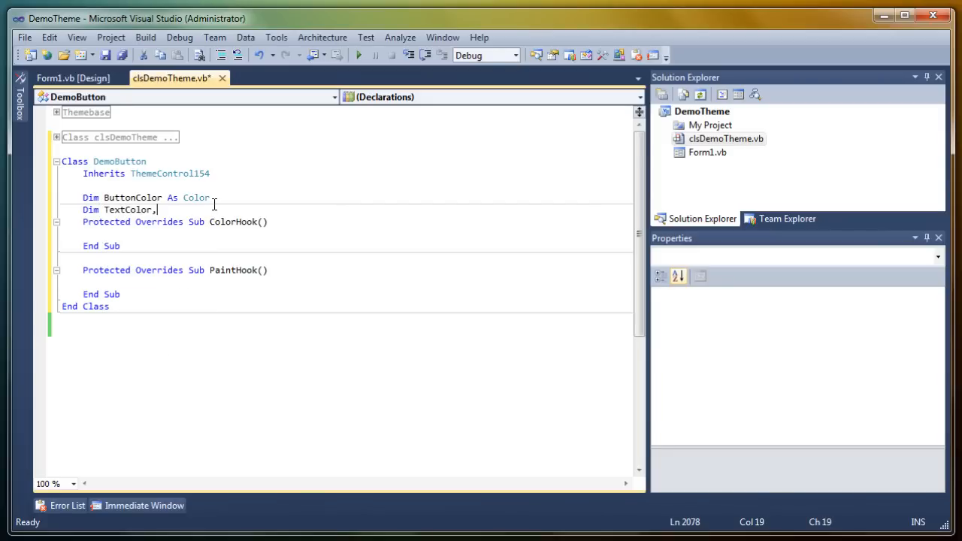
type("As Brush")
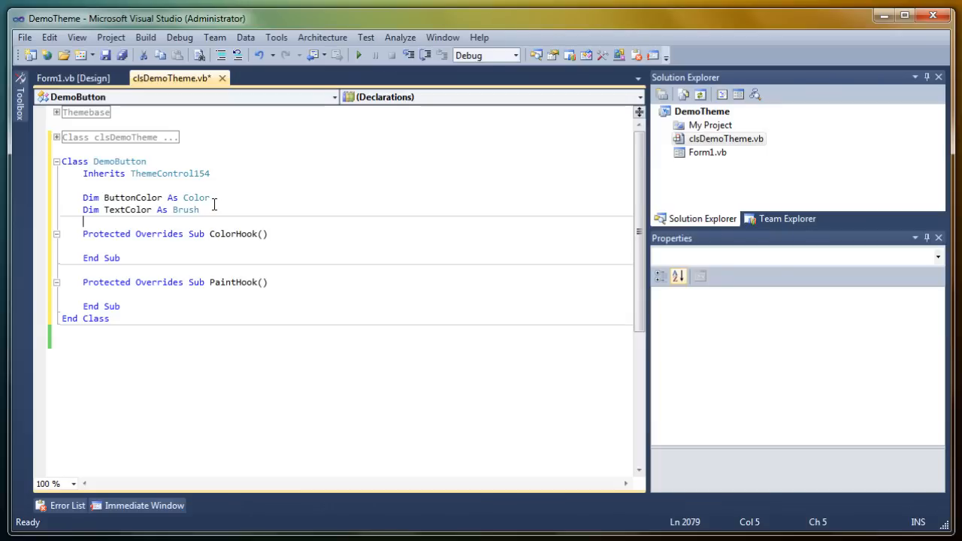
- Declare Dim Border As Pen and add an empty Sub New constructor
type("Dim Border")
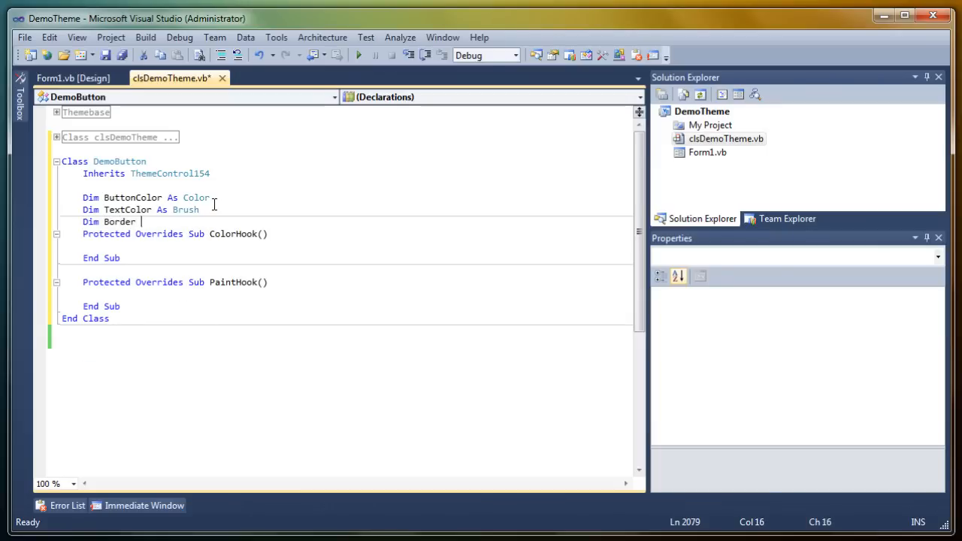
type("As pen")
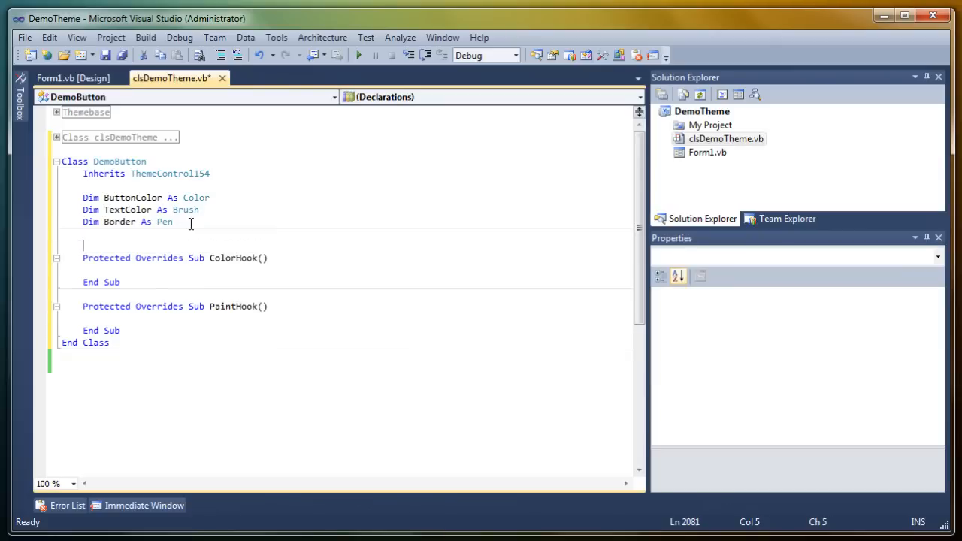
type("Sub New()")
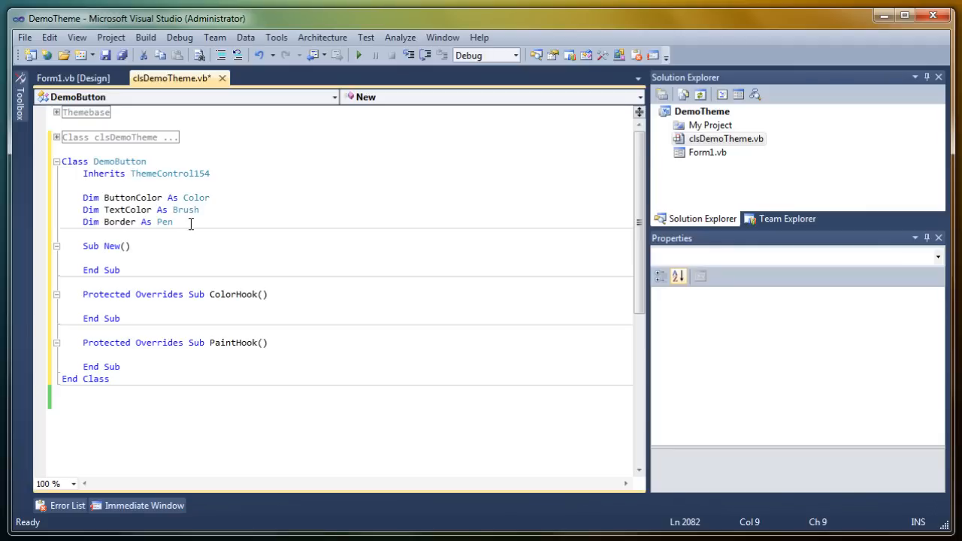
- In Sub New, set the Button colour with SetColor("Button", Color.WhiteSmoke)
type("setc")
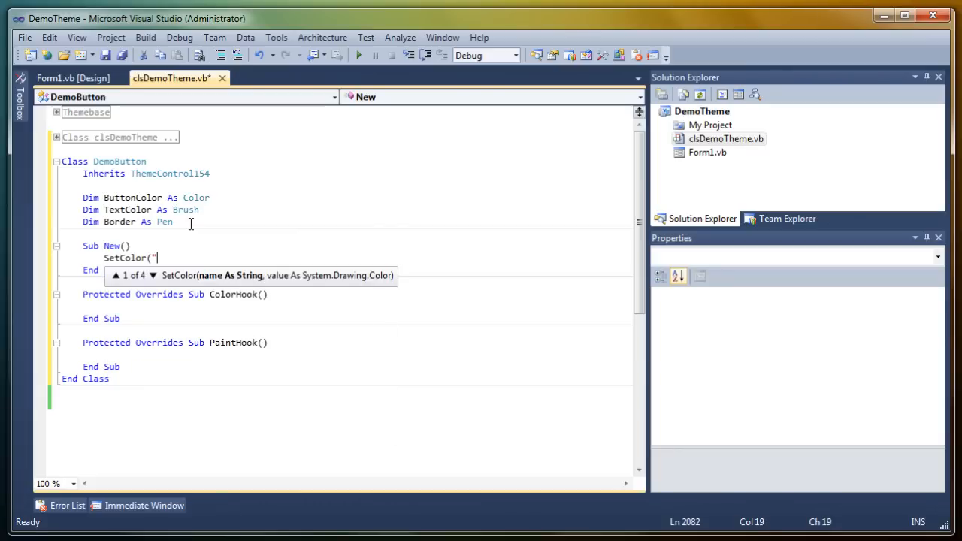
type("Button\"")
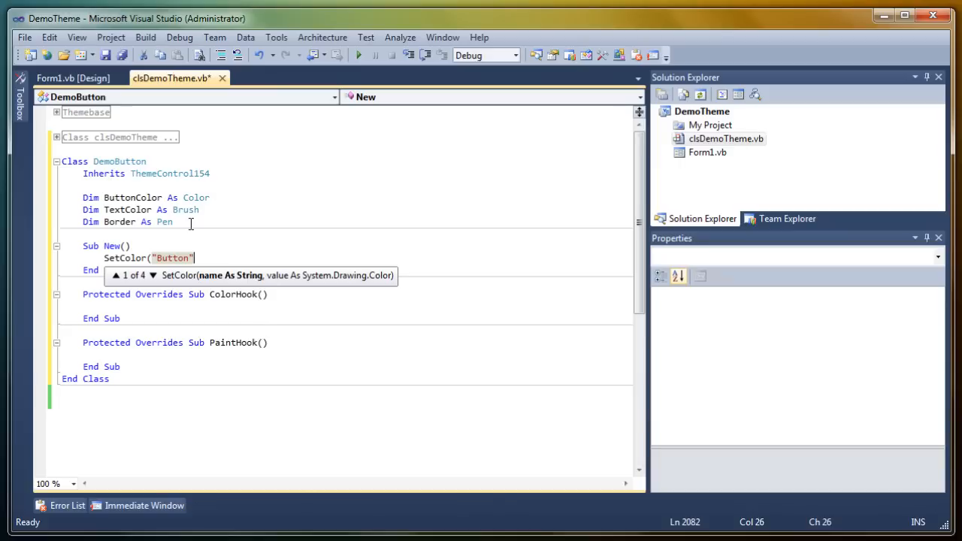
type(",")
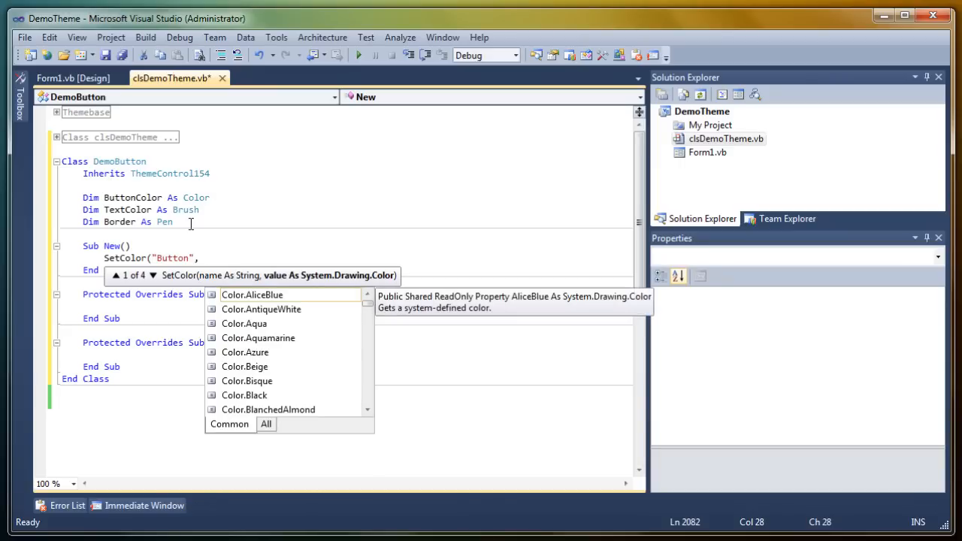
type("gray")
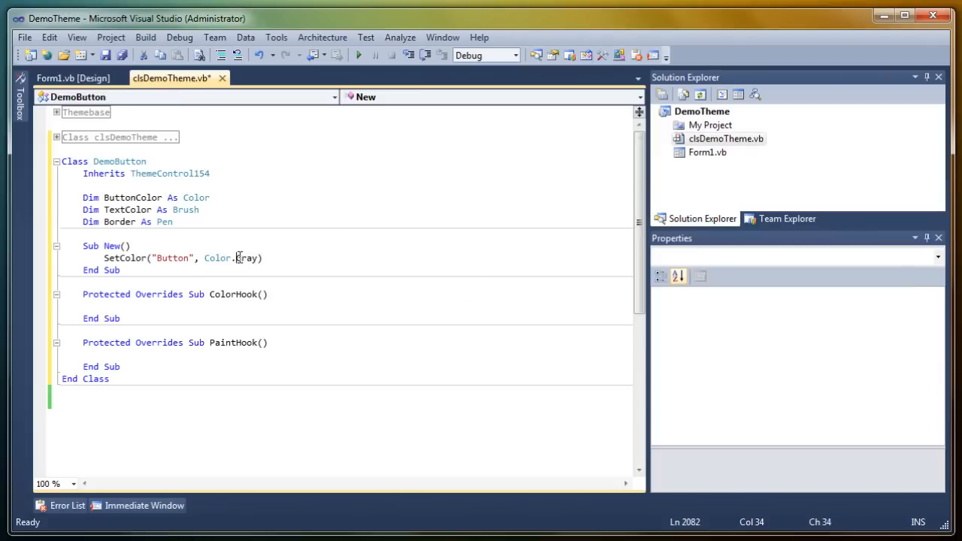
type("wg")
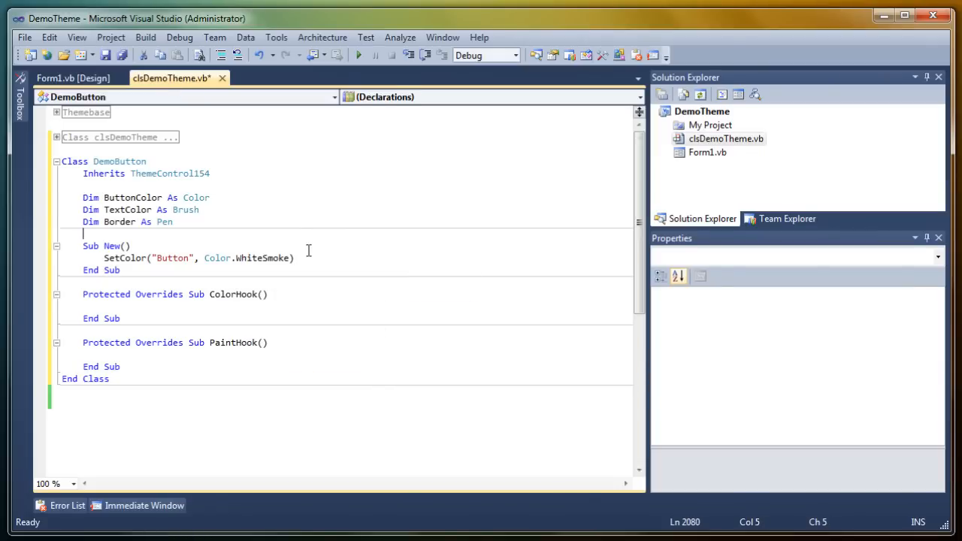
type("s")
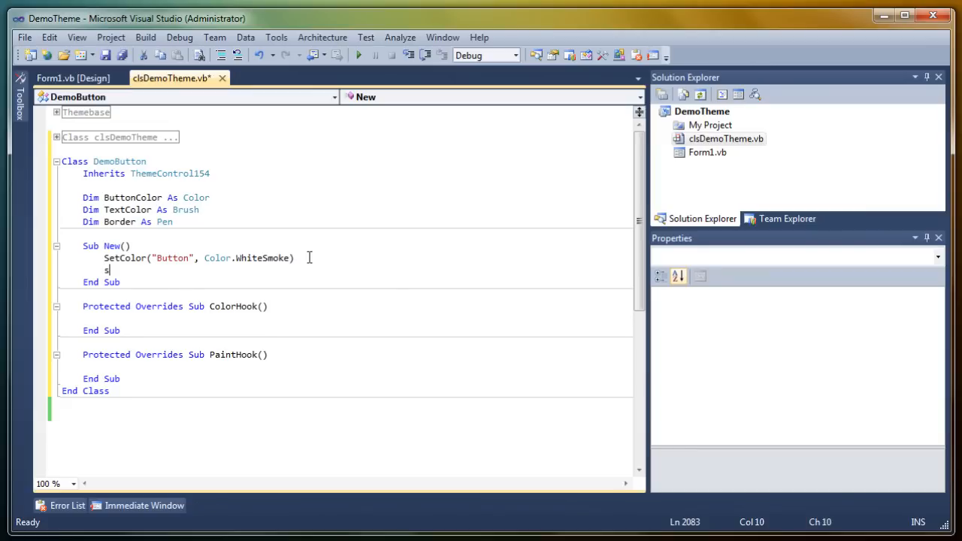
- Add SetColor("Text", Color.Black) and SetColor("Border", Color.Black) to the constructor
type("SetColor(\"Te")
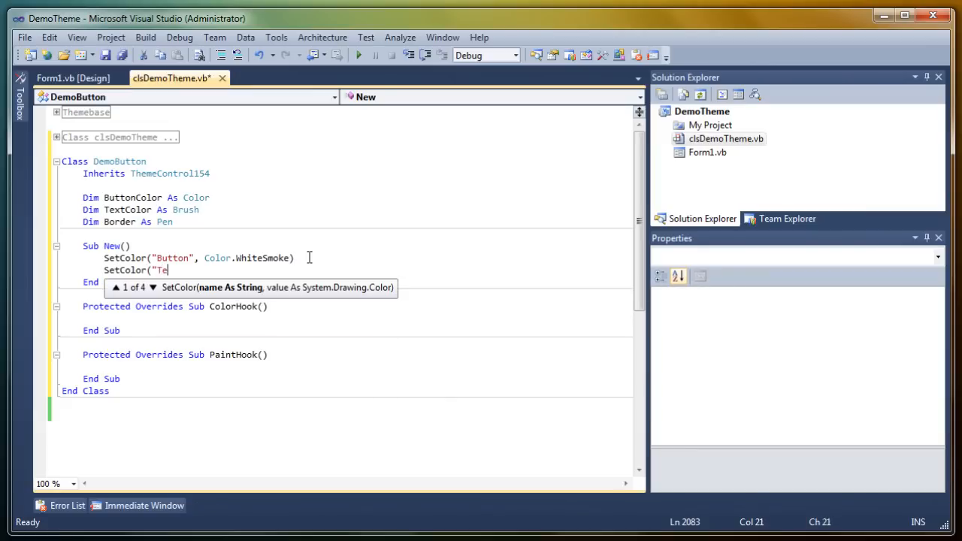
type("\"Text\", Color.Black")
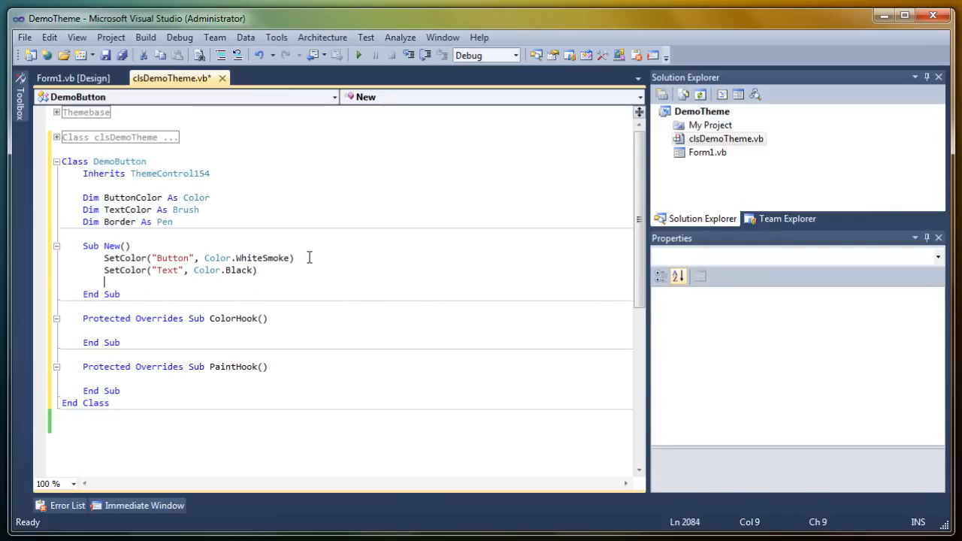
type("setc")
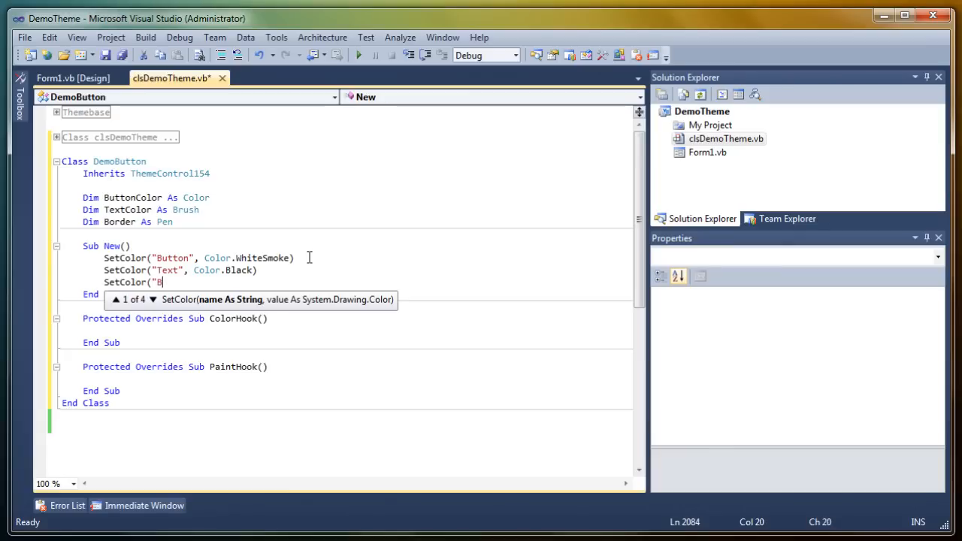
type("Border\", black")
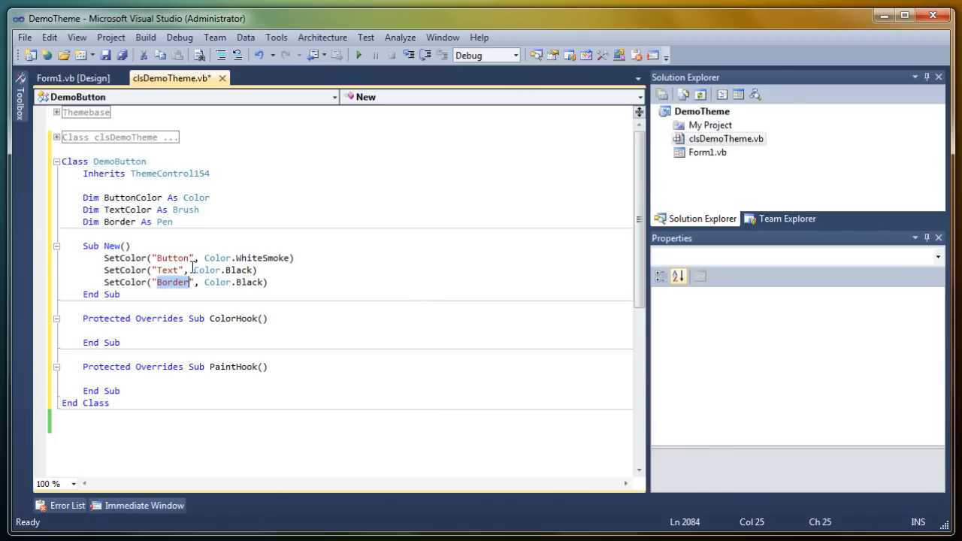
left_click(134, 328)
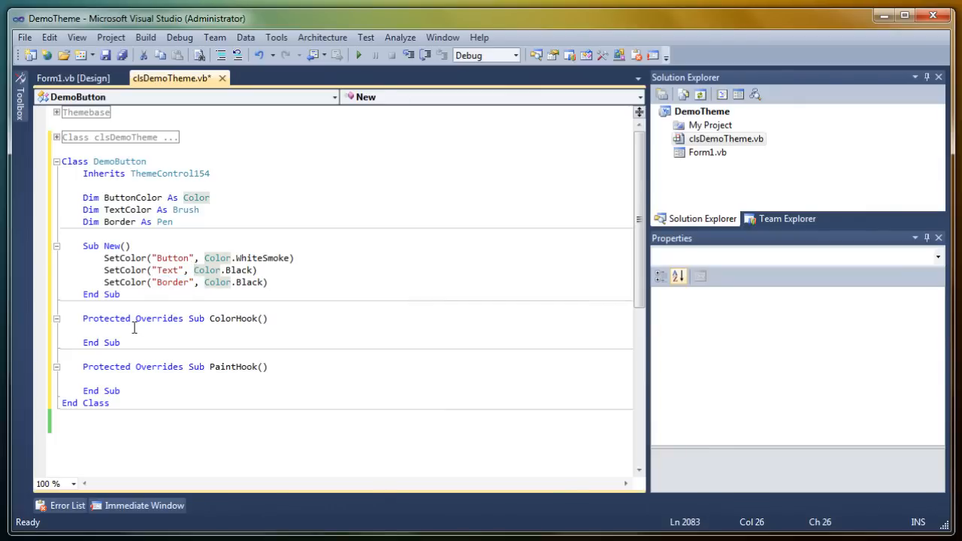
left_click(159, 282)
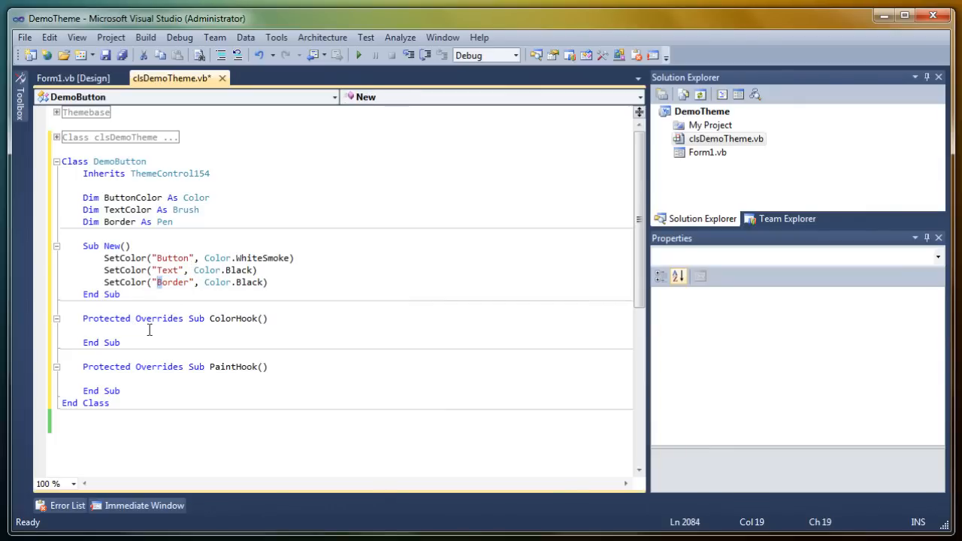
left_click(147, 330)
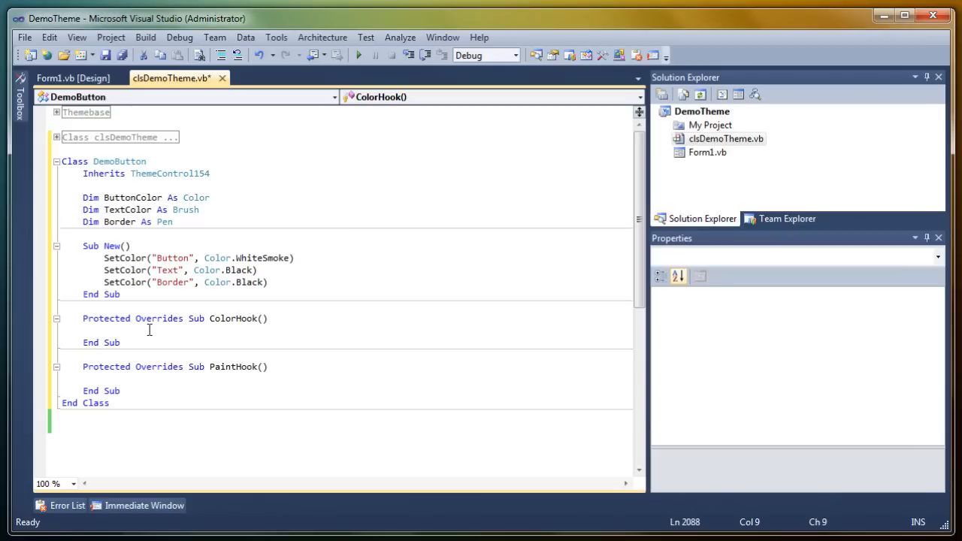
mouse_move(72, 78)
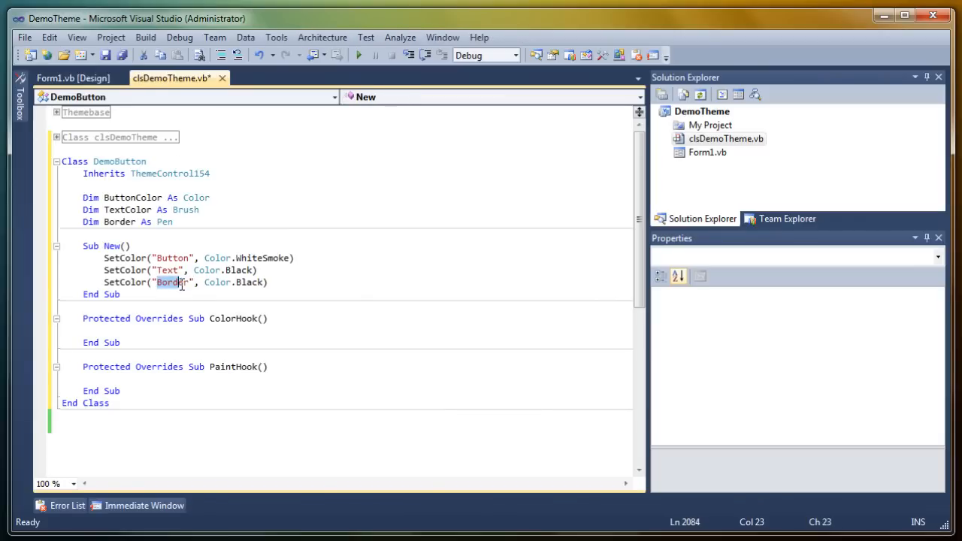
- In ColorHook, assign ButtonColor = GetColor("Button") and start the TextColor assignment
left_click(143, 332)
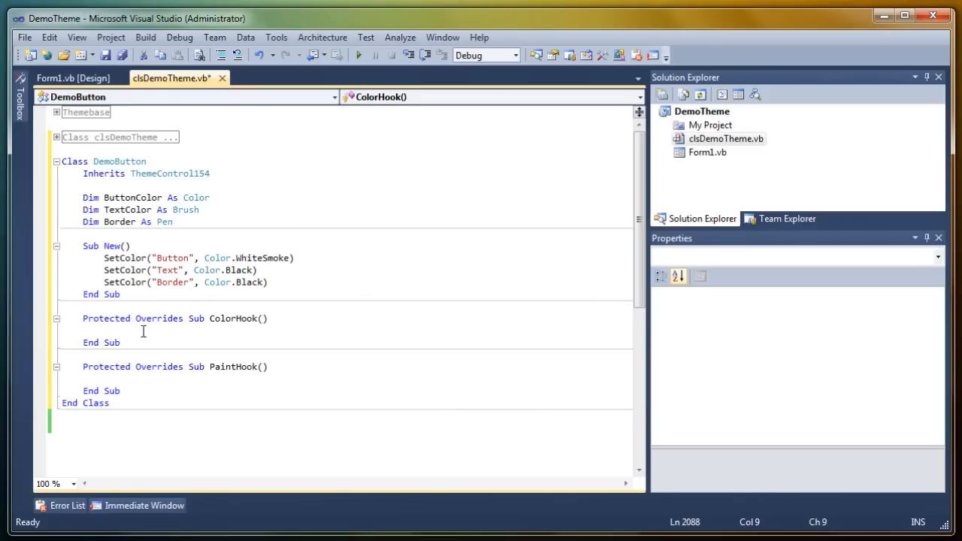
type("Buttonco")
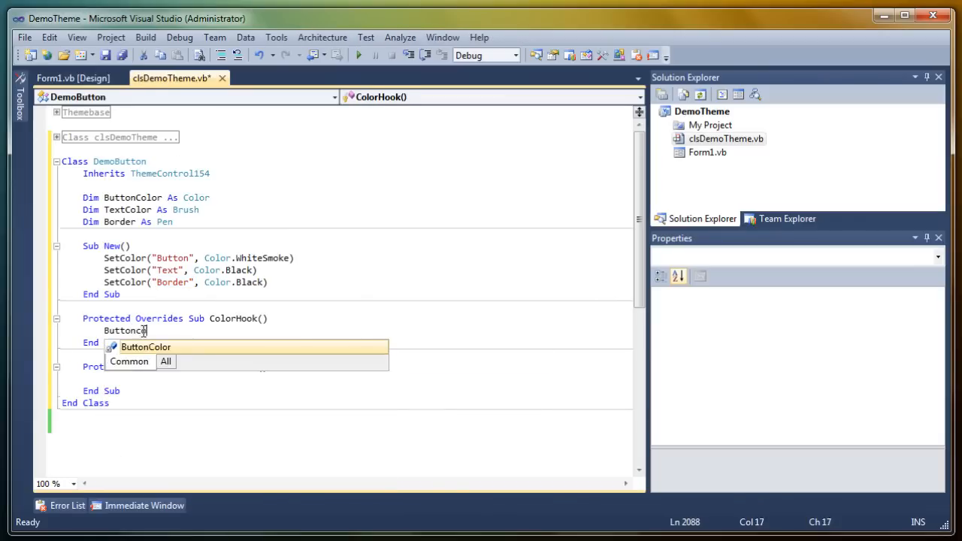
type("= GetColor(\"Button")
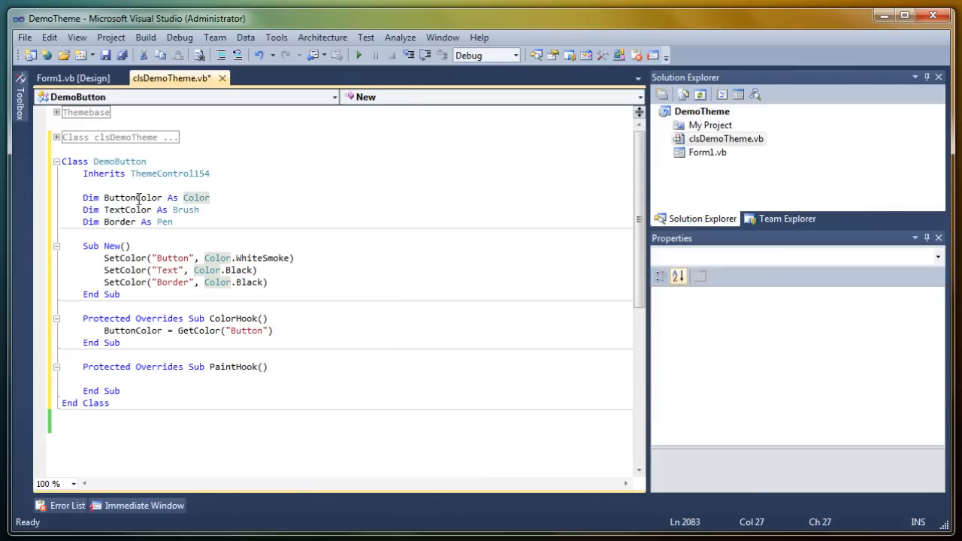
mouse_move(132, 197)
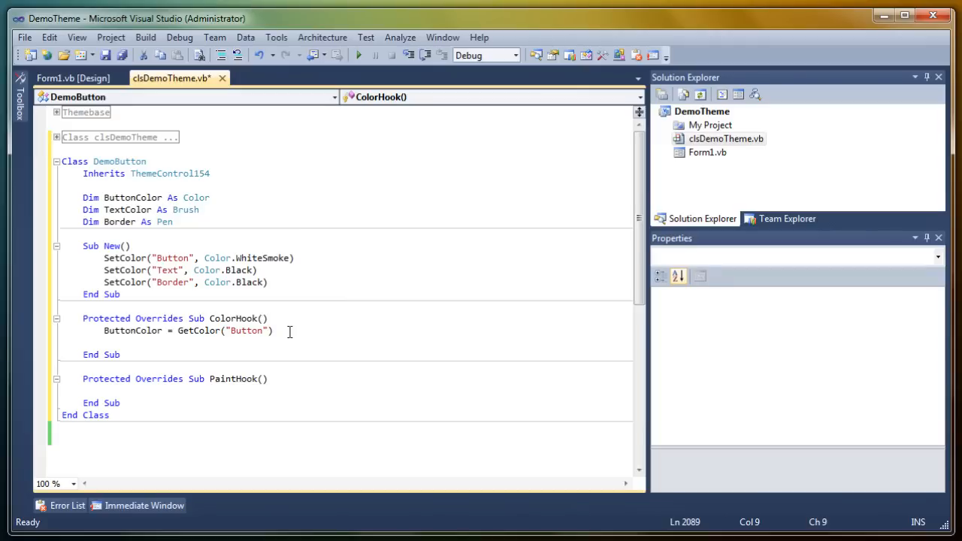
type("T")
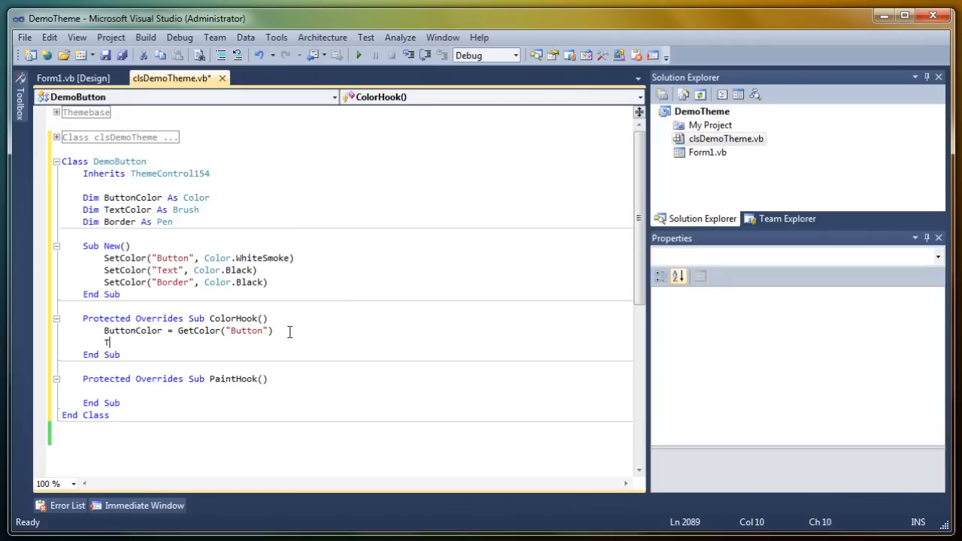
type("TextColor =")
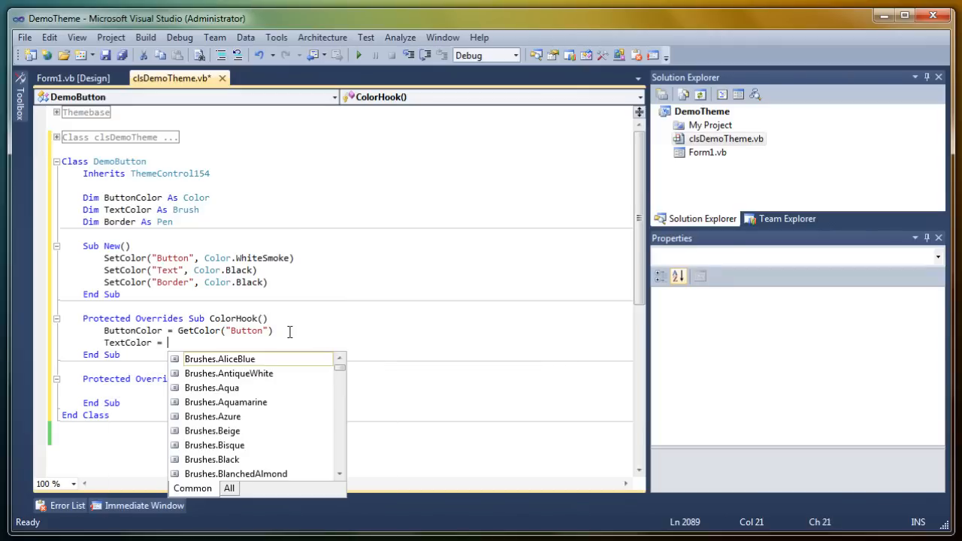
- Complete TextColor = GetBrush("Text") and add Border = GetPen("Border")
type("getb")
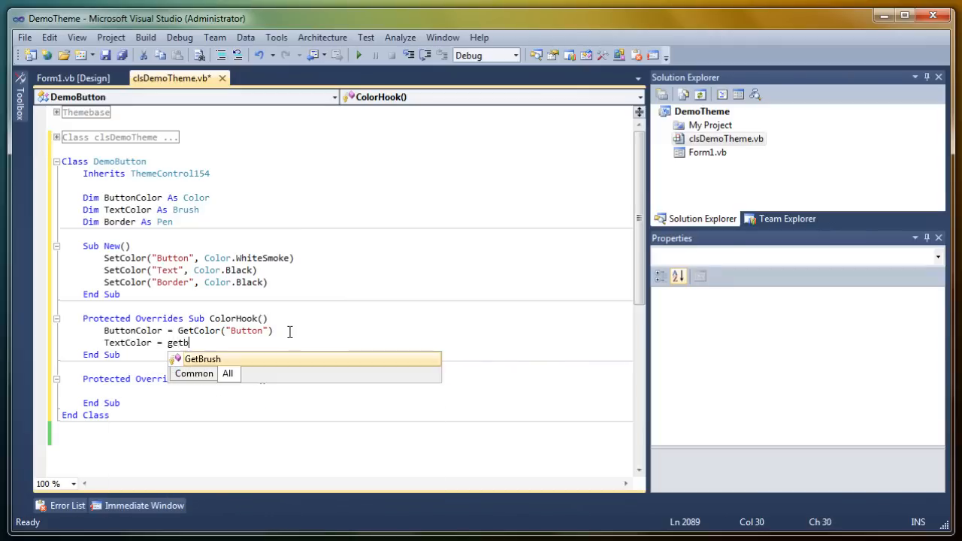
type("Brush(\"Text")
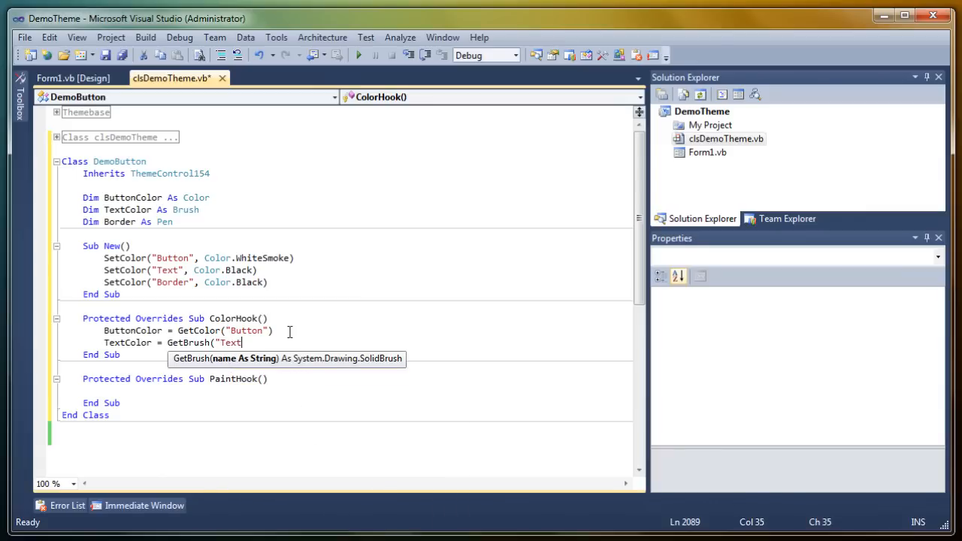
key("enter")
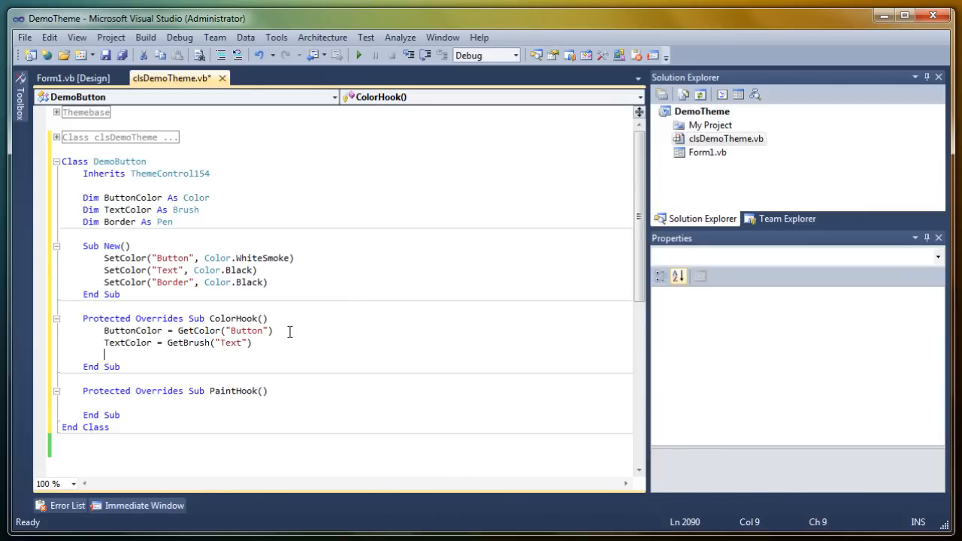
type("Border =")
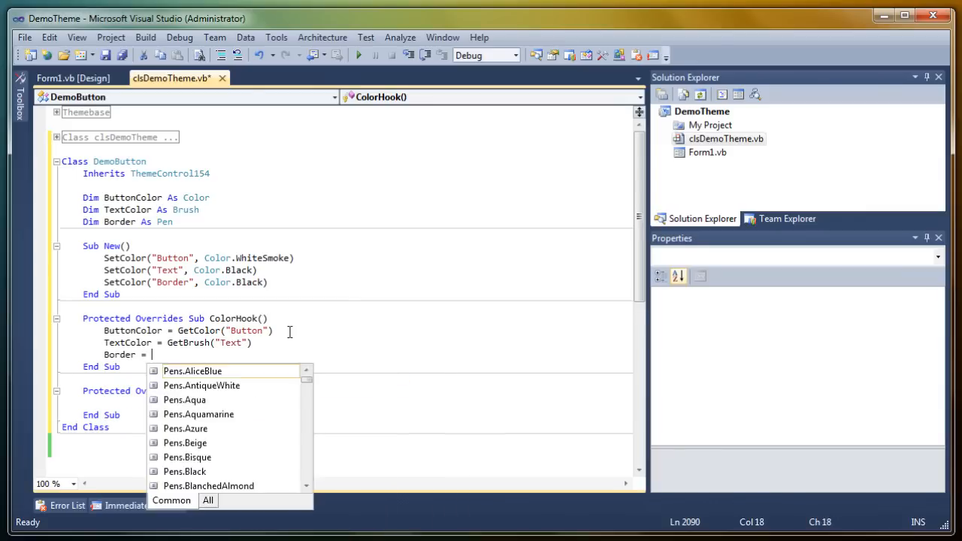
type("GetPen(\"Border")
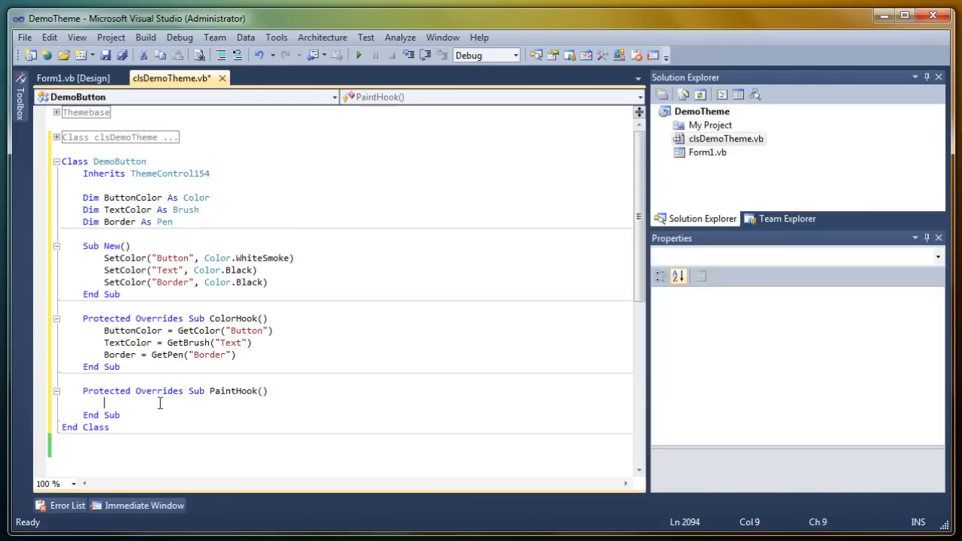
- In PaintHook, add G.Clear and a Select Case State block with Case MouseState.None
type("G.")
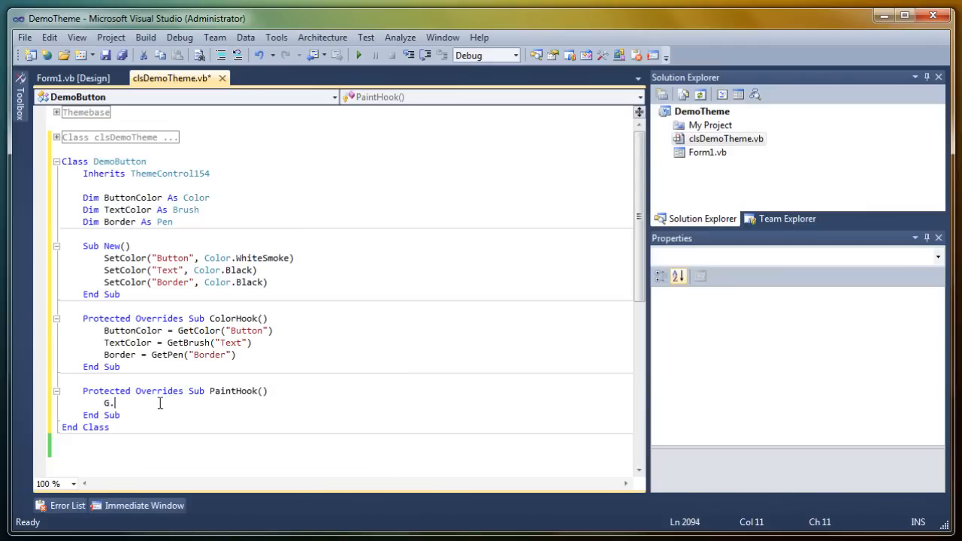
type("Clear(BackColor")
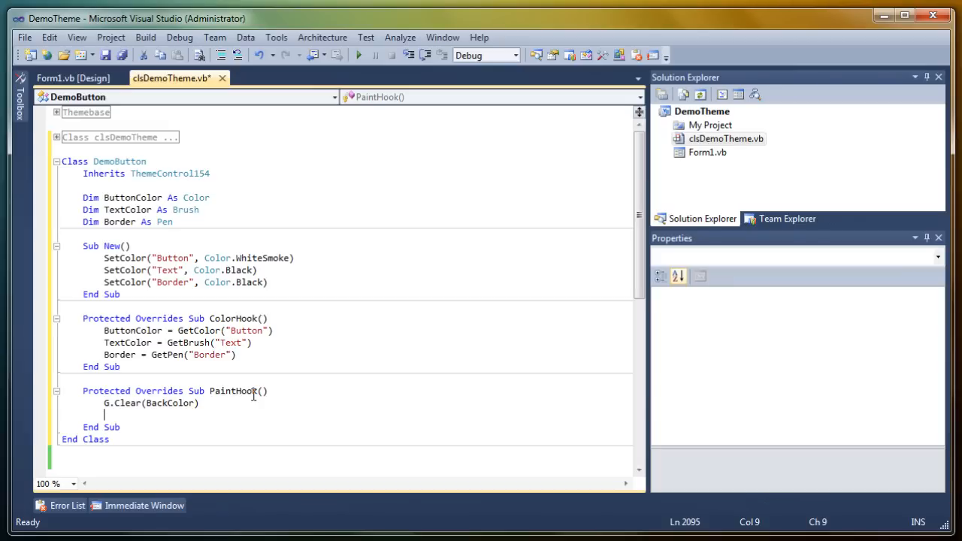
type("Select Case")
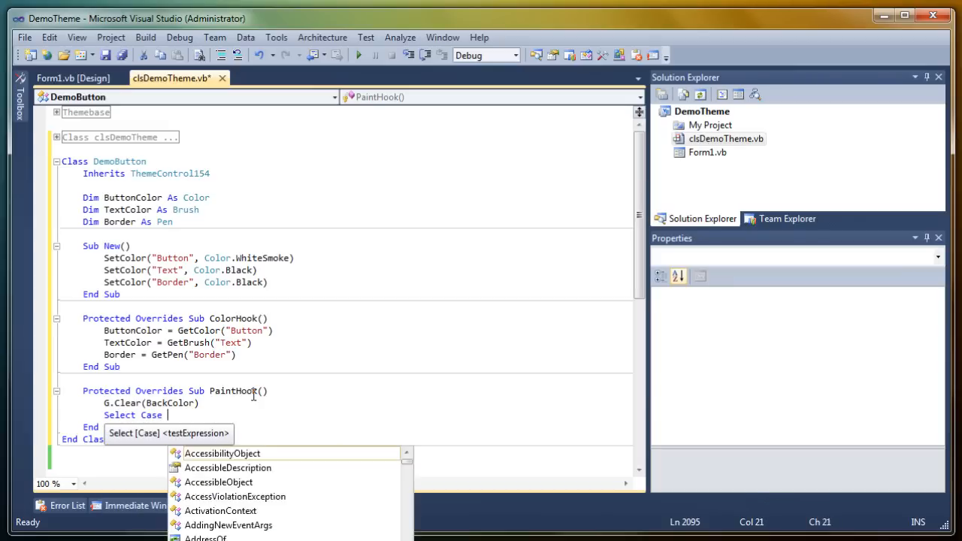
type("State")
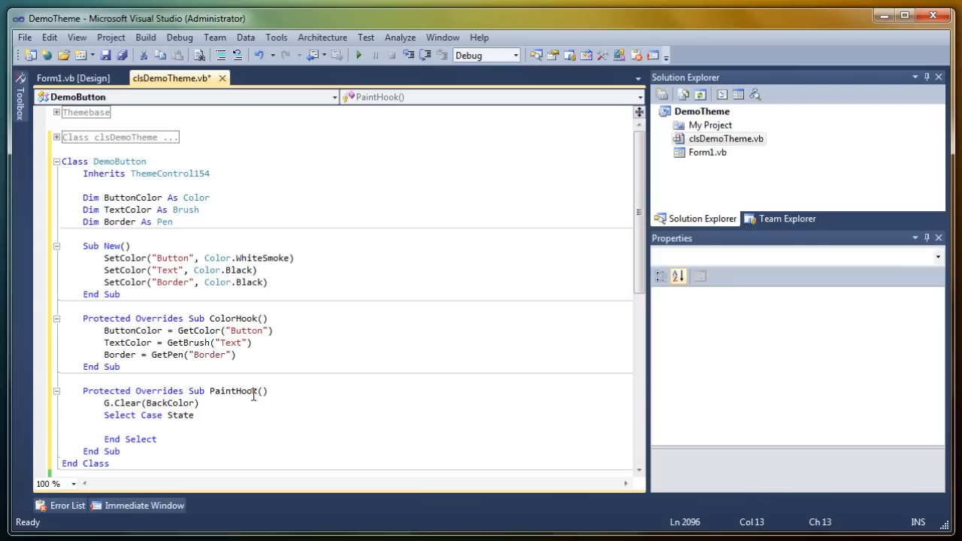
type("Case MouseState.None")
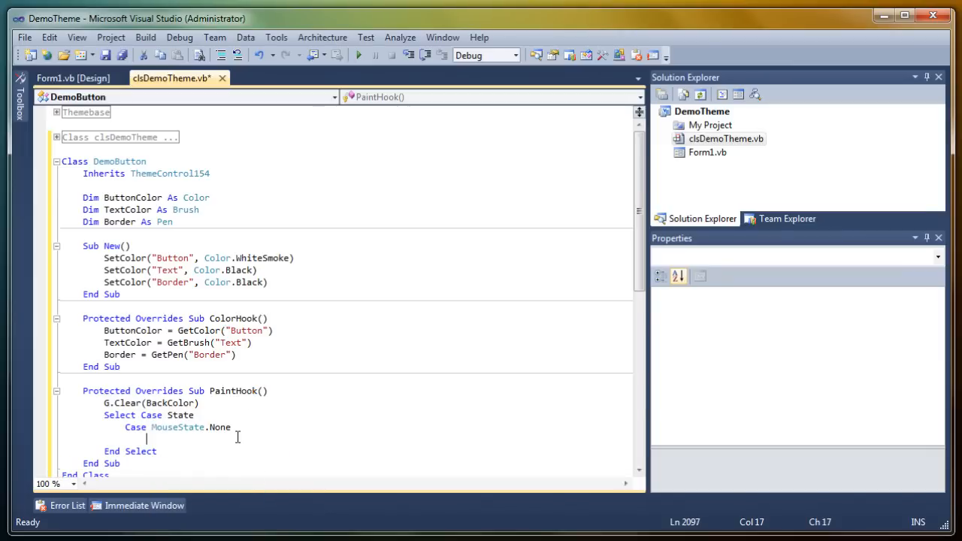
mouse_move(180, 444)
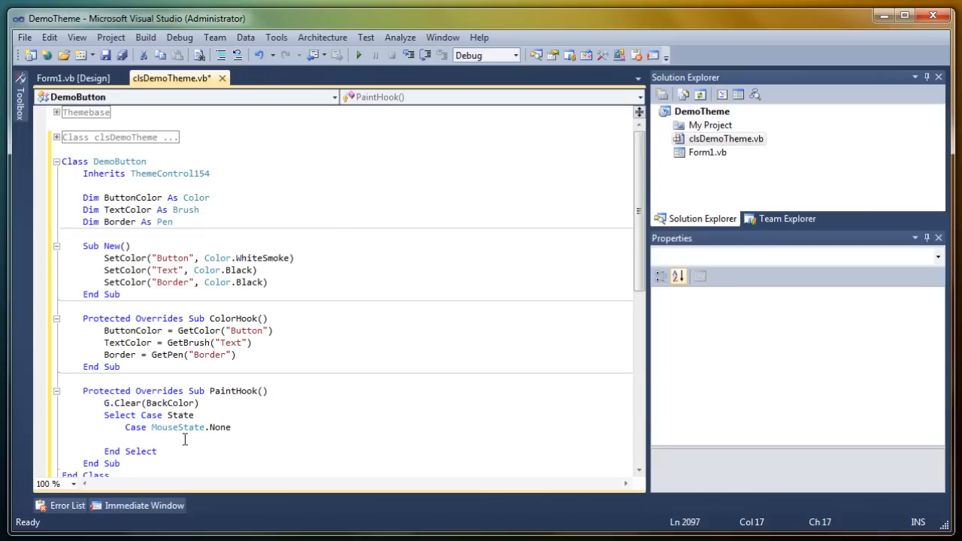
type("G.fill")
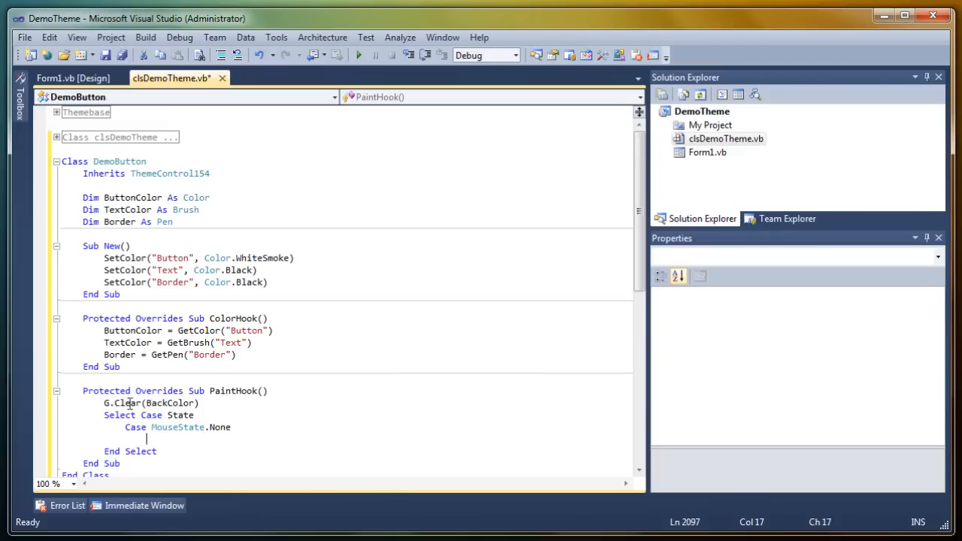
- Clear with ButtonColor and draw G.DrawRectangle(Border, New Rectangle(0, 0, Width - 1, Height - 1))
double_click(168, 403)
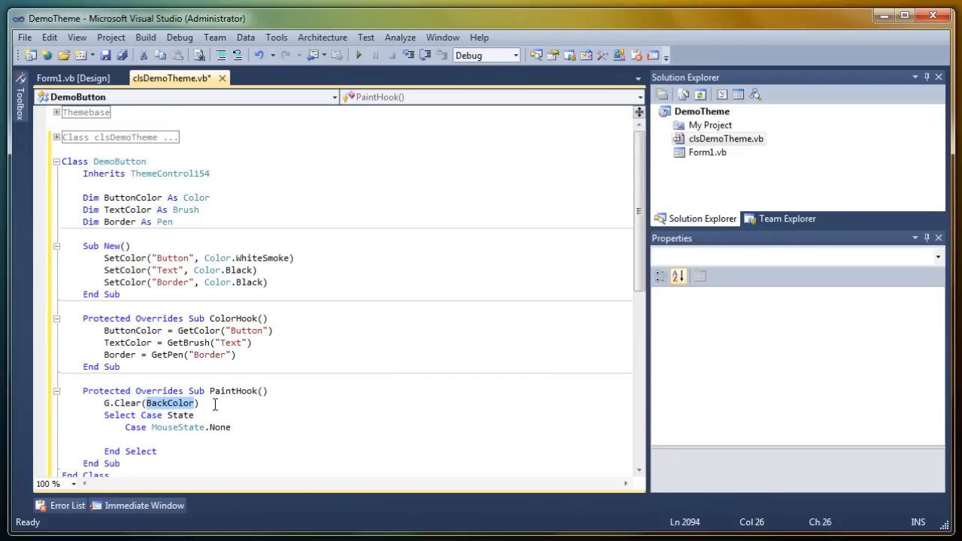
type("button")
left_click(345, 439)
type("G.DrawRectangle(")
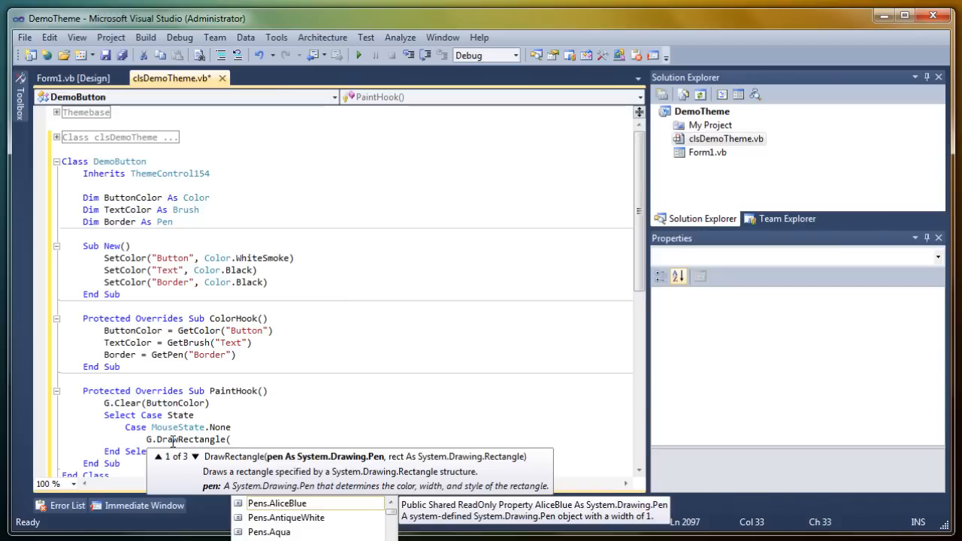
type("bo")
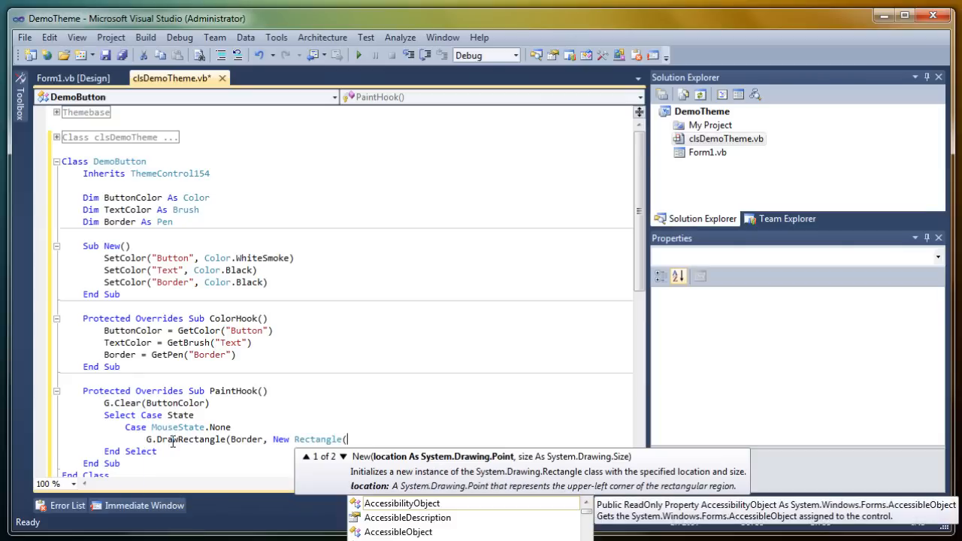
type("0,0,")
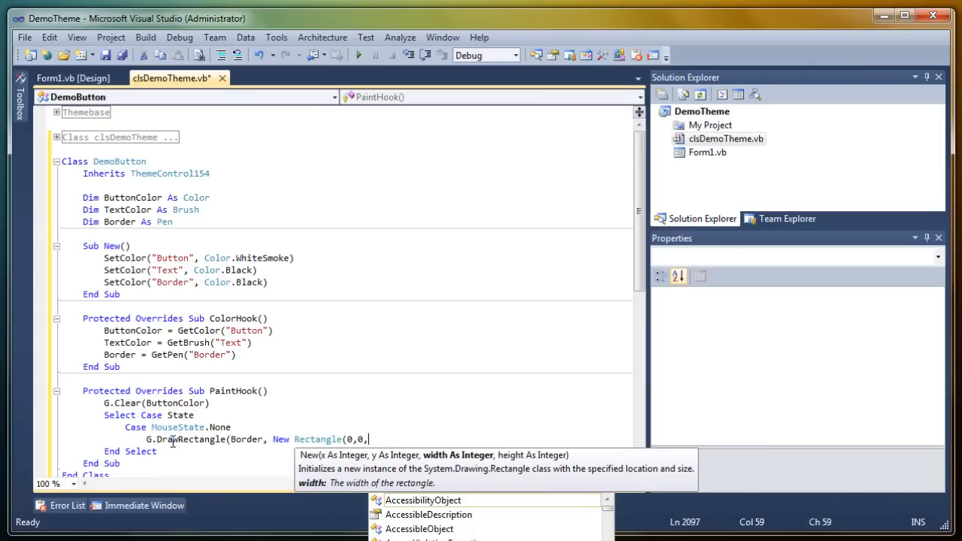
type("Width - 1,")
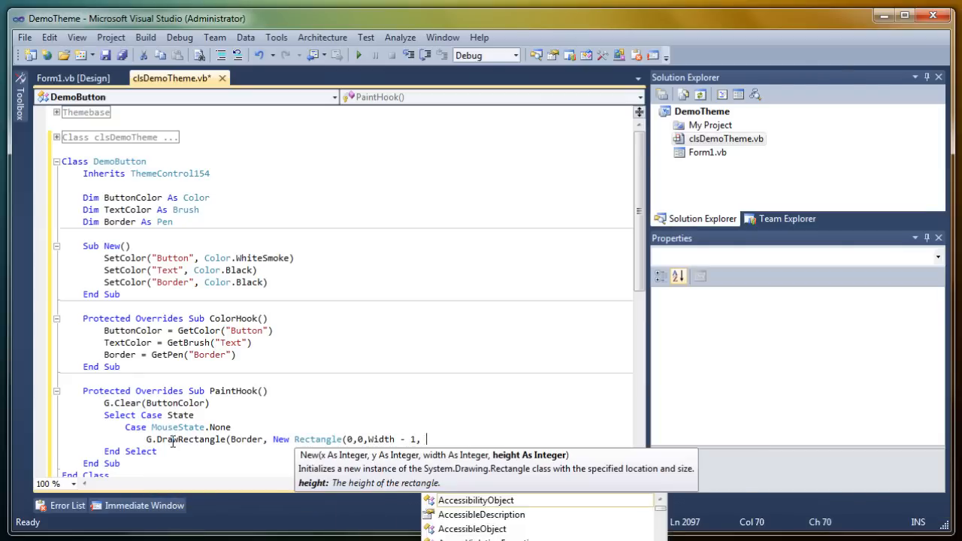
type("Height - 1))")
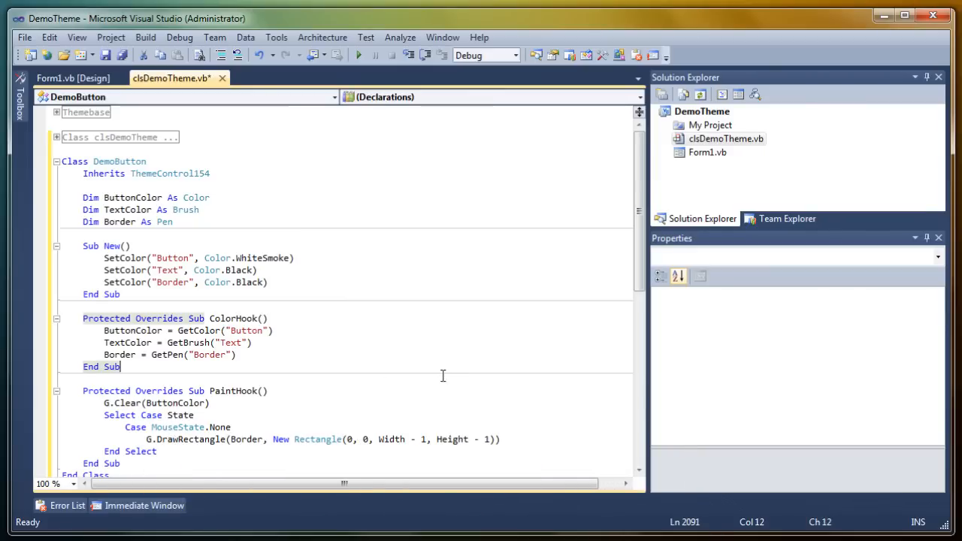
mouse_move(243, 310)
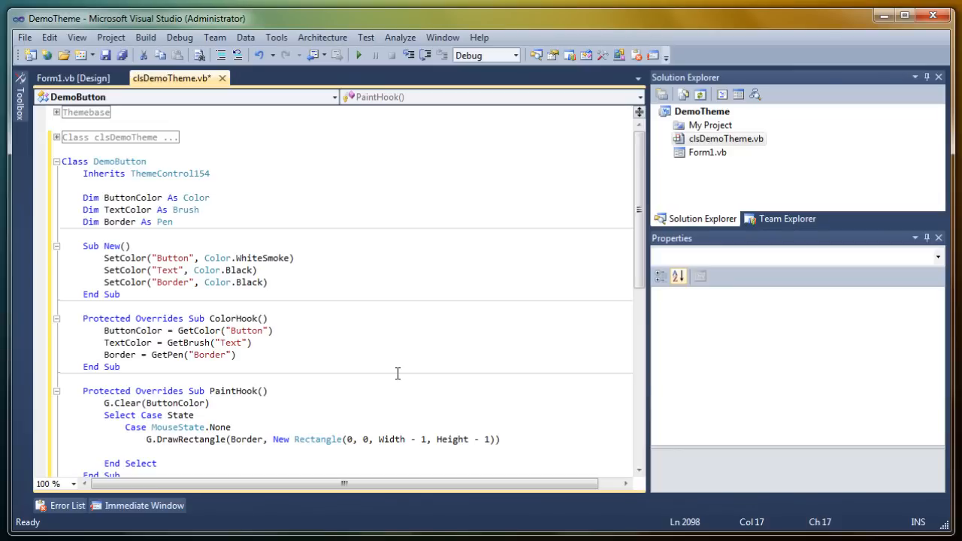
- Add DrawText(TextColor, HorizontalAlignment.Center, 0, 0) below the DrawRectangle line
type("g")
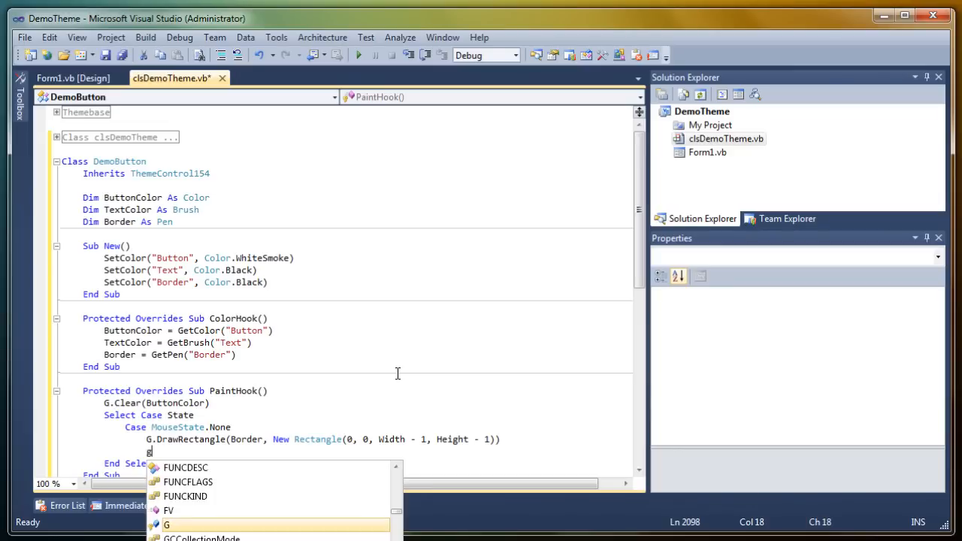
type(".draws")
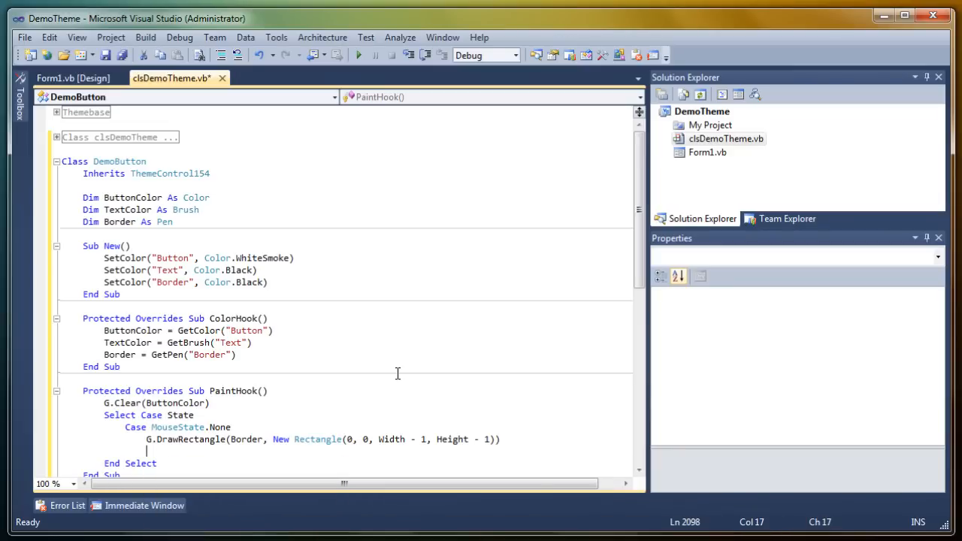
type("Draws")
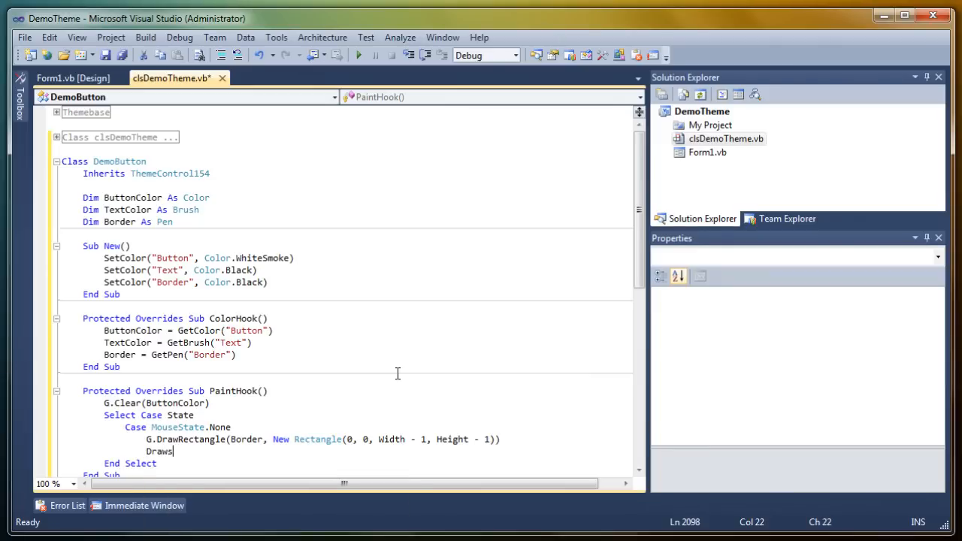
type("te")
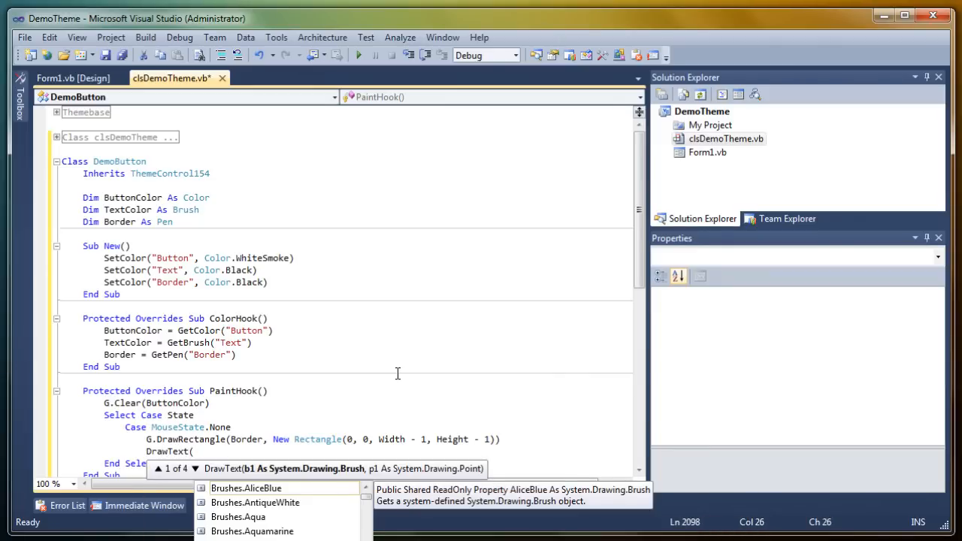
type("textc")
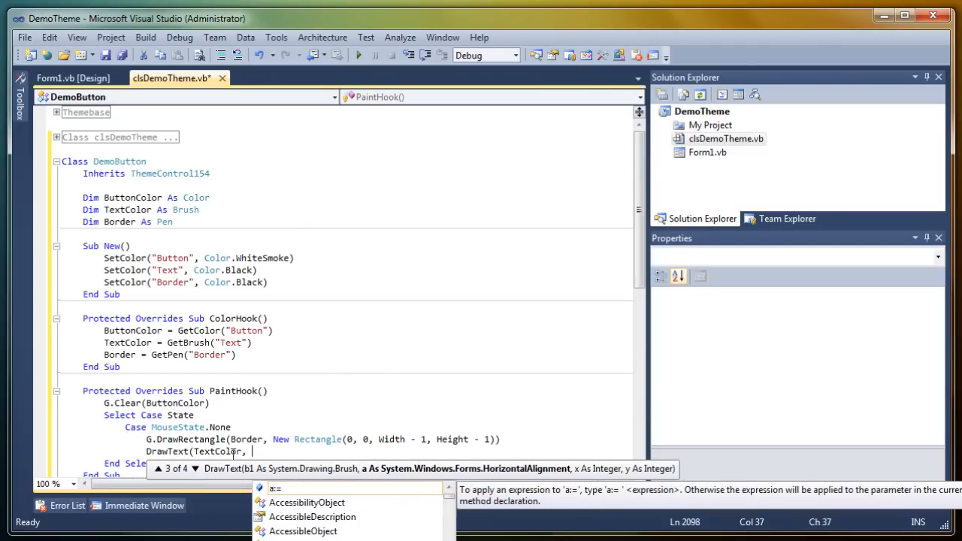
mouse_move(424, 465)
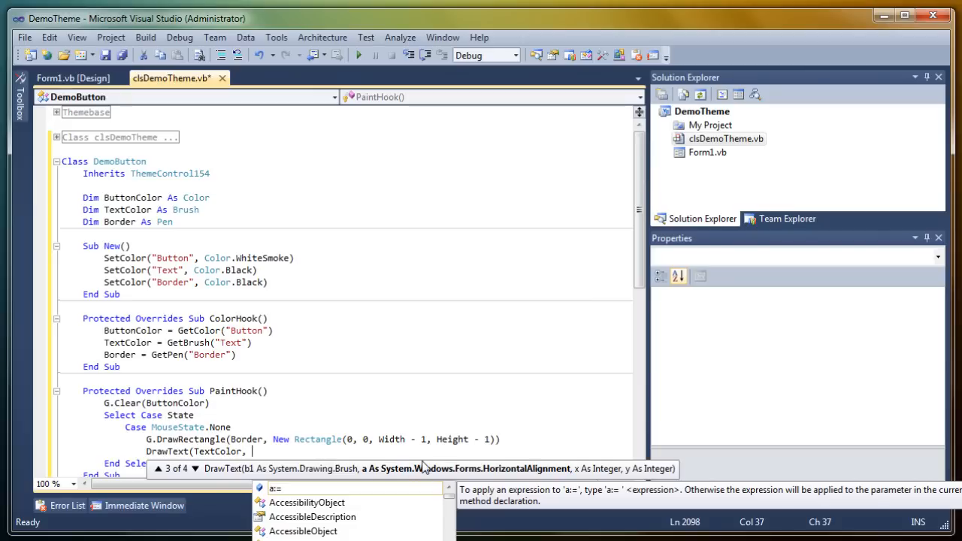
type("horizontalAlignment.Center")
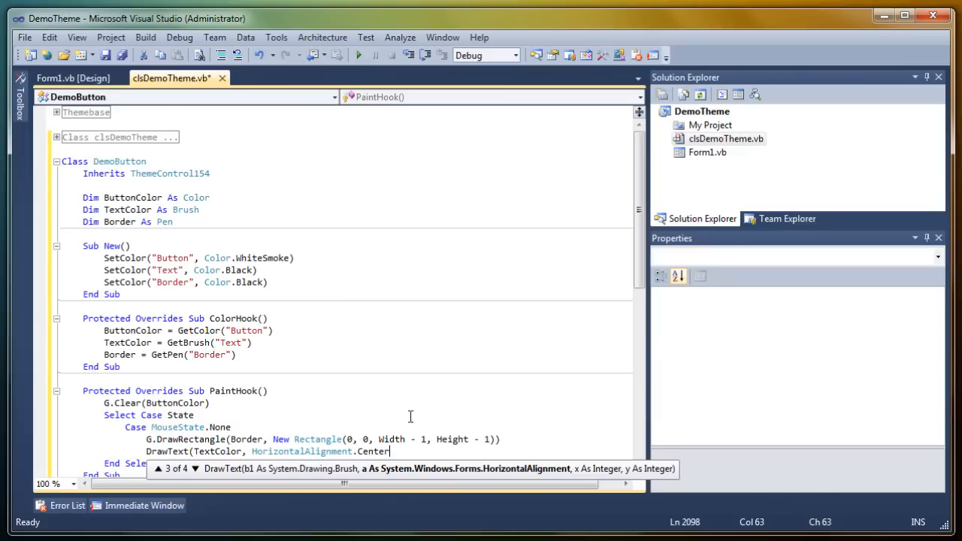
type(",")
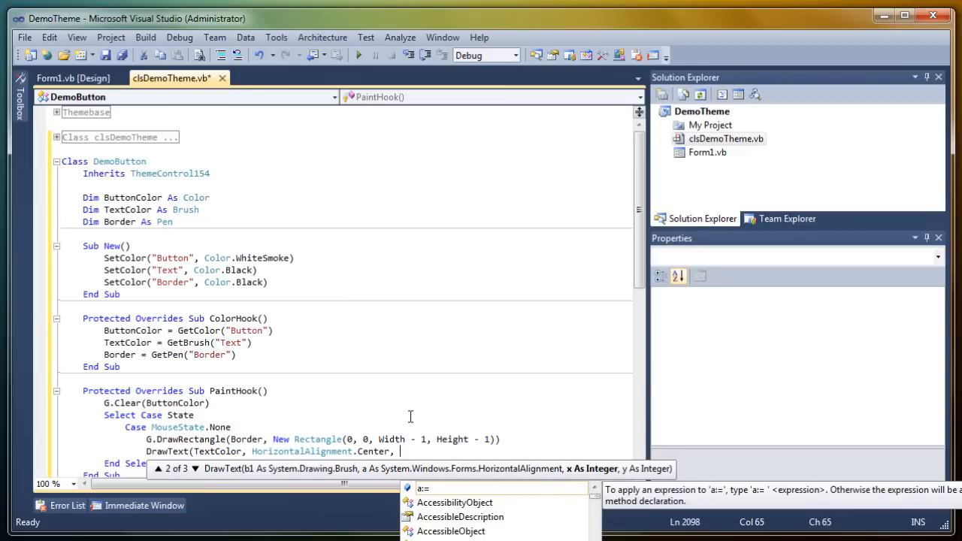
left_click(195, 469)
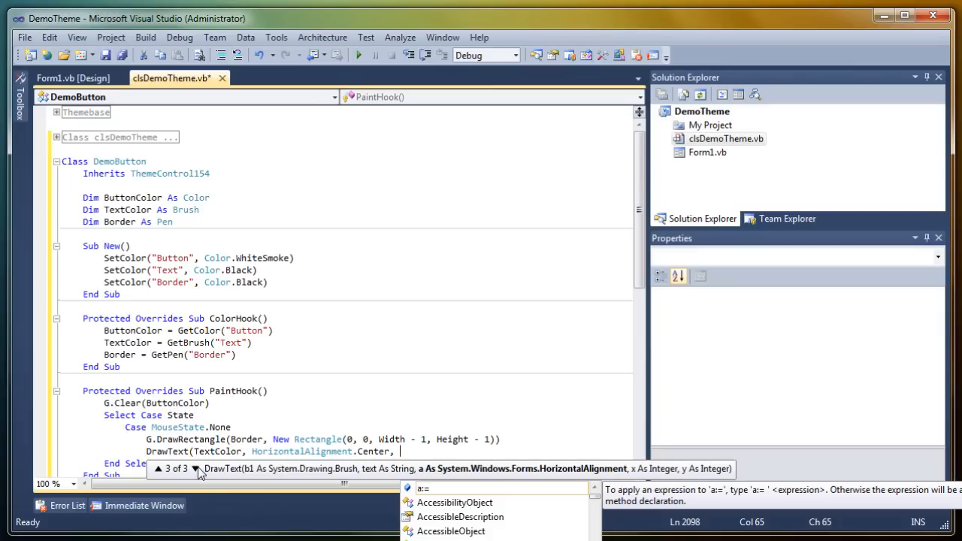
mouse_move(475, 406)
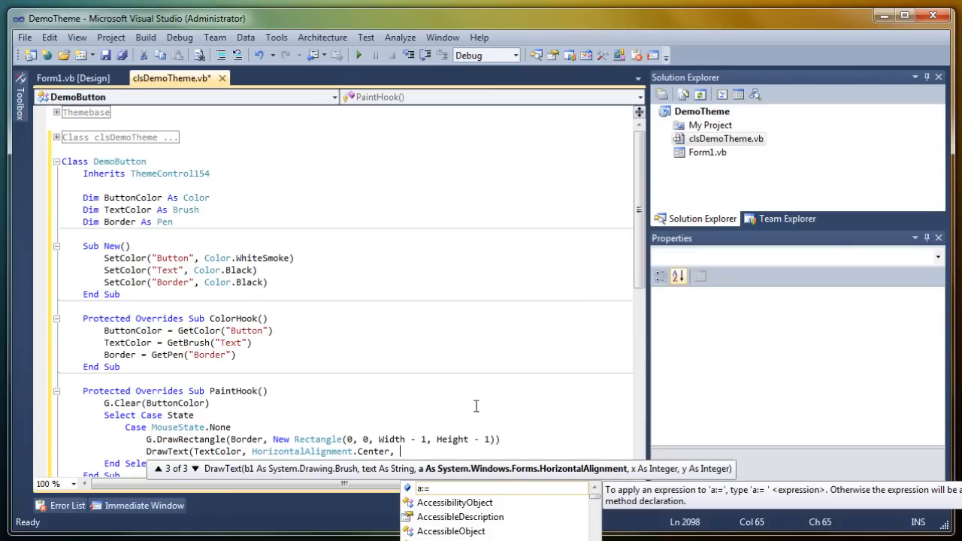
type("0,0")
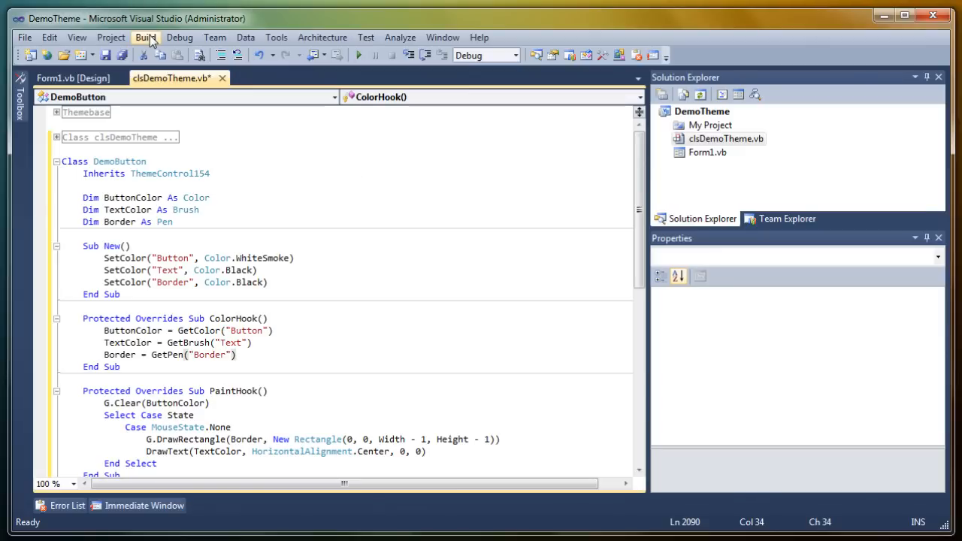
- Build, drag DemoButton1 right on Form1, run the themed form, then close it
left_click(60, 78)
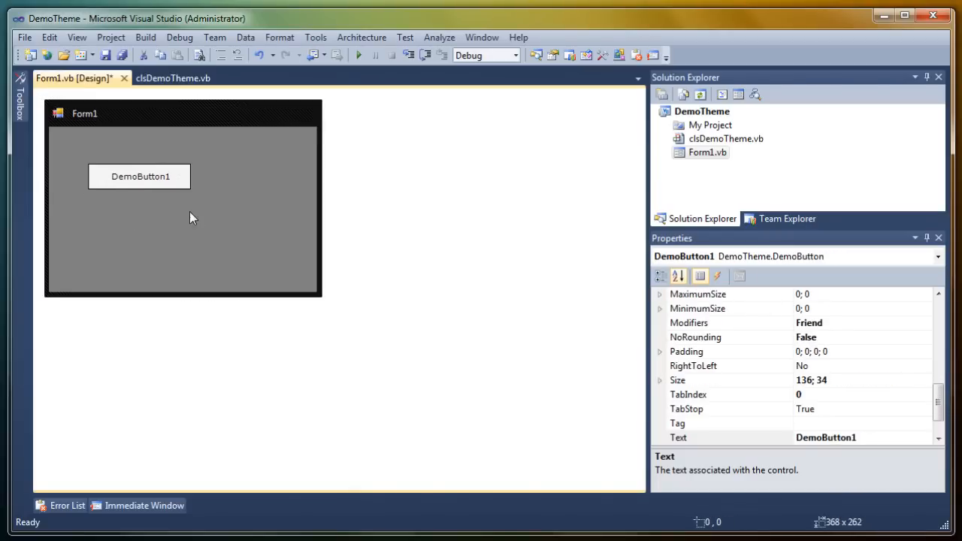
left_click_drag(138, 176, 162, 183)
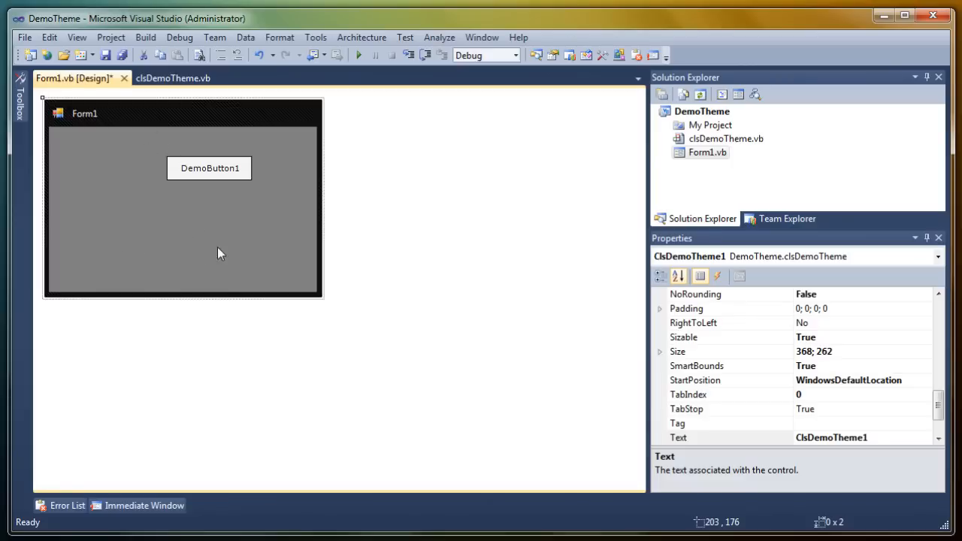
left_click(358, 54)
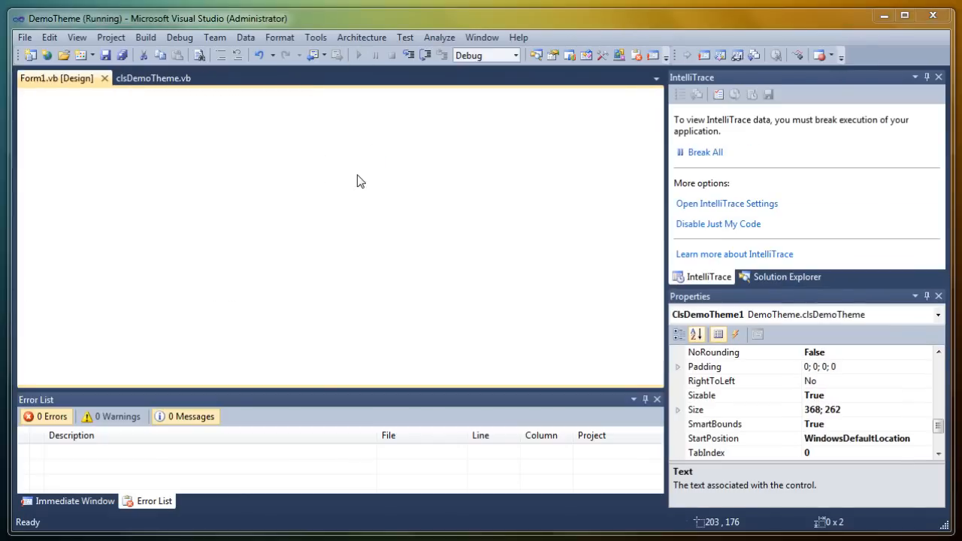
left_click(358, 54)
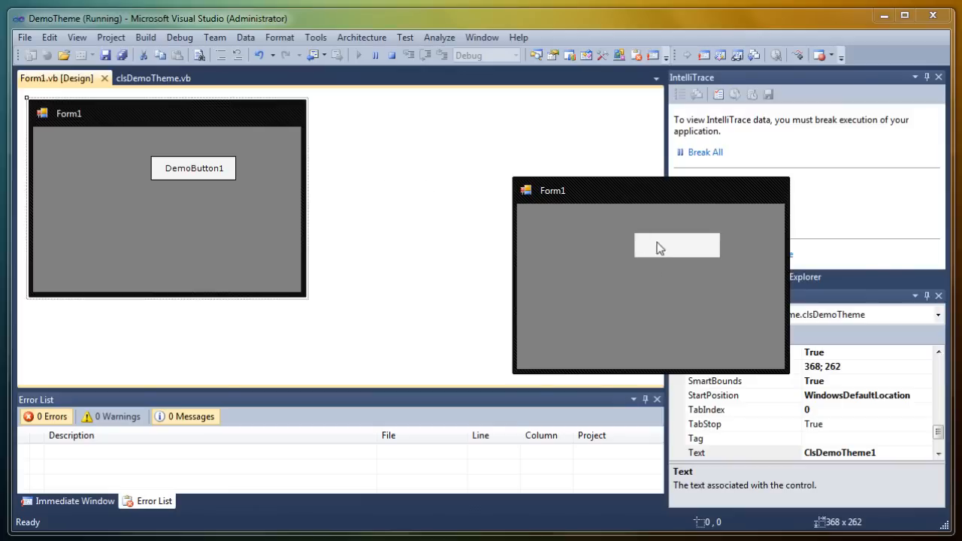
left_click(376, 54)
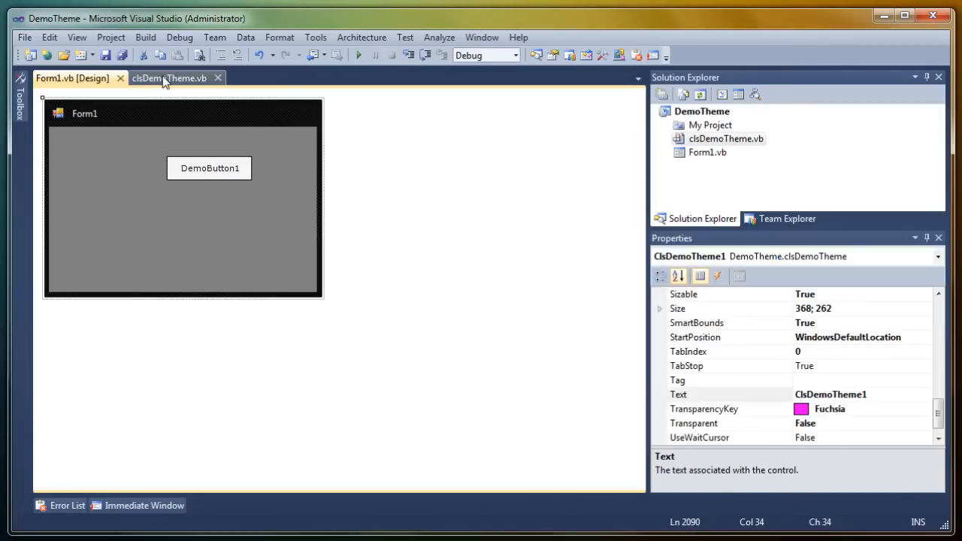
- Add a Case MouseState.Over branch to DemoButton's PaintHook in clsDemoTheme.vb
left_click(168, 78)
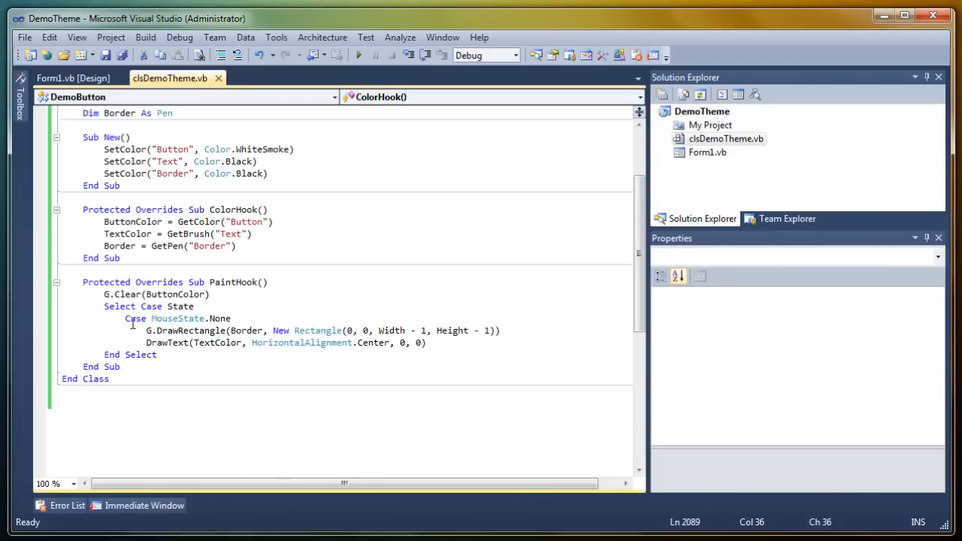
type("c")
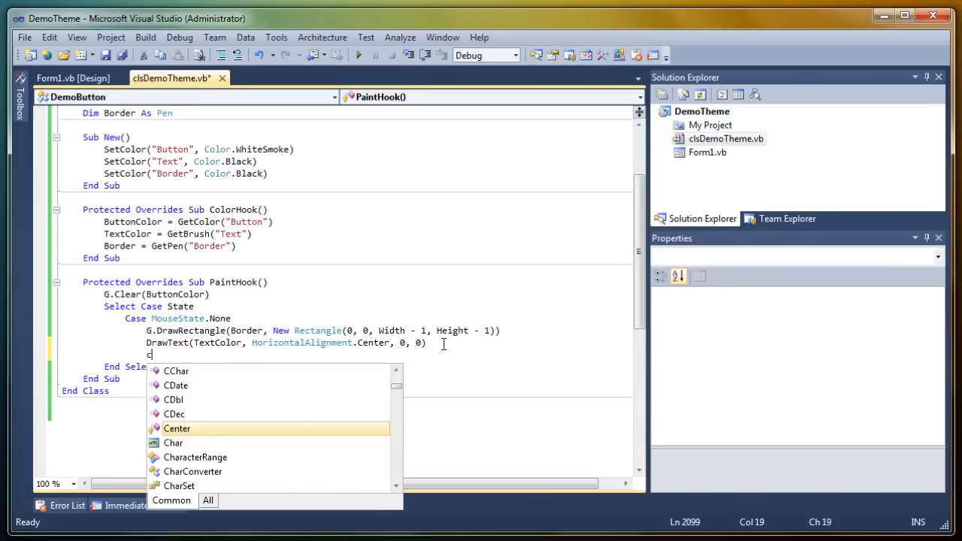
type("ase mouseState.Over")
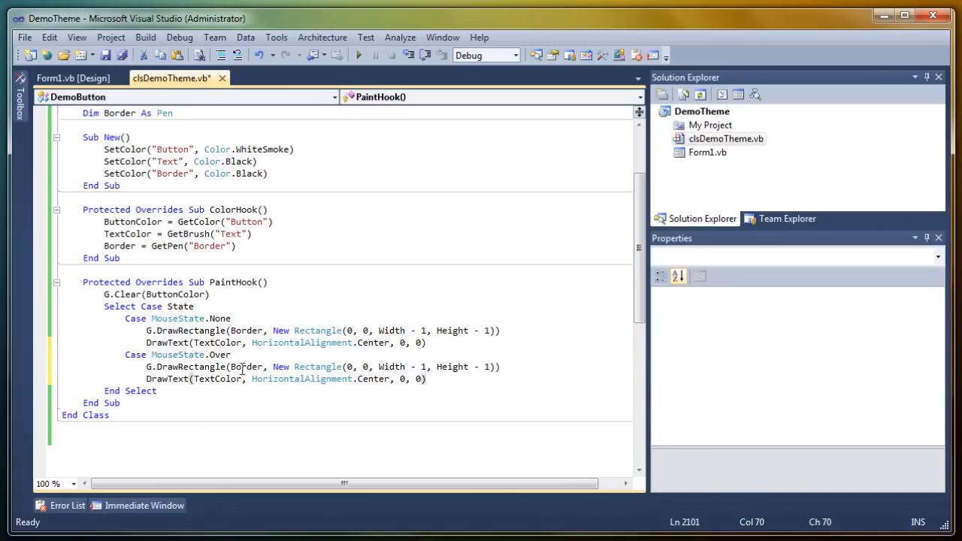
key("Return")
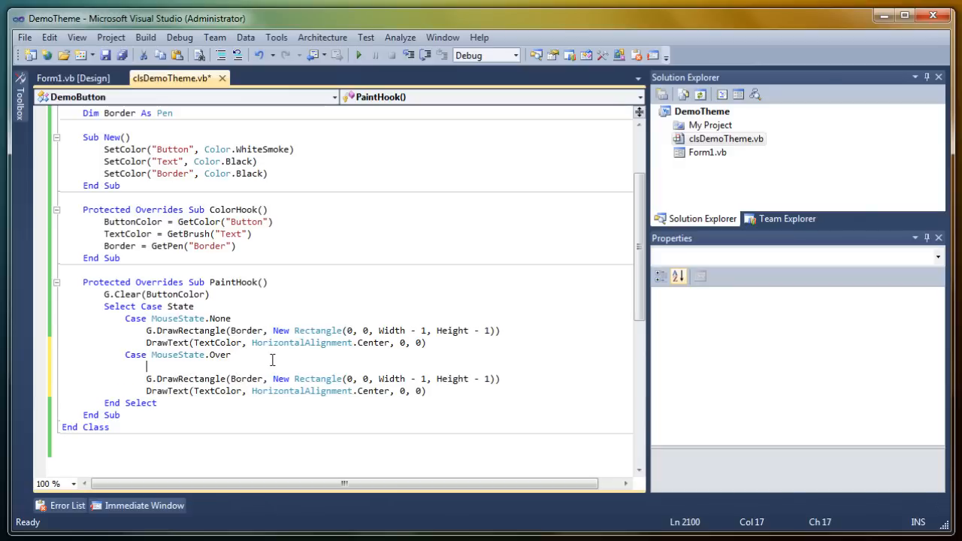
type("G.FillRectangle(")
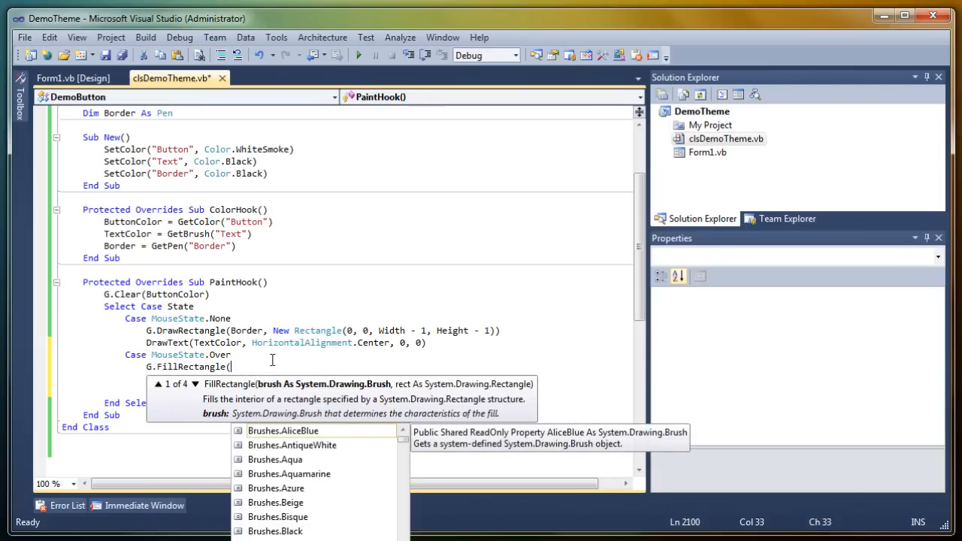
- Fill the hover case with New SolidBrush(Color.FromArgb(50, Color.White))
type("New solidBrush(colo")
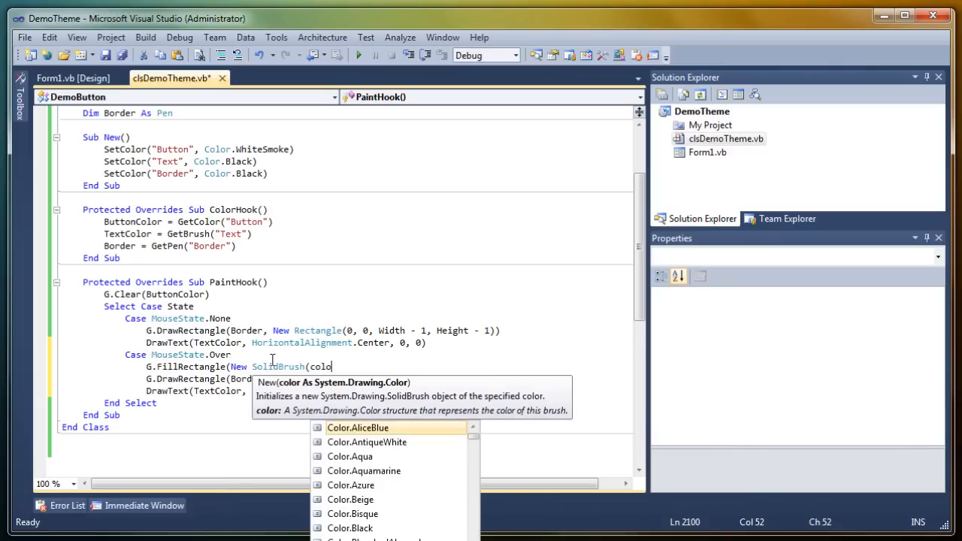
type("r.fromargb(")
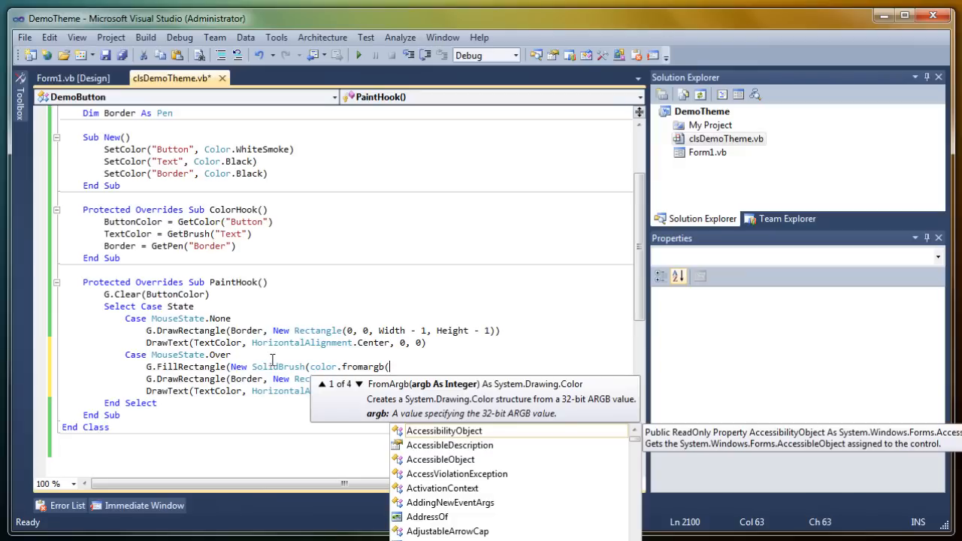
type("5")
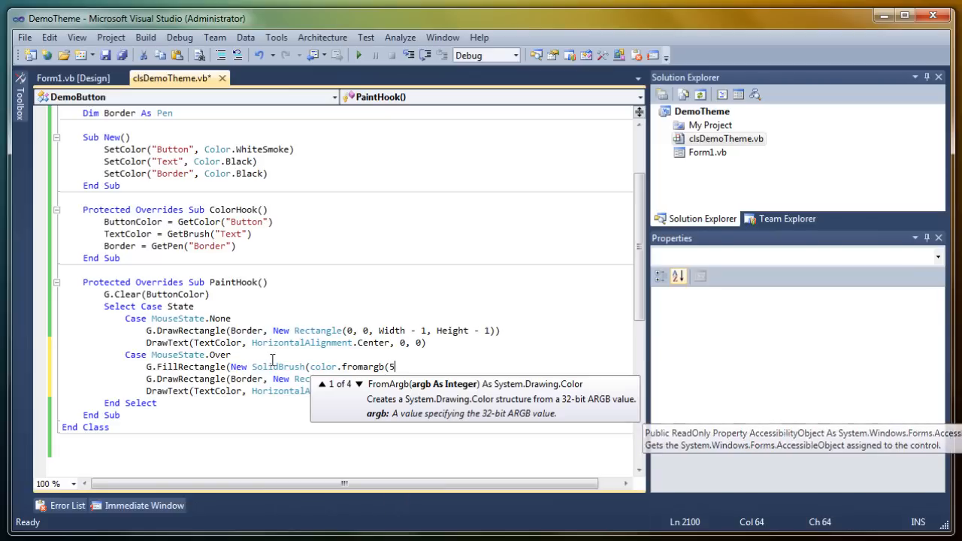
type("0, white")
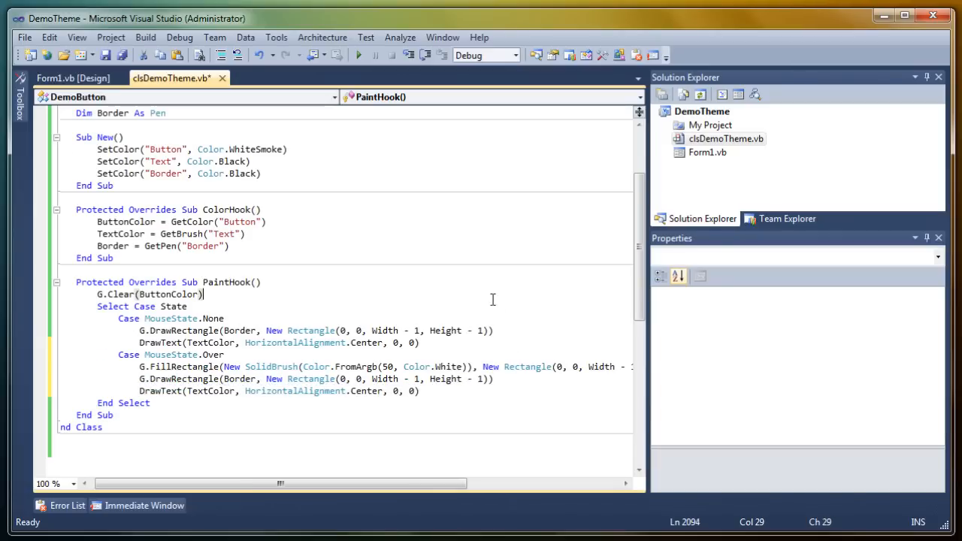
- Copy the MouseState.Over case and give the new case a translucent Color.Black fill
left_click(144, 36)
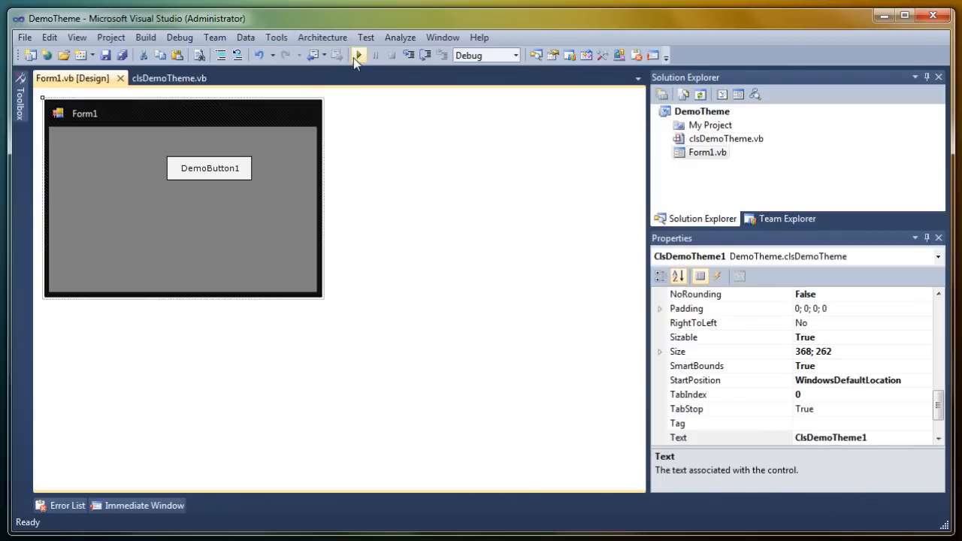
left_click(358, 54)
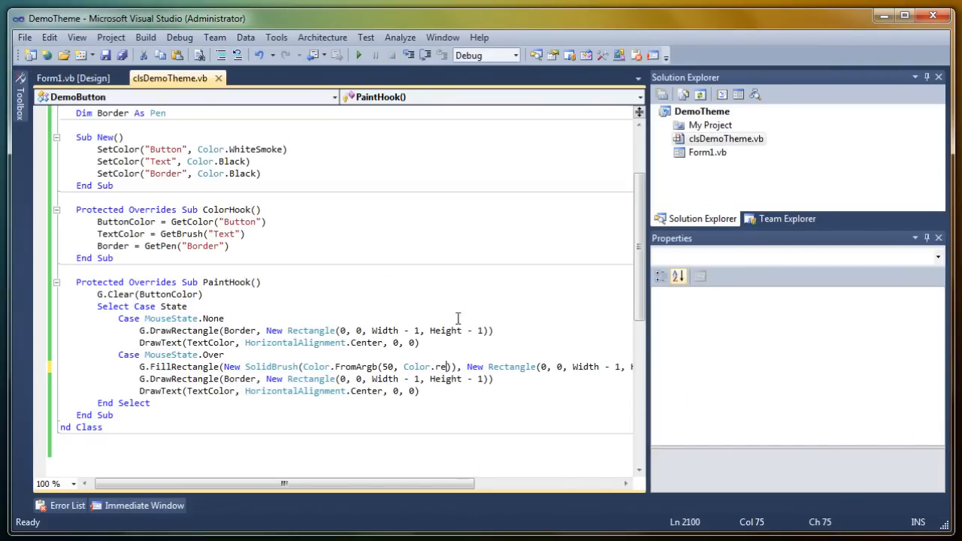
left_click(358, 54)
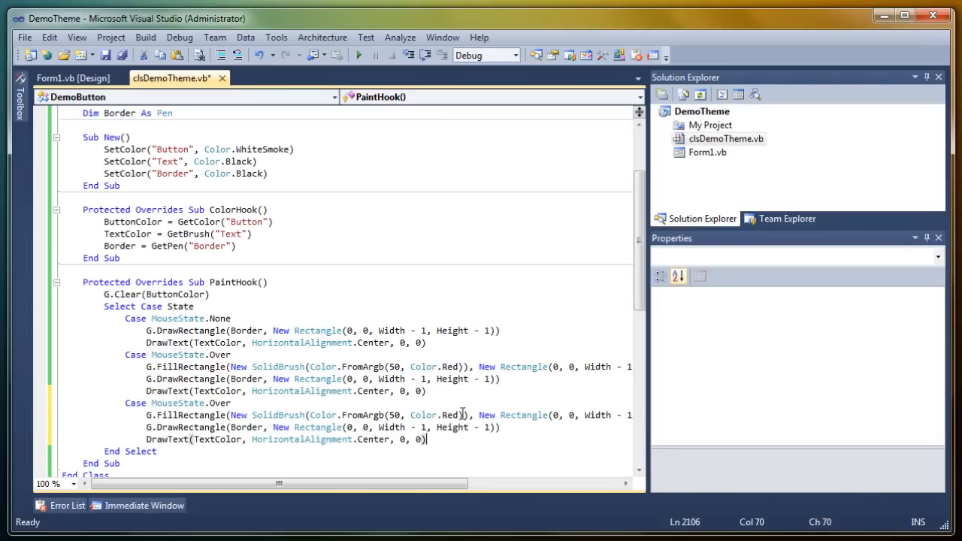
type("b")
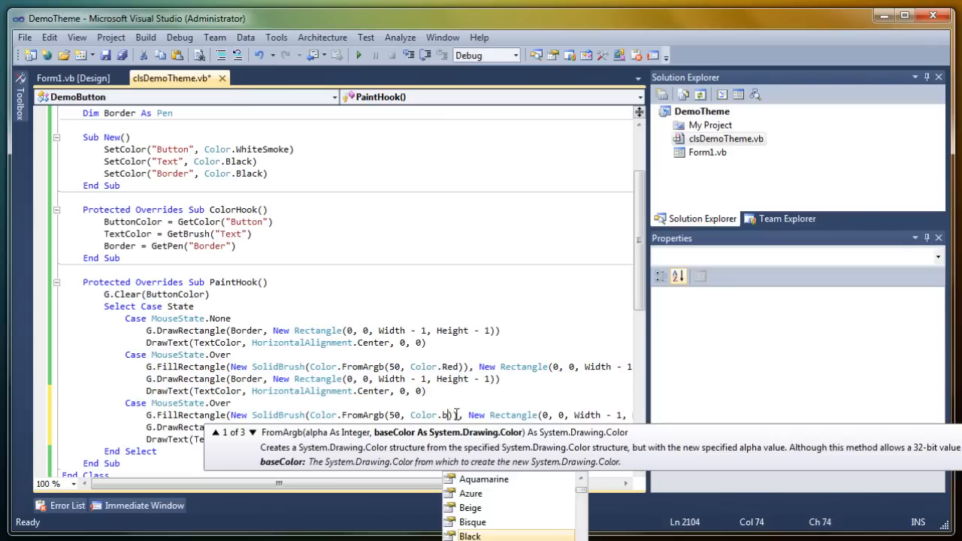
- Build and start the form, check DemoButton1's hover, set the second case's mouse state and close the form
left_click(145, 36)
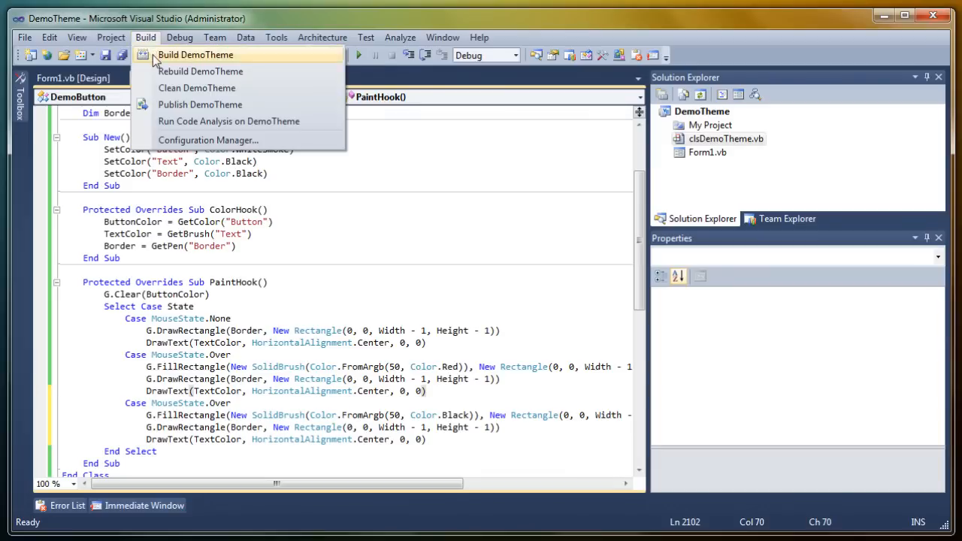
left_click(195, 54)
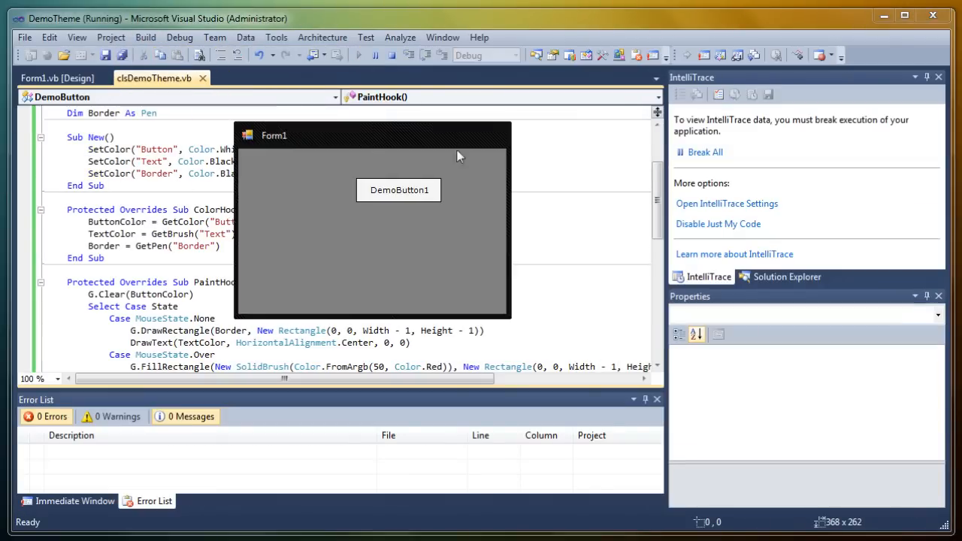
mouse_move(412, 190)
type("Case MouseState.")
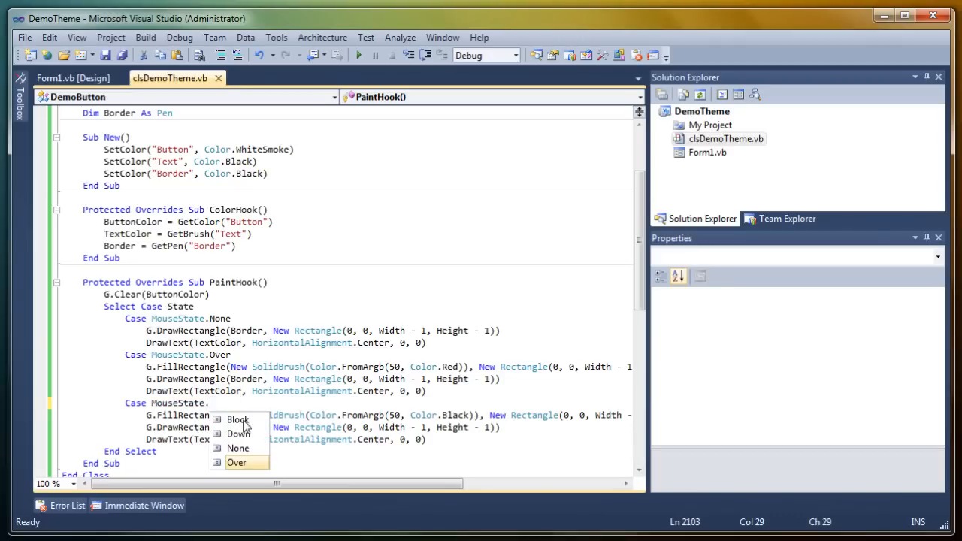
left_click(357, 54)
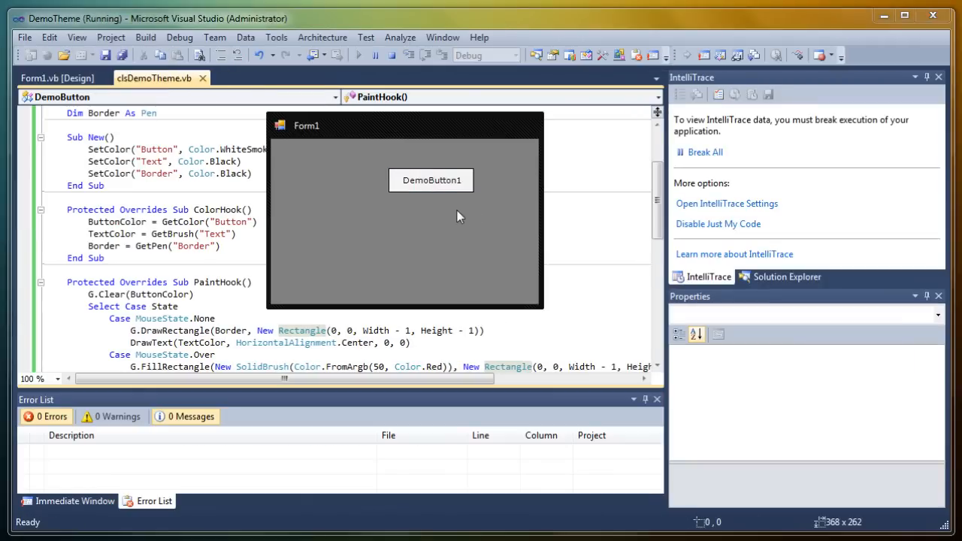
mouse_move(406, 193)
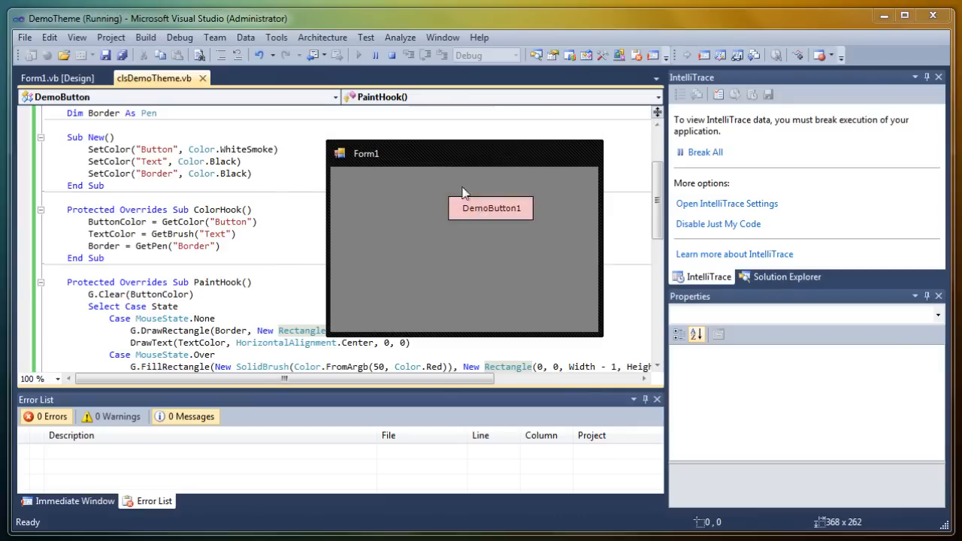
left_click(376, 54)
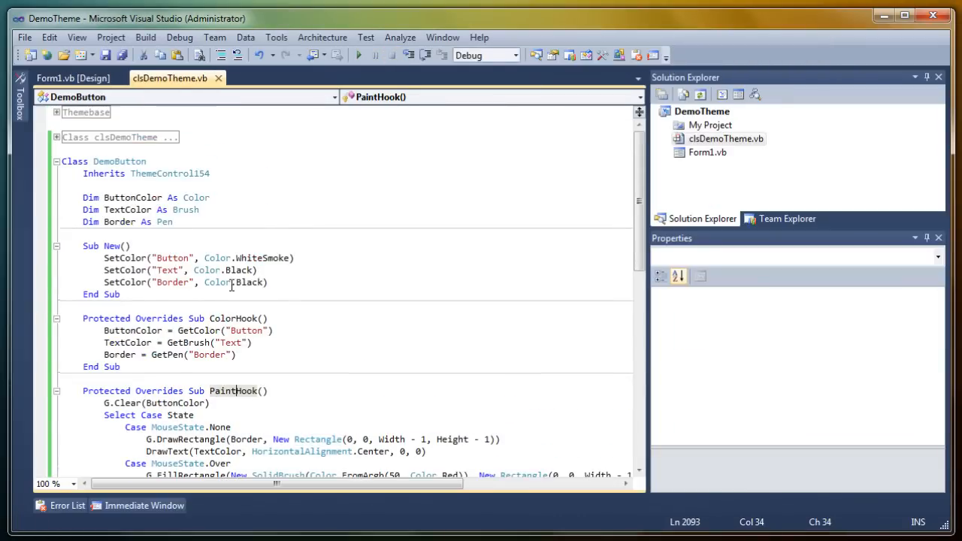
- Collapse DemoButton and declare a new Class DemoGroupbox below it
left_click(57, 161)
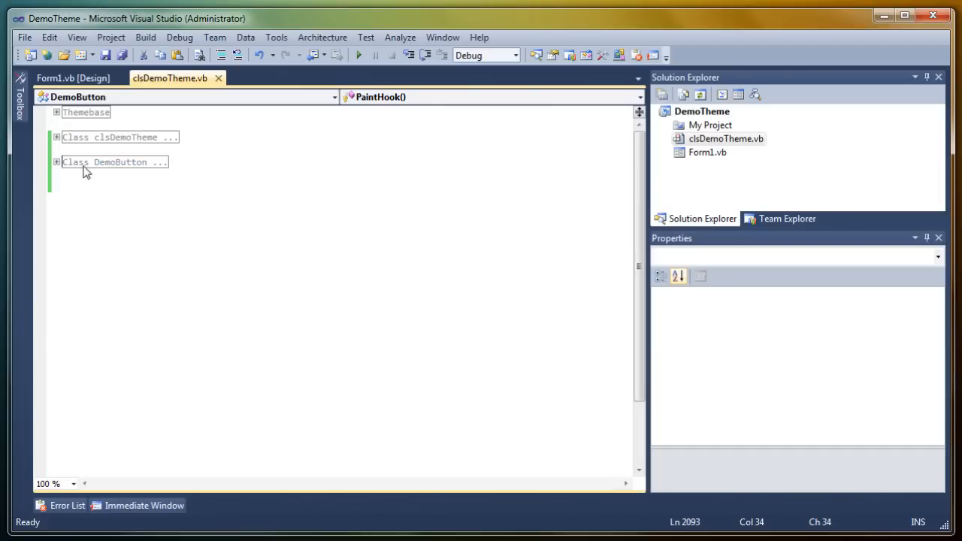
left_click(224, 169)
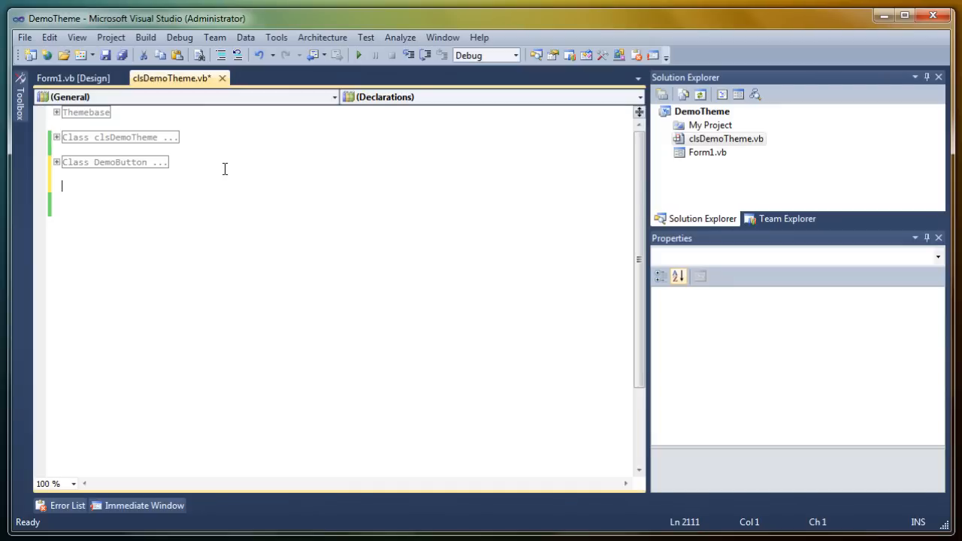
type("Class")
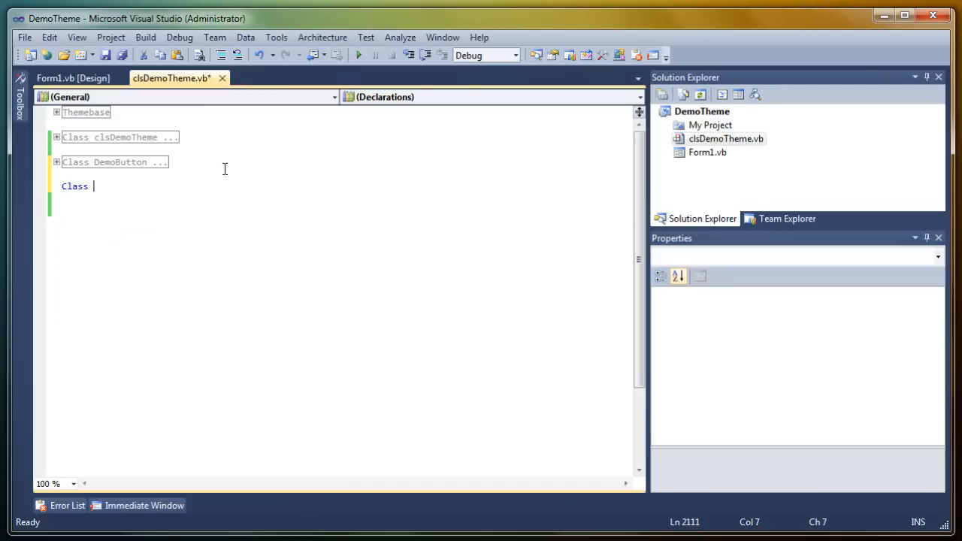
type("DemoGroupbox")
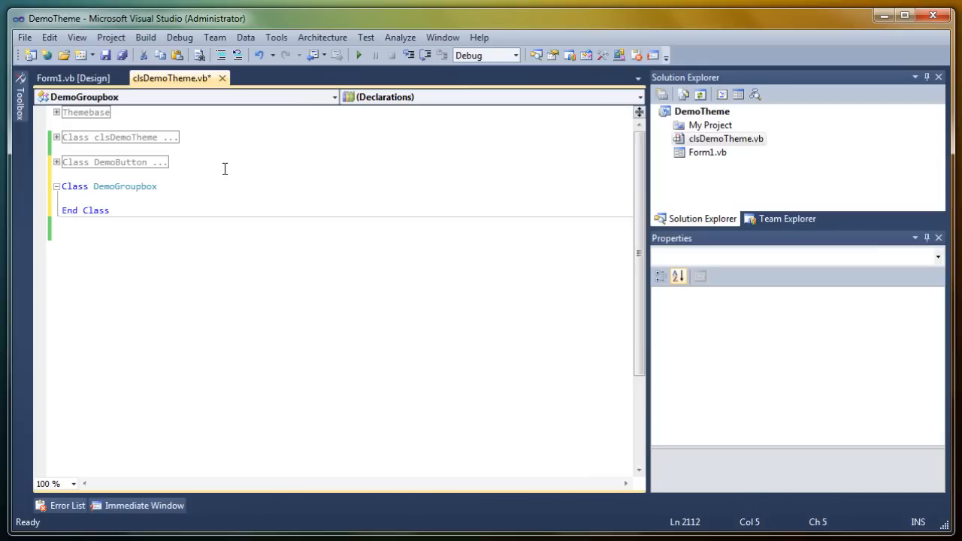
- Make DemoGroupbox inherit ThemeContainer154 so the ColorHook and PaintHook stubs are generated
type("inher")
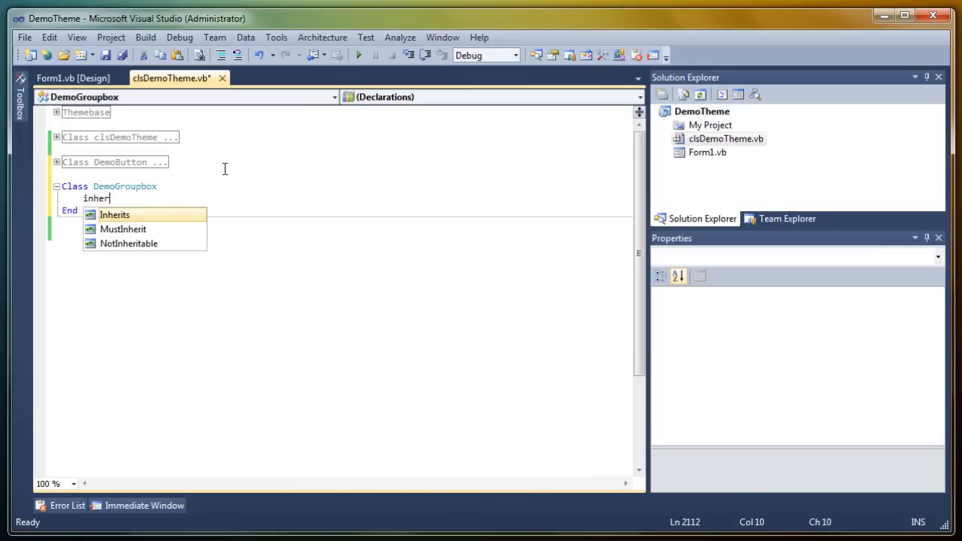
type("Inherits contr")
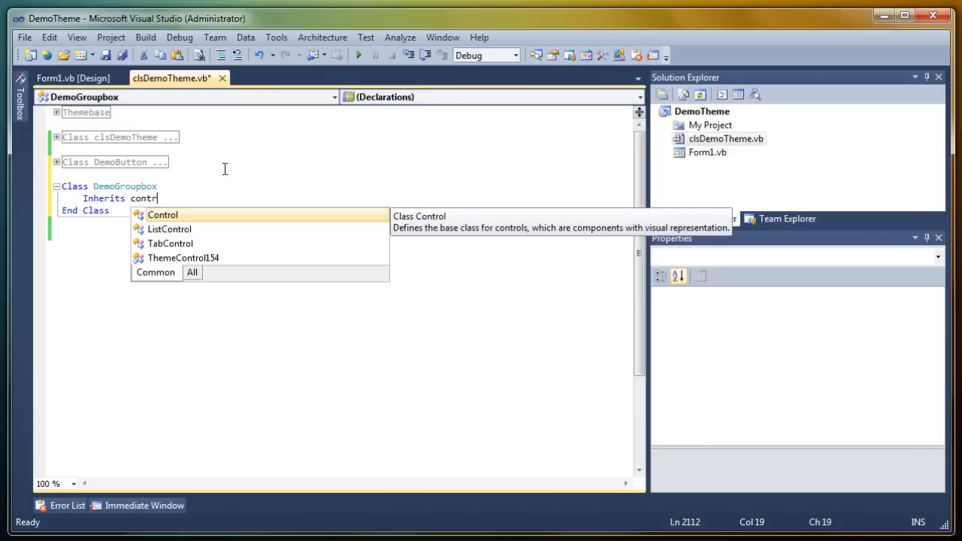
key("BackSpace")
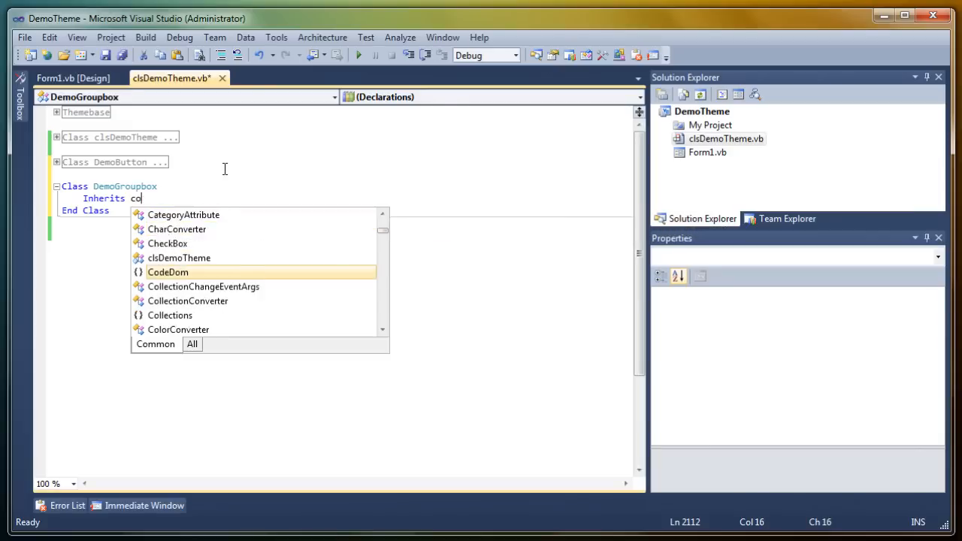
type("themecon")
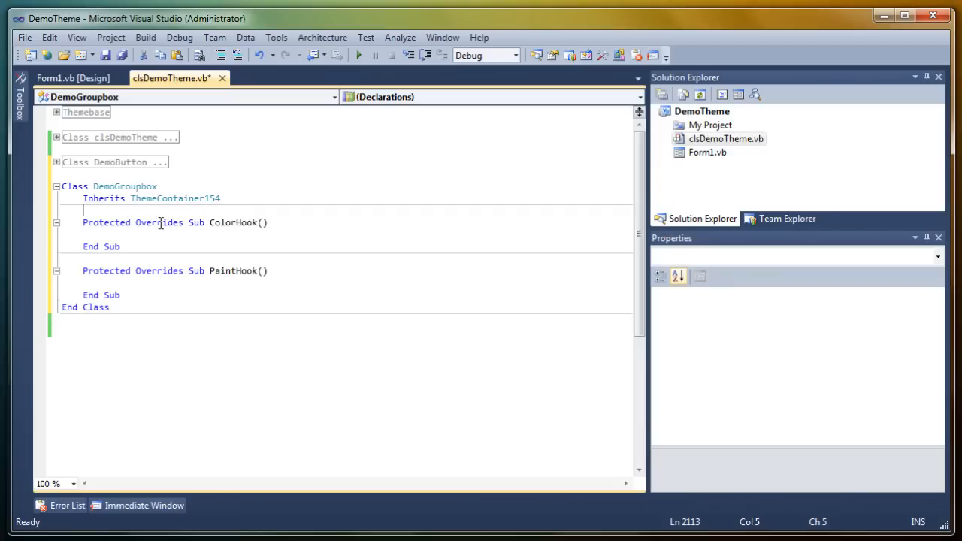
- Add Sub New to DemoGroupbox setting ControlMode = True
key("Return")
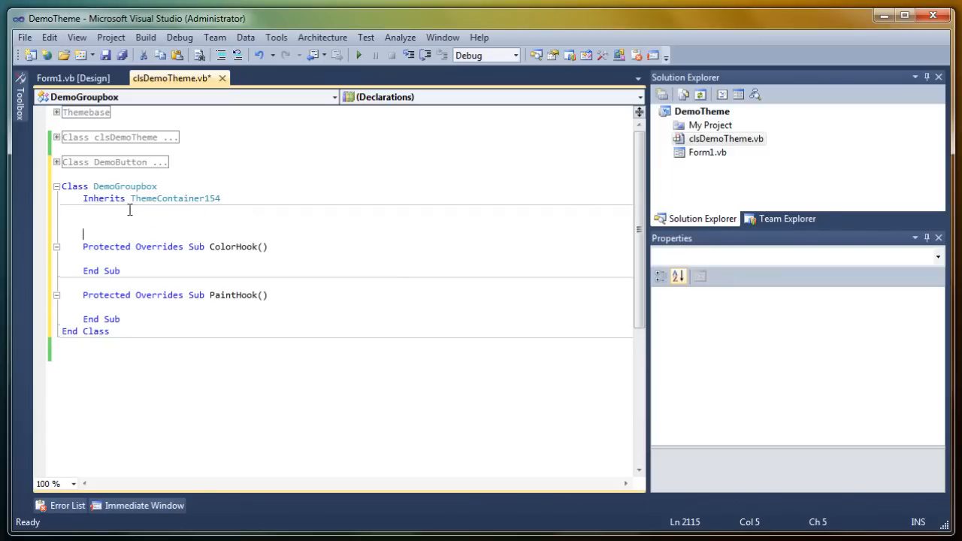
type("Sub New()")
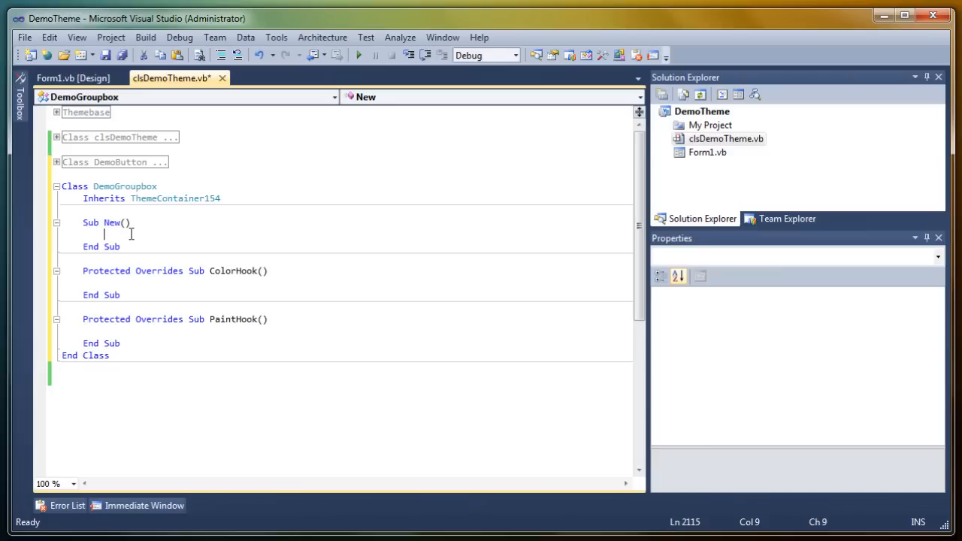
type("controlmode = True")
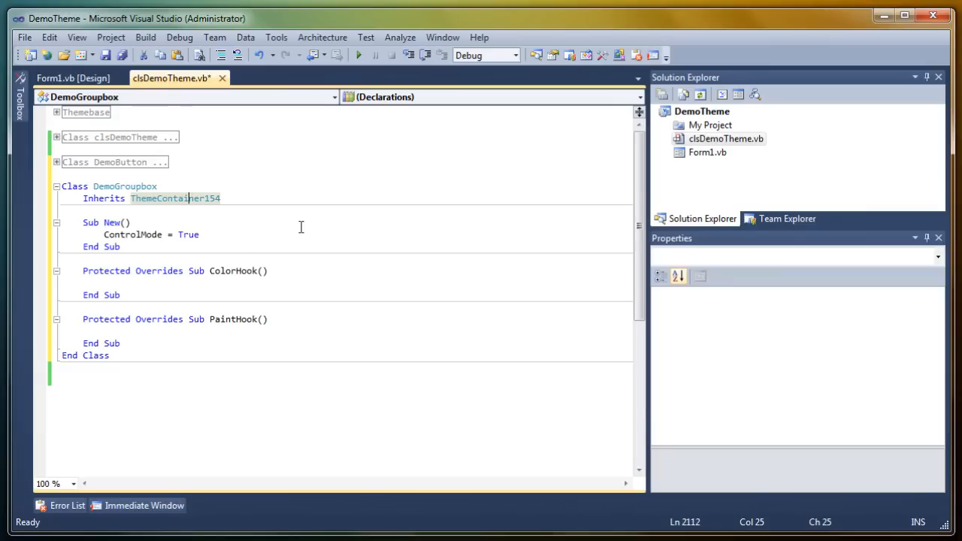
left_click(199, 235)
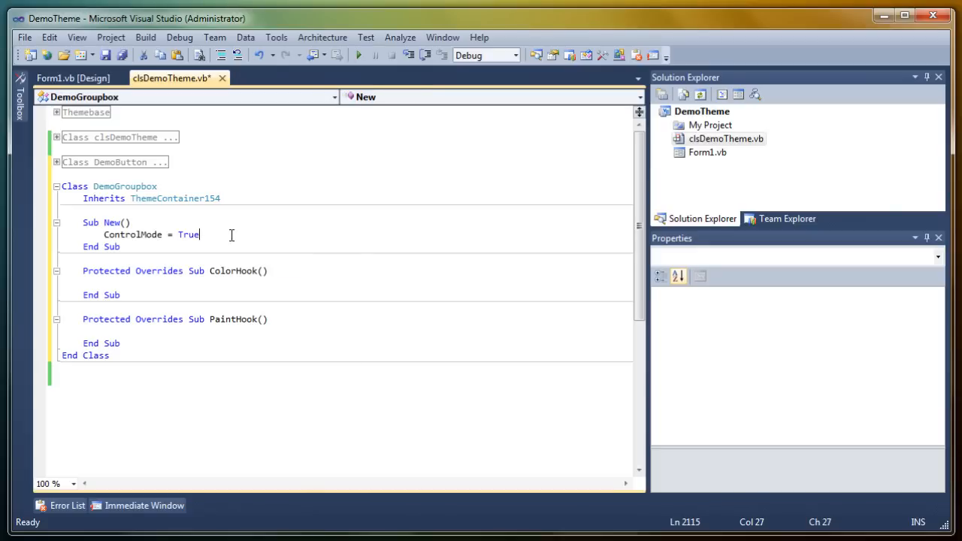
mouse_move(117, 332)
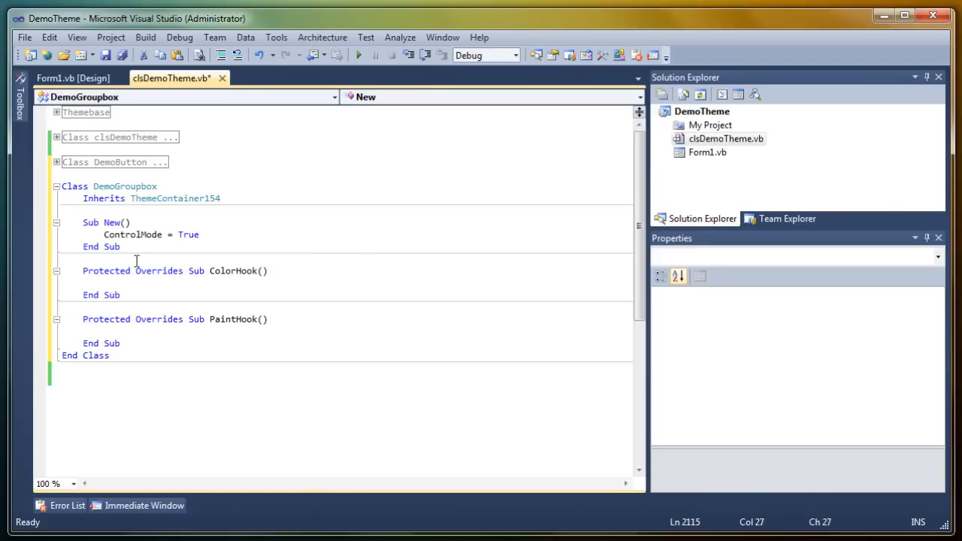
- Add SetColor lines for Border as Color.Black and Header as Color.DimGray
type("se")
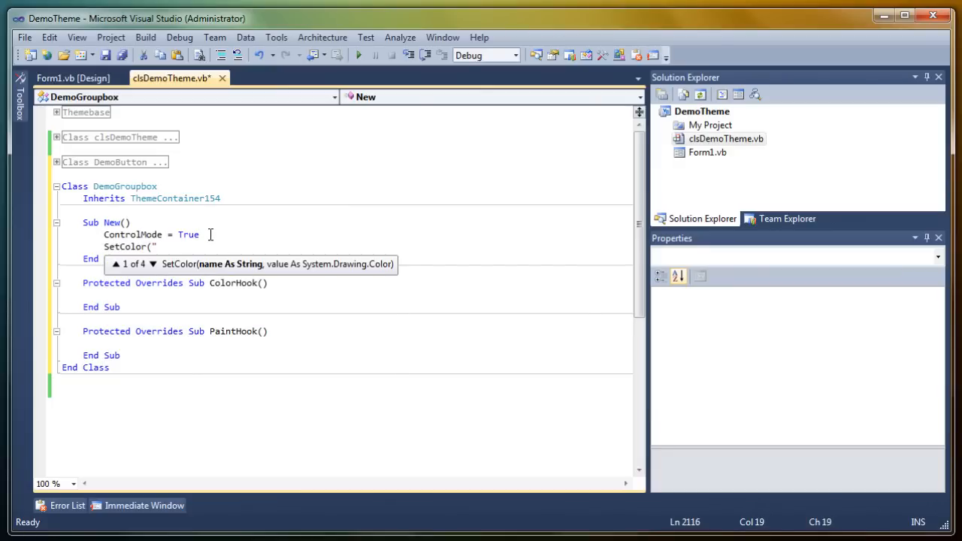
type("Insidecolor")
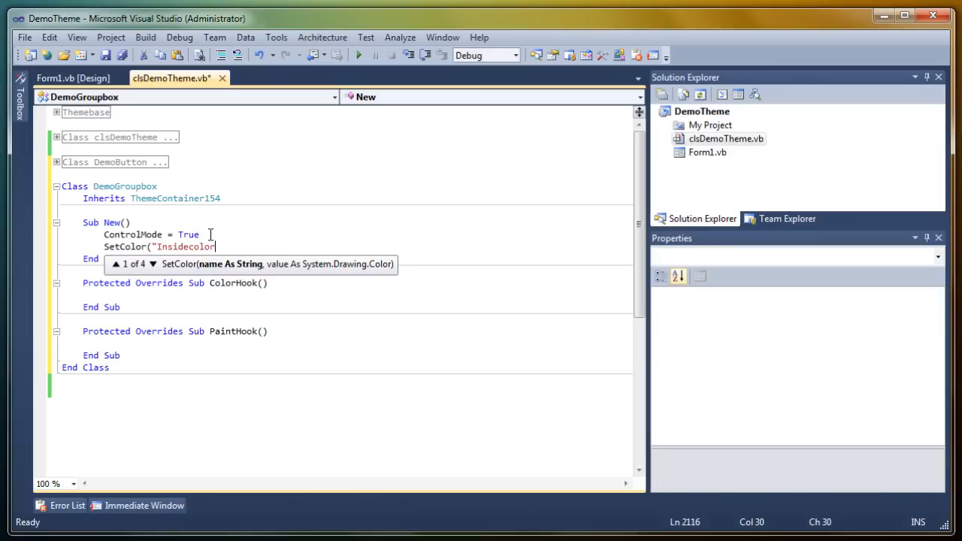
key("BackSpace")
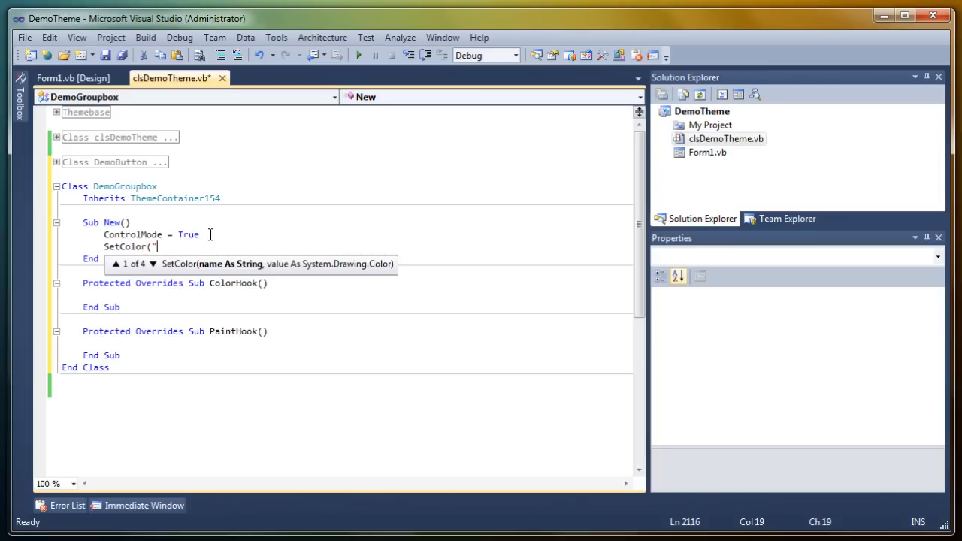
type("Border\",")
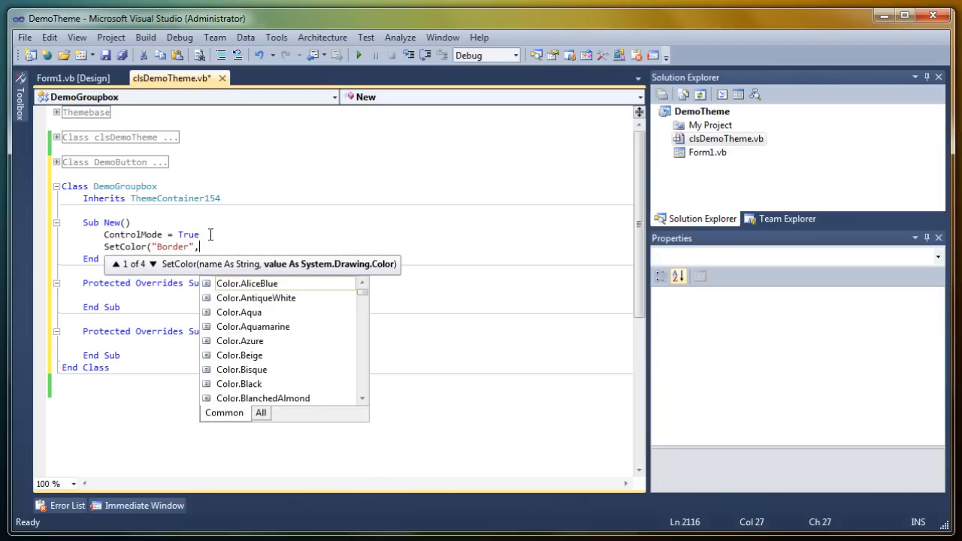
type("black)")
type("SetColor(\"")
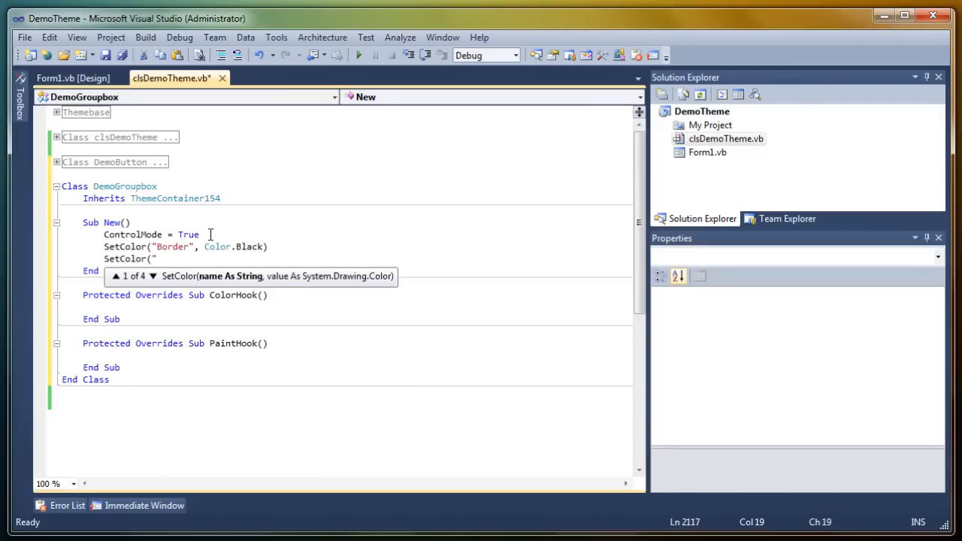
type("Header\",")
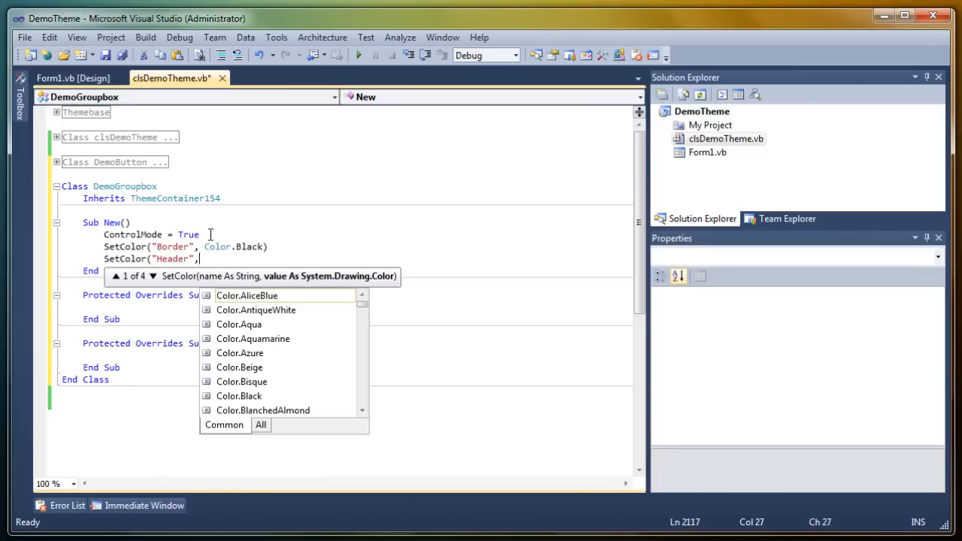
type("d")
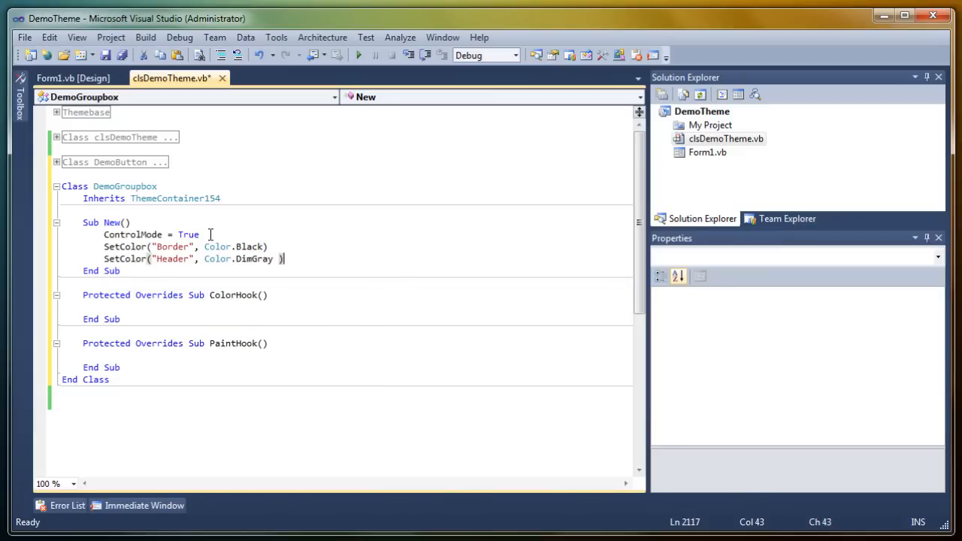
- Add SetColor("Text", Color.Black) as the caption colour
type("SetColor(\"Text")
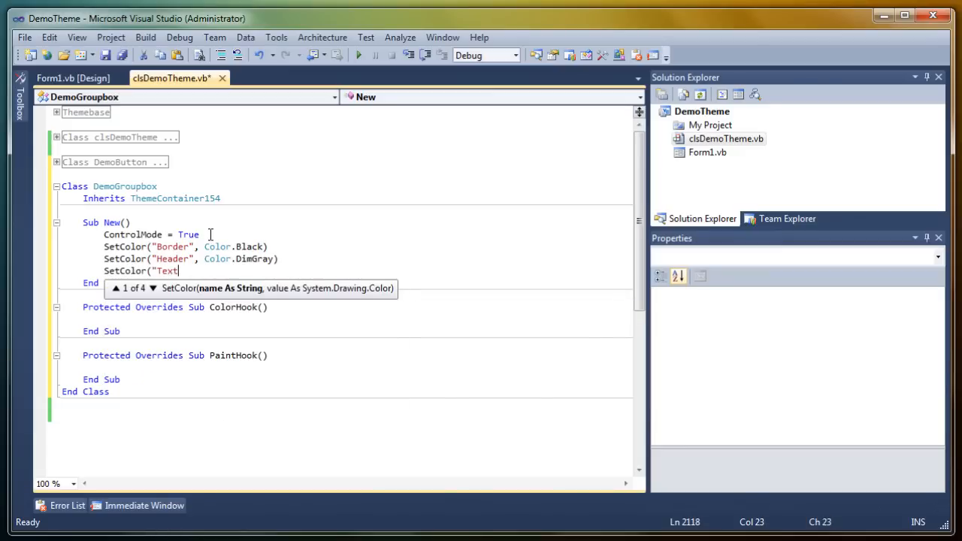
type("color")
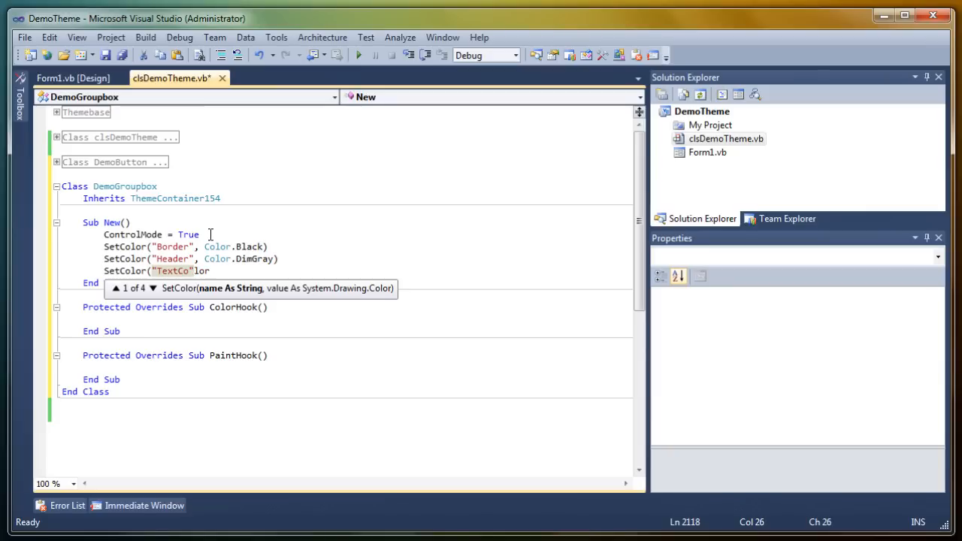
key("BackSpace")
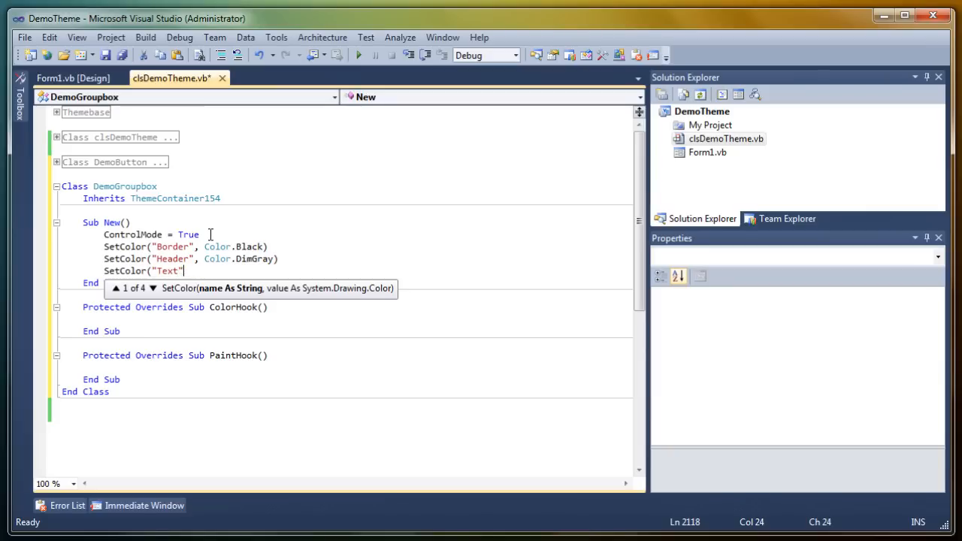
type(",")
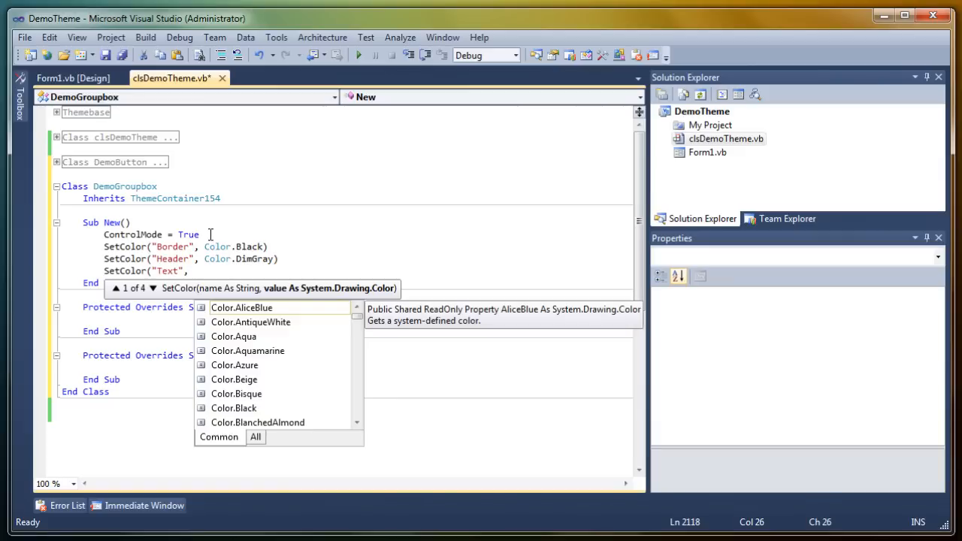
type("b")
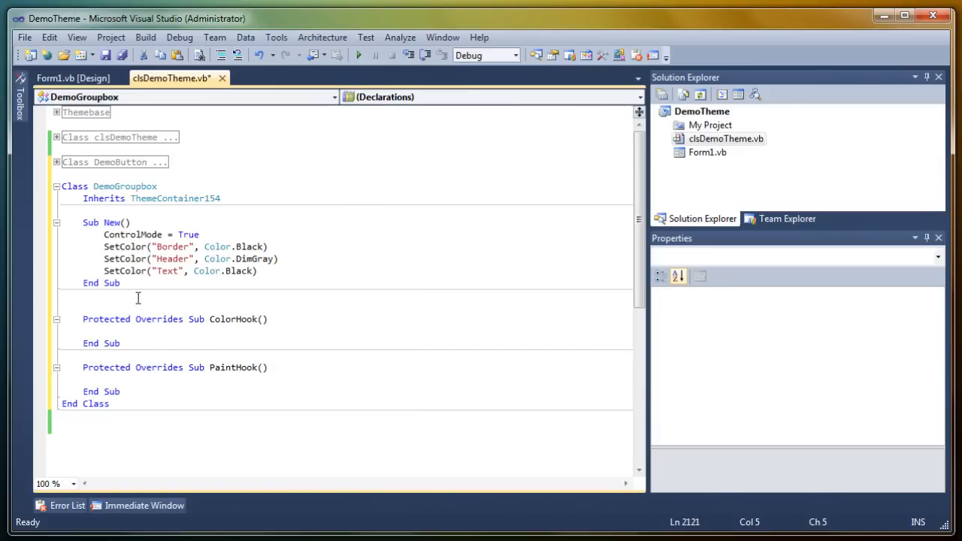
- Declare Dim Border As Pen and Dim HeaderColor, textcolor As Brush fields
type("Dim Border As Pen")
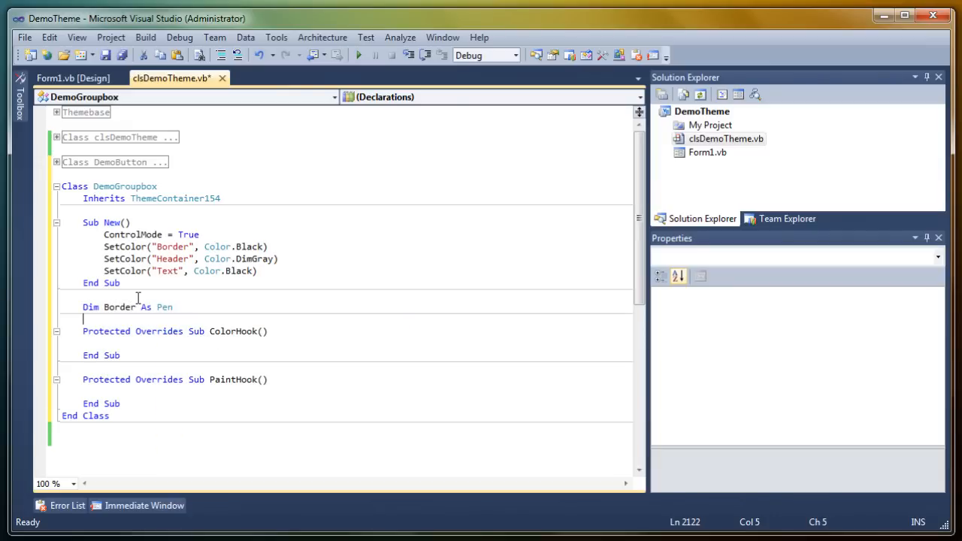
type("Dim h")
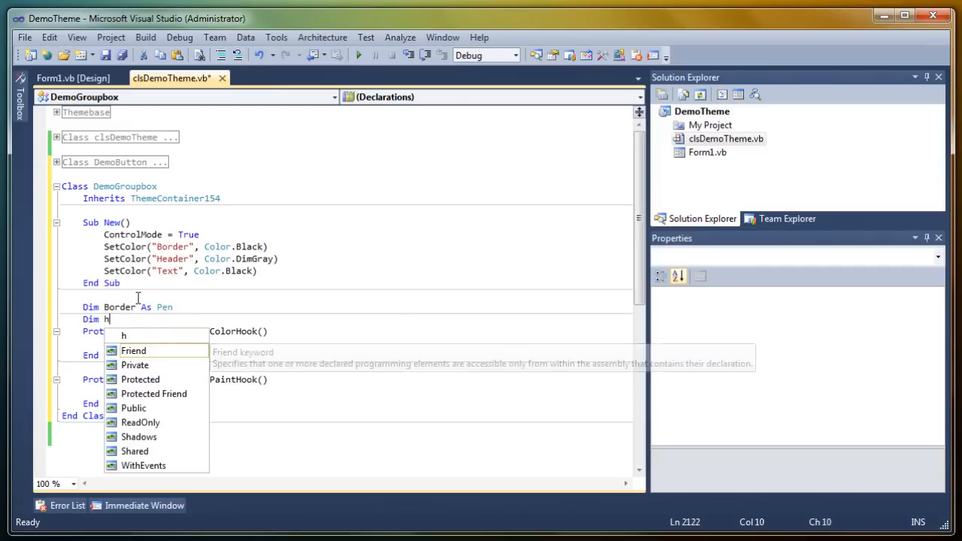
type("eader As Brush")
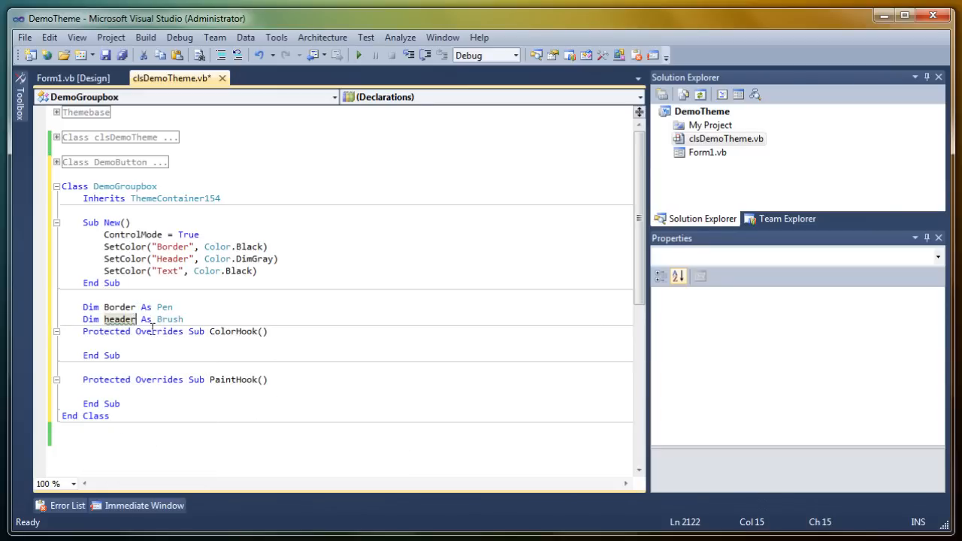
type(", textcolor")
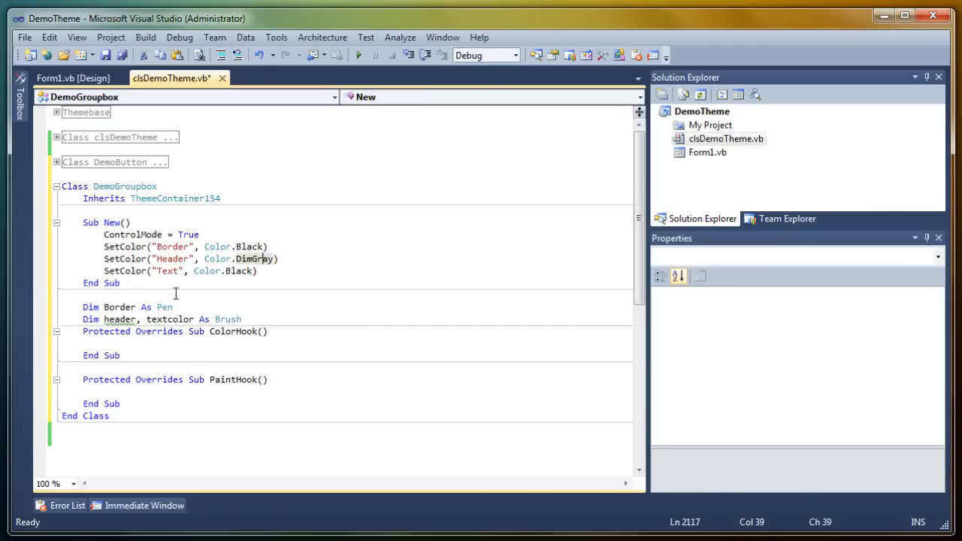
left_click(120, 319)
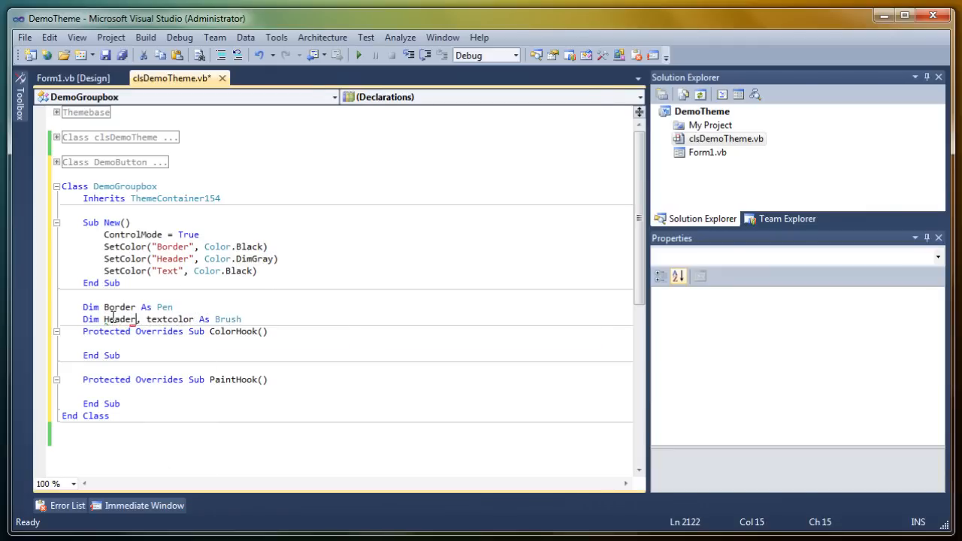
type("Color")
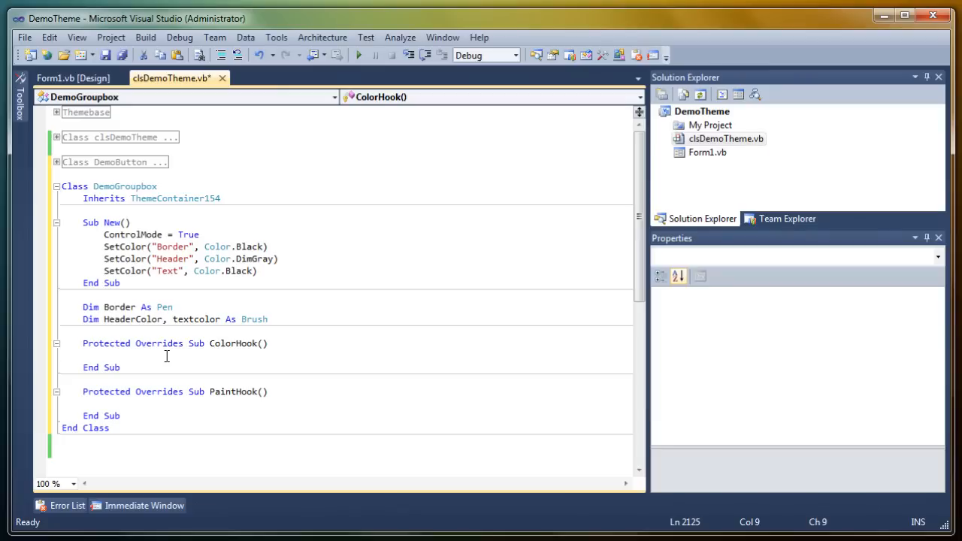
mouse_move(140, 314)
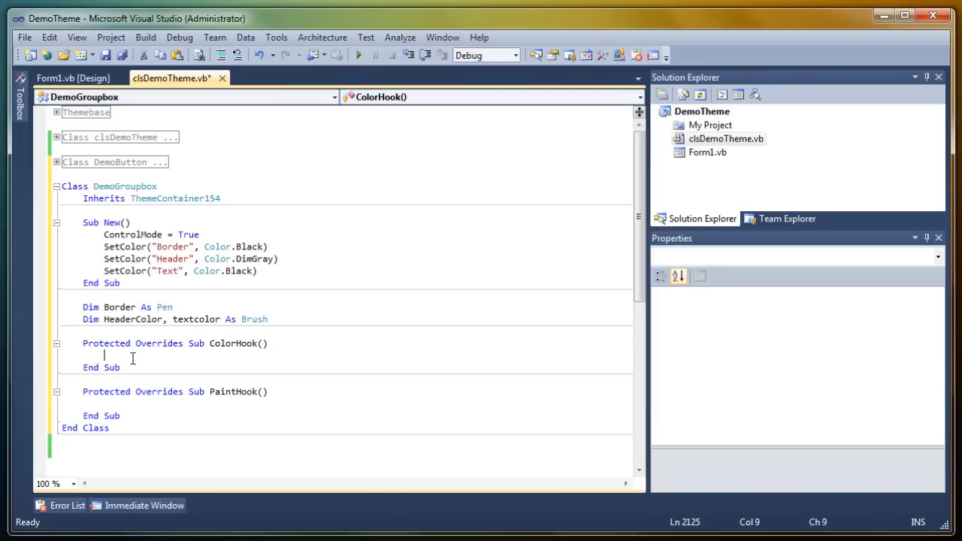
- In ColorHook set Border = GetPen("Border")
type("Border=")
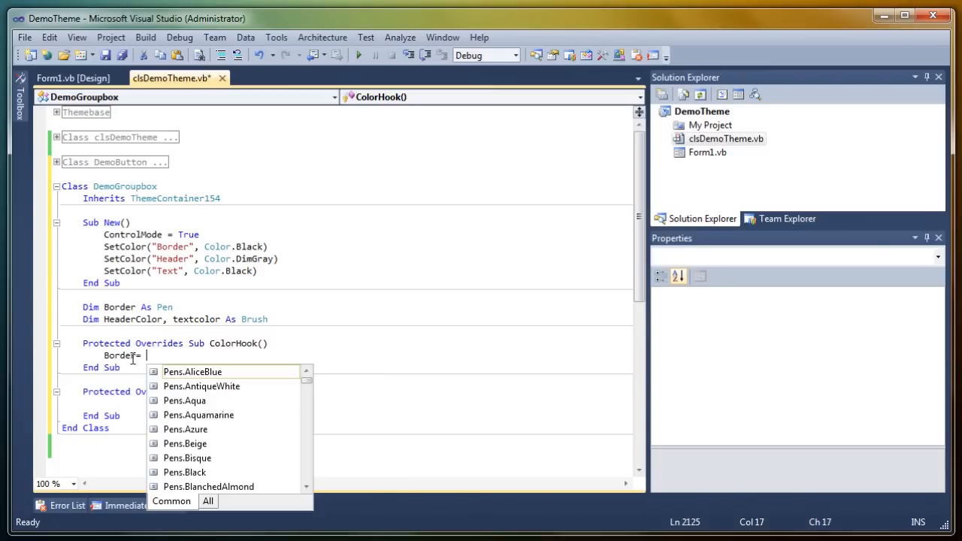
type("GetPen(")
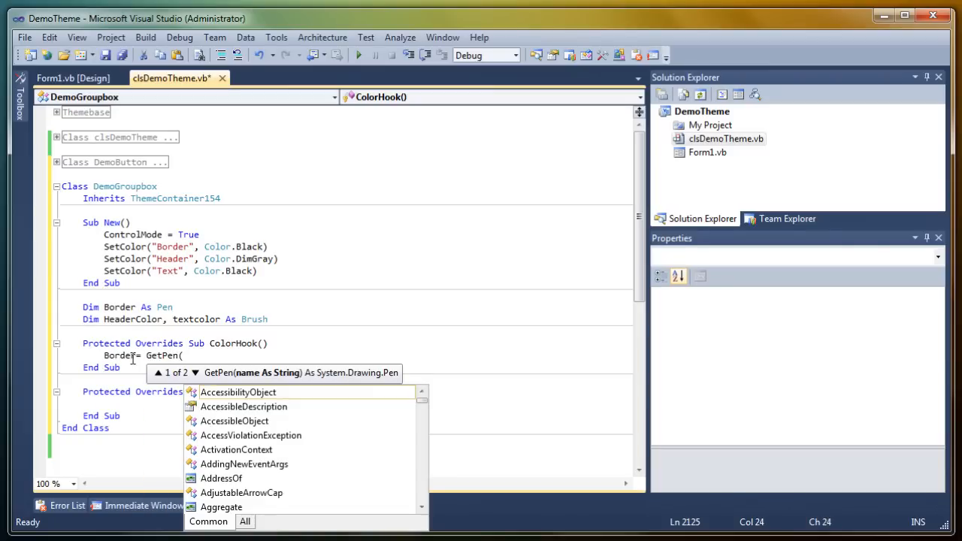
type("\"Border\"")
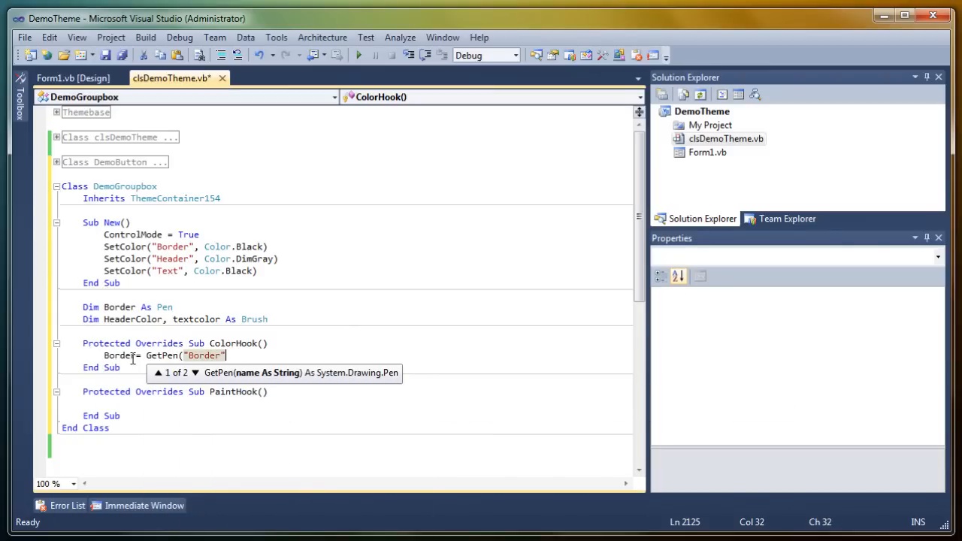
key("Return")
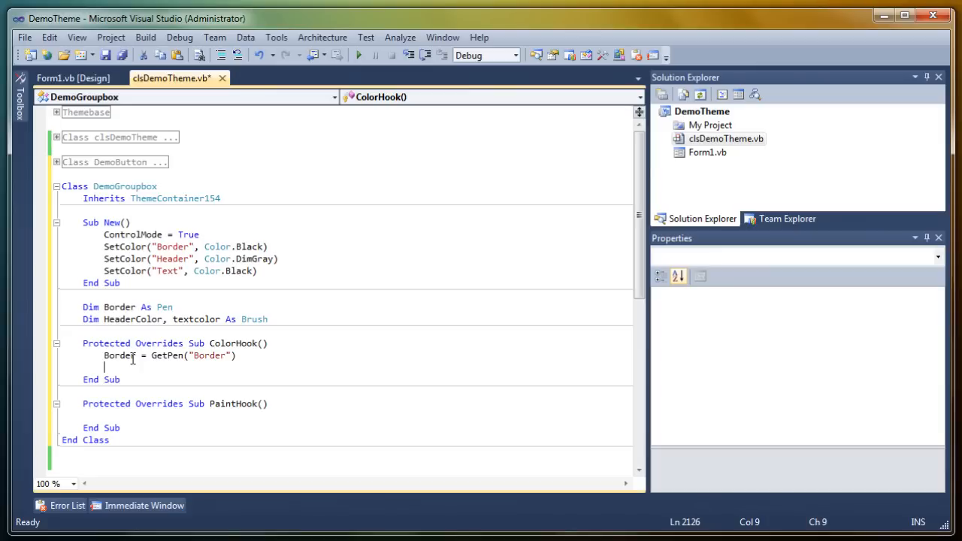
- Set HeaderColor = GetBrush("Header") and textcolor = GetBrush("Text")
type("HeaderColor = GetBrush(")
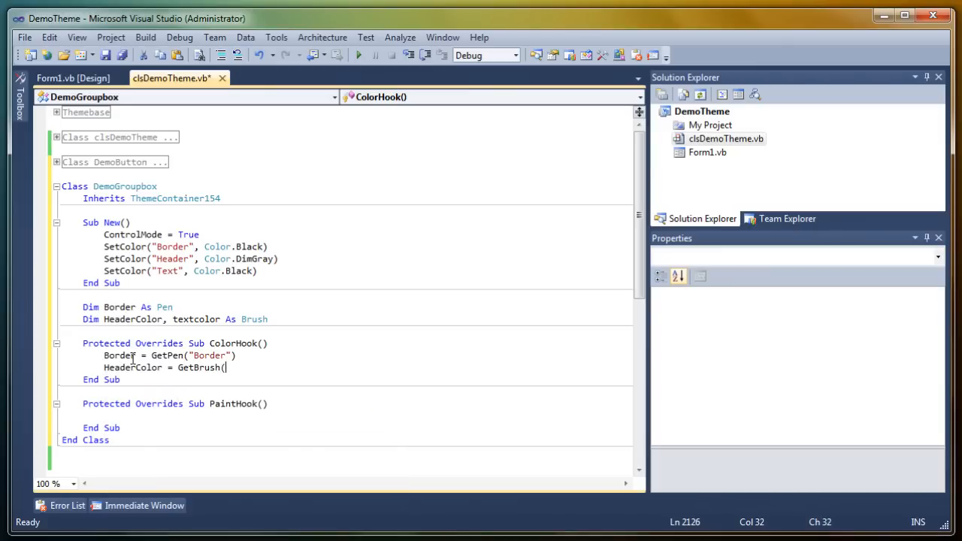
type("Header\")")
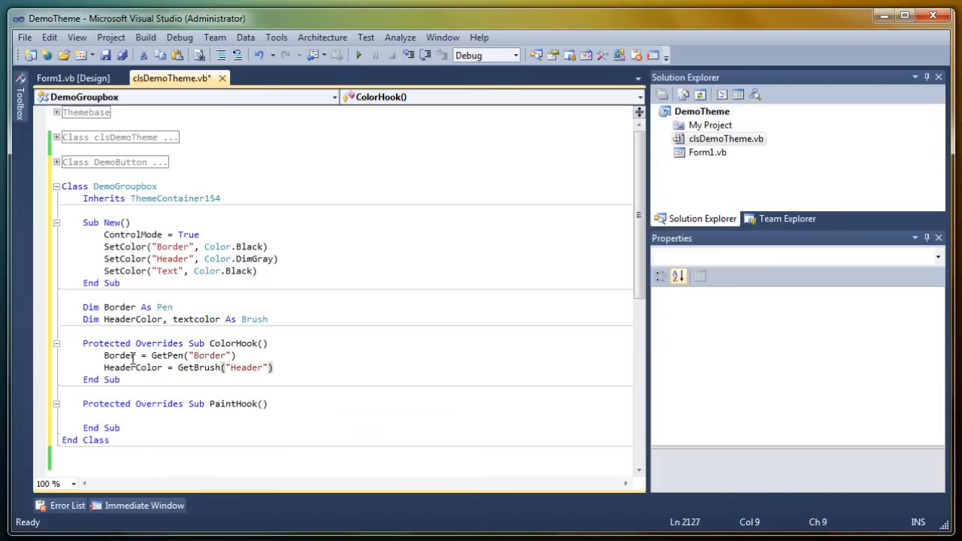
type("Text")
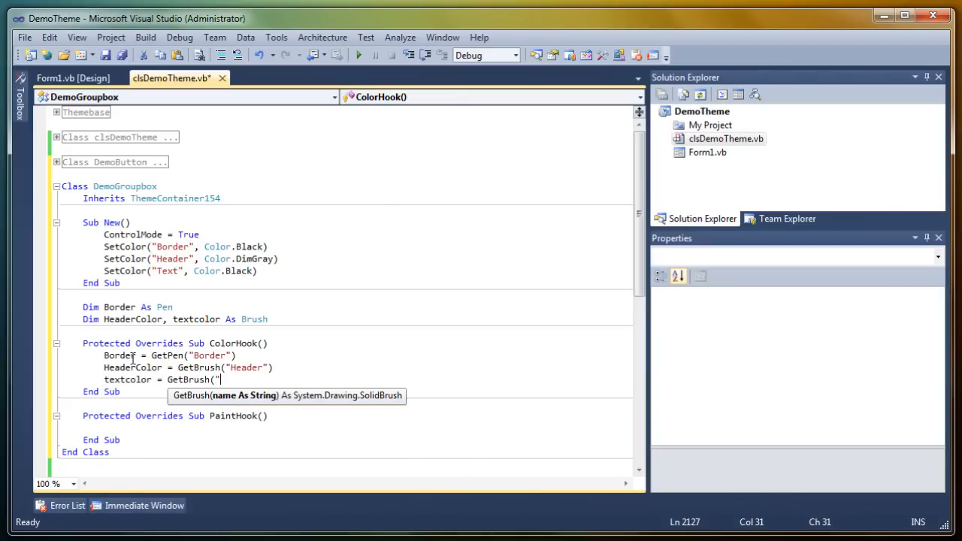
type("Text\")")
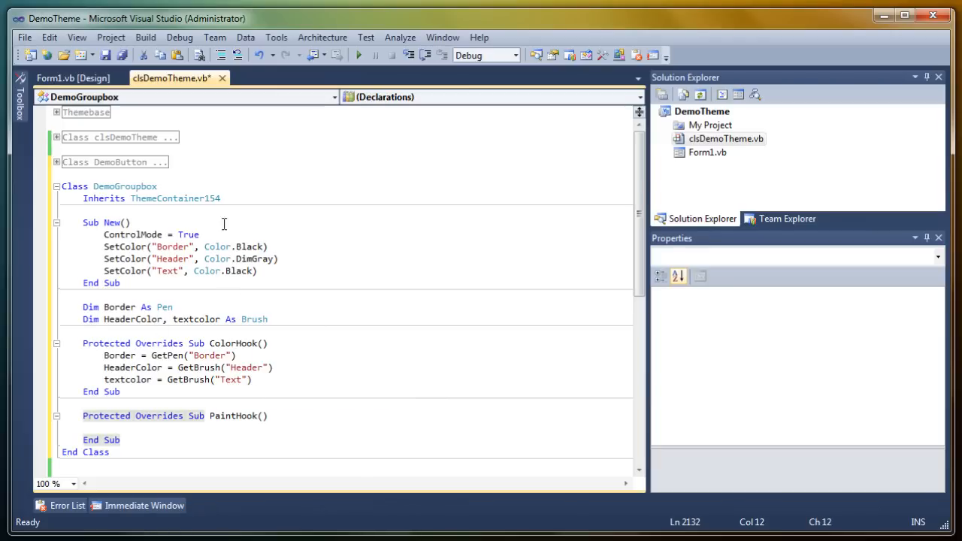
- Start PaintHook with G.Clear(BackColor)
type("g")
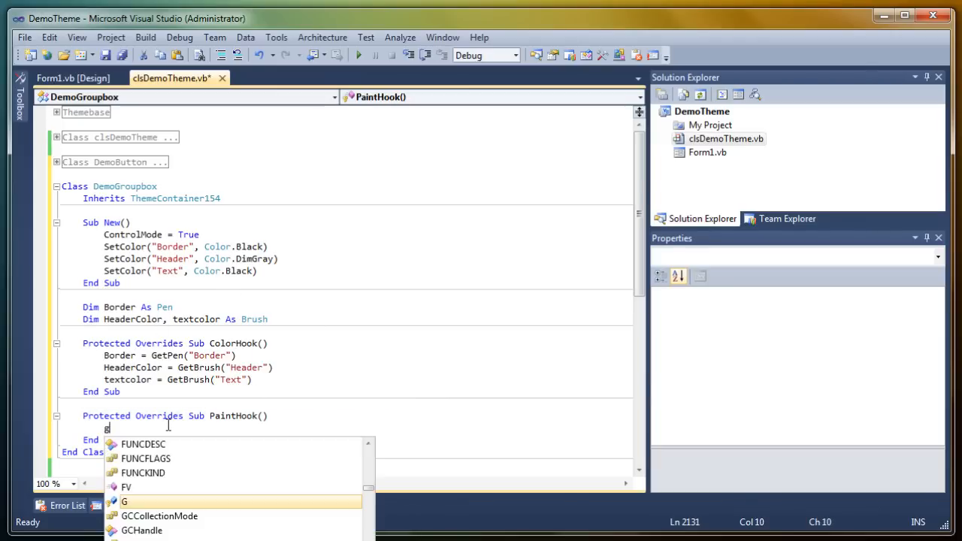
type(".Clear(c")
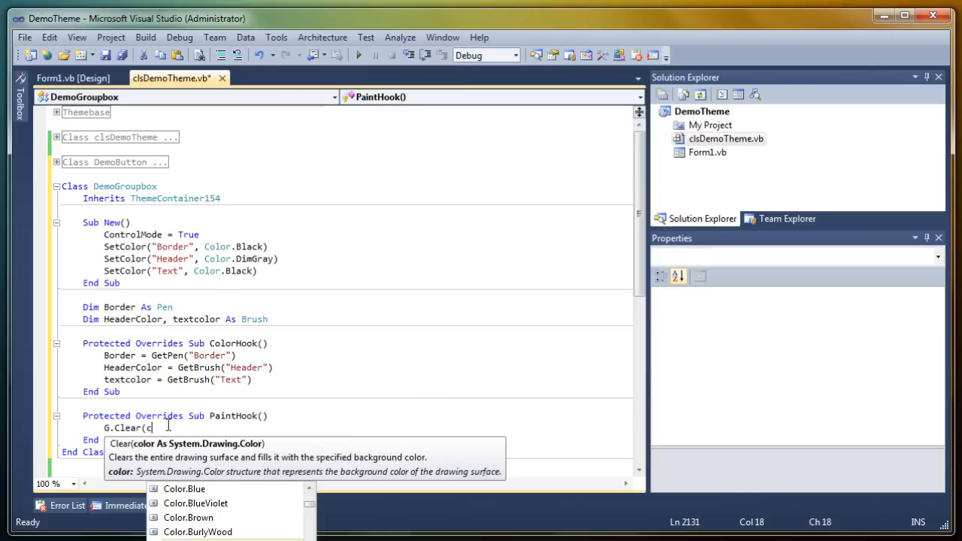
type("ba")
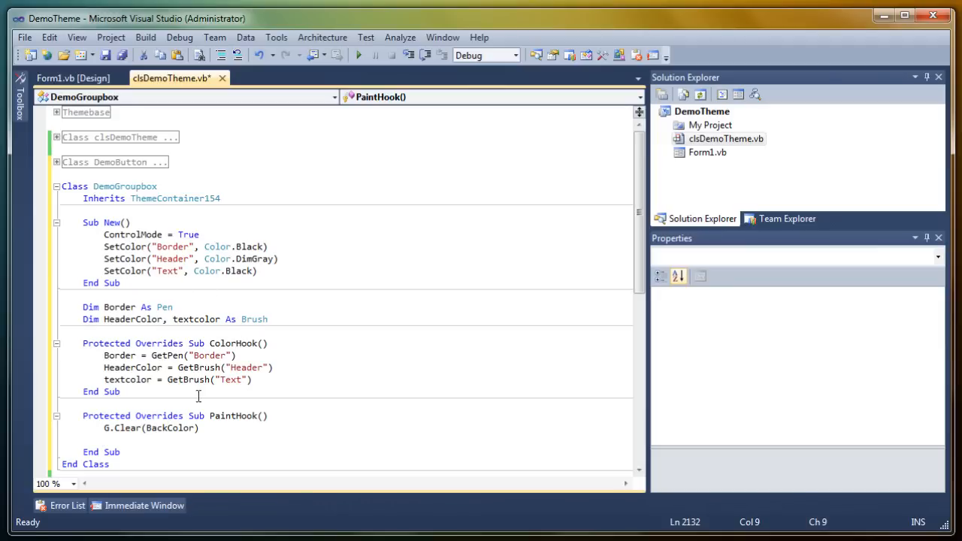
type(".FillRectangle(")
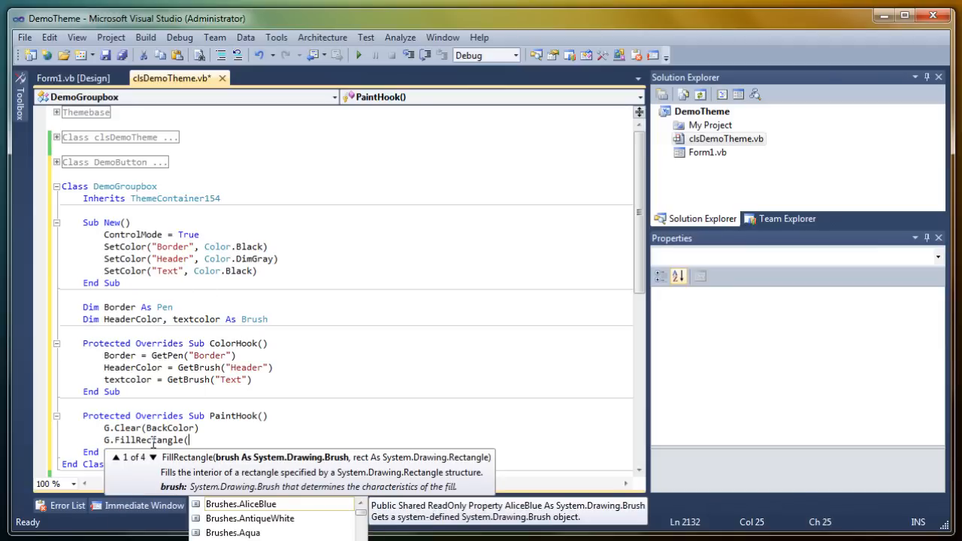
- Fill the header bar with G.FillRectangle(HeaderColor, New Rectangle(0,0,Width - 1,25))
type("header")
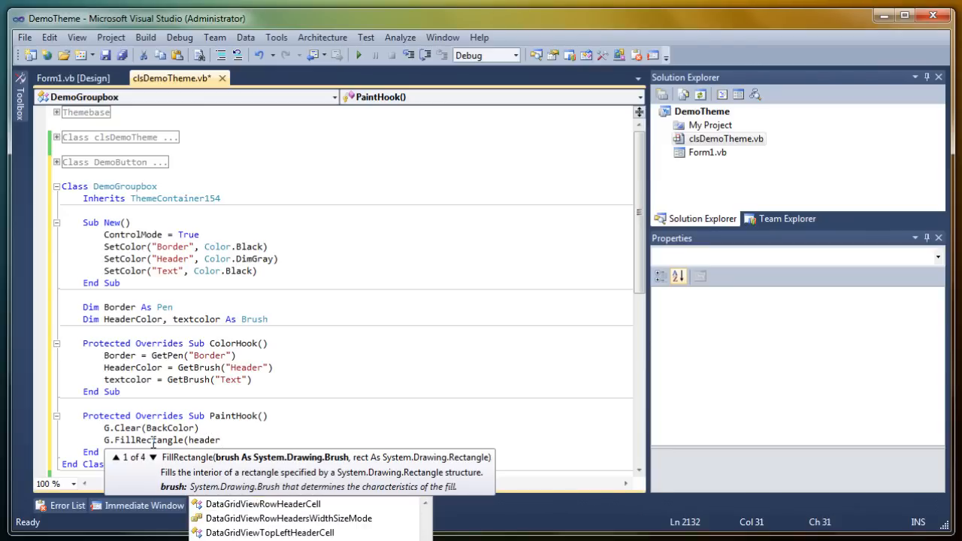
type("HeaderColor,")
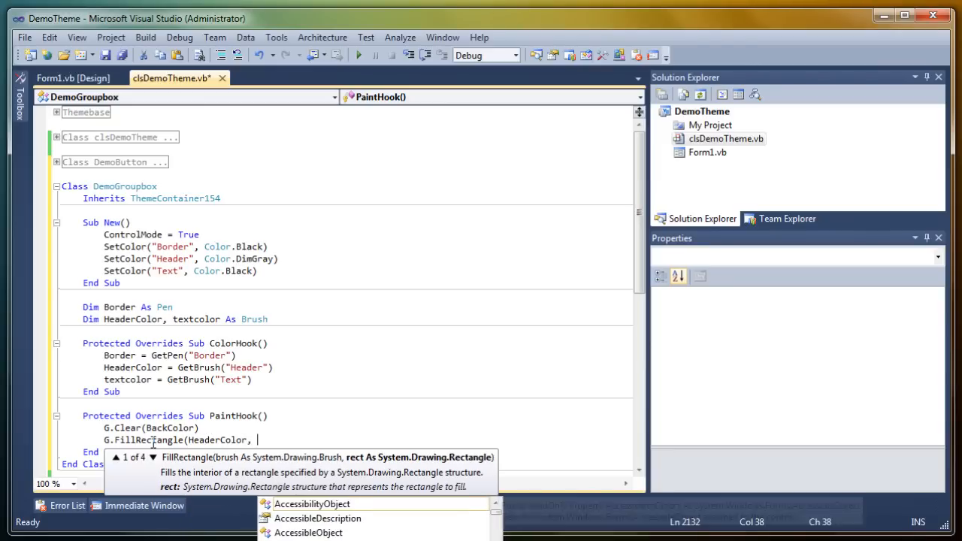
type("New rectangle(")
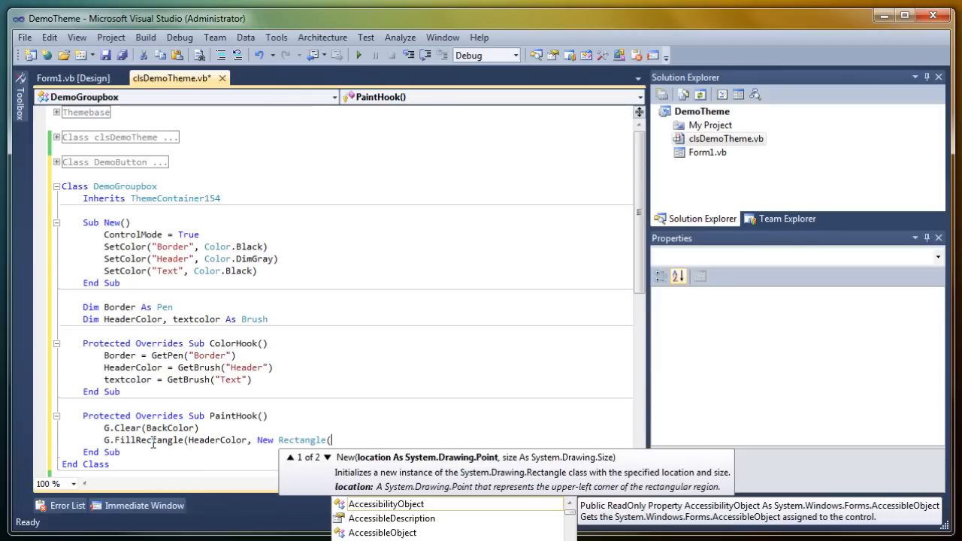
type("0")
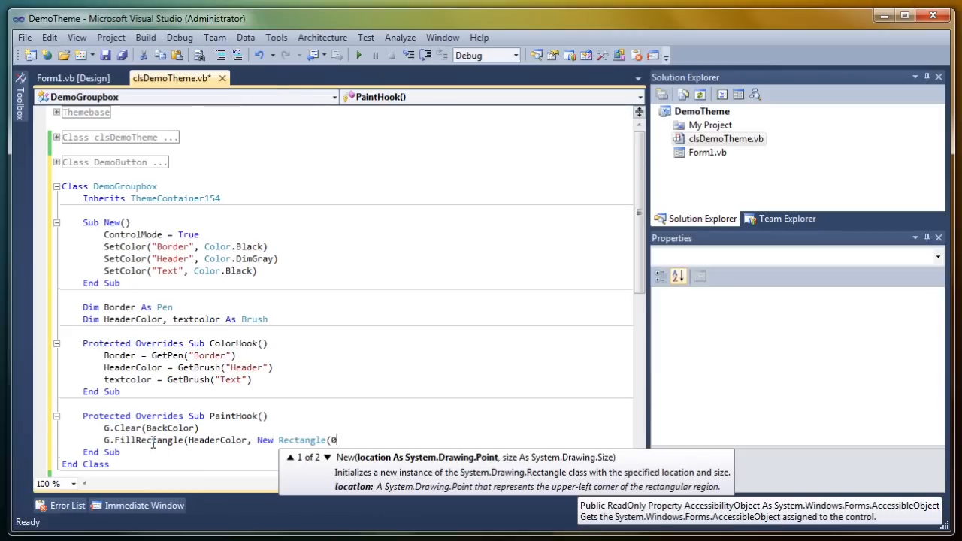
type(",0,w")
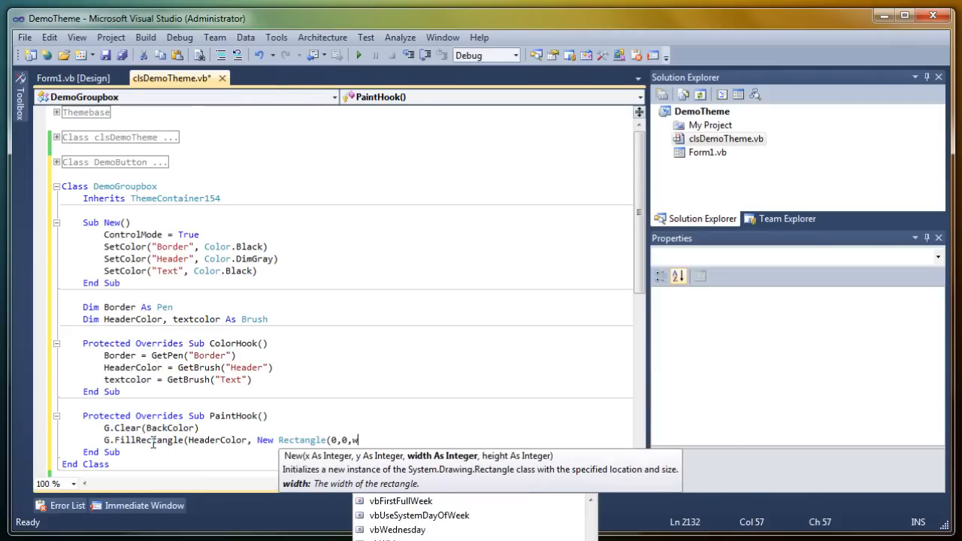
type("idth - 1,")
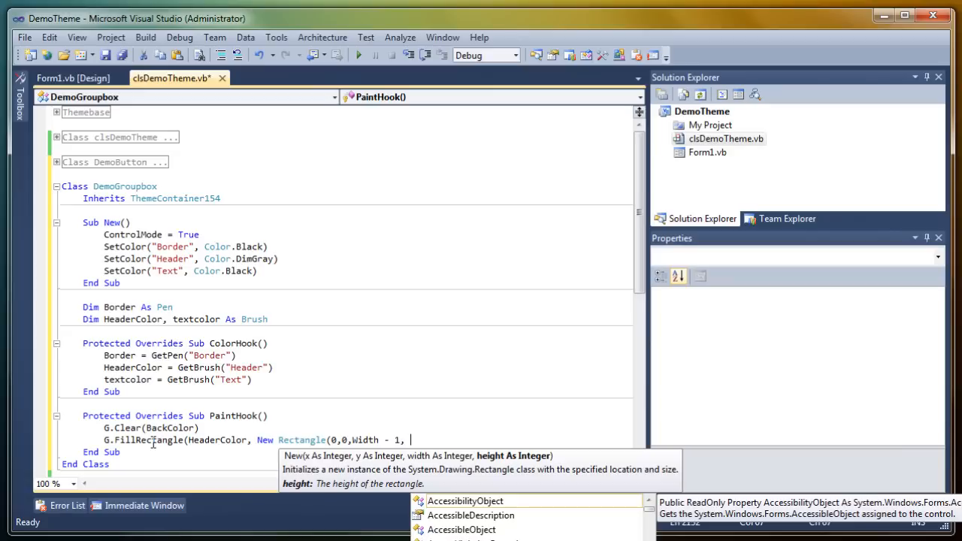
type("25))")
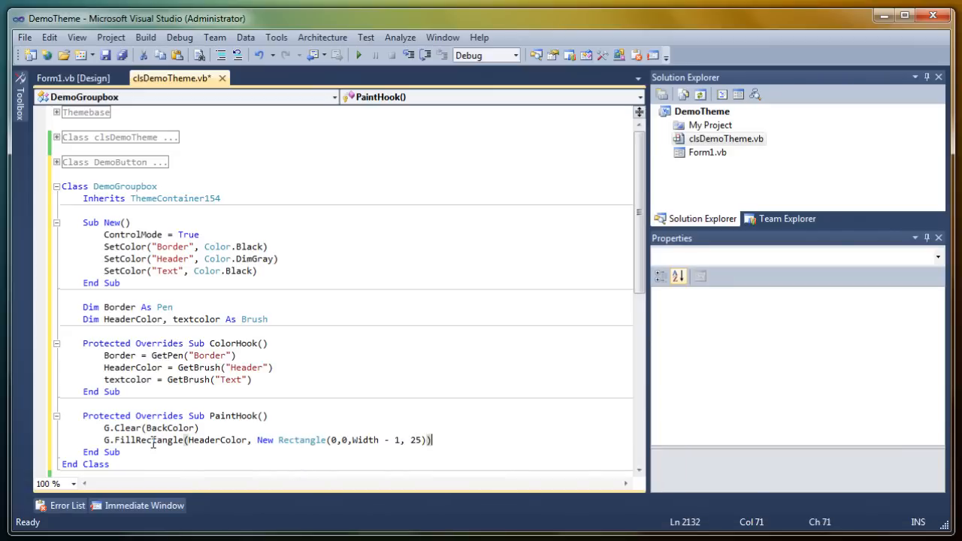
- Preview Form1's designer with DemoButton1, then return to the theme code
left_click(144, 36)
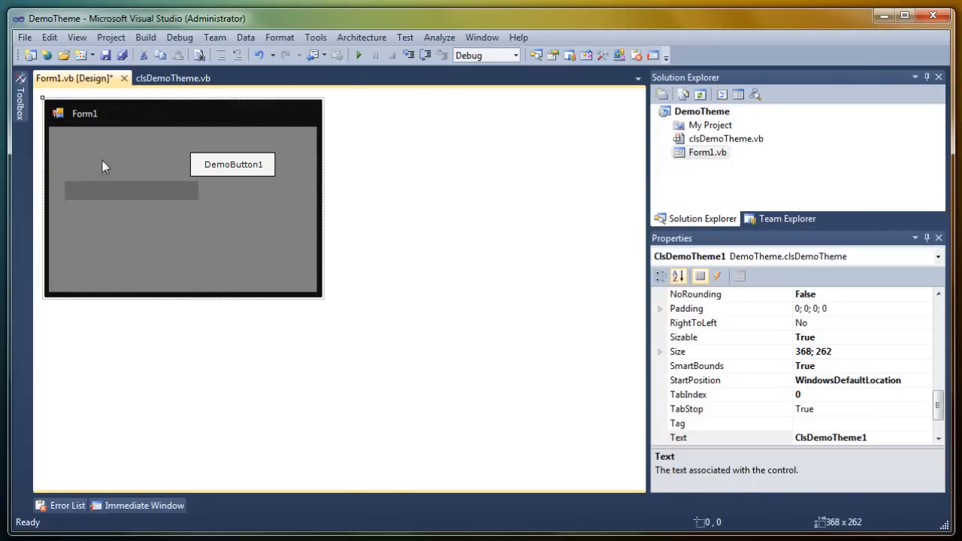
left_click(173, 78)
type("G.DrawRectangle(")
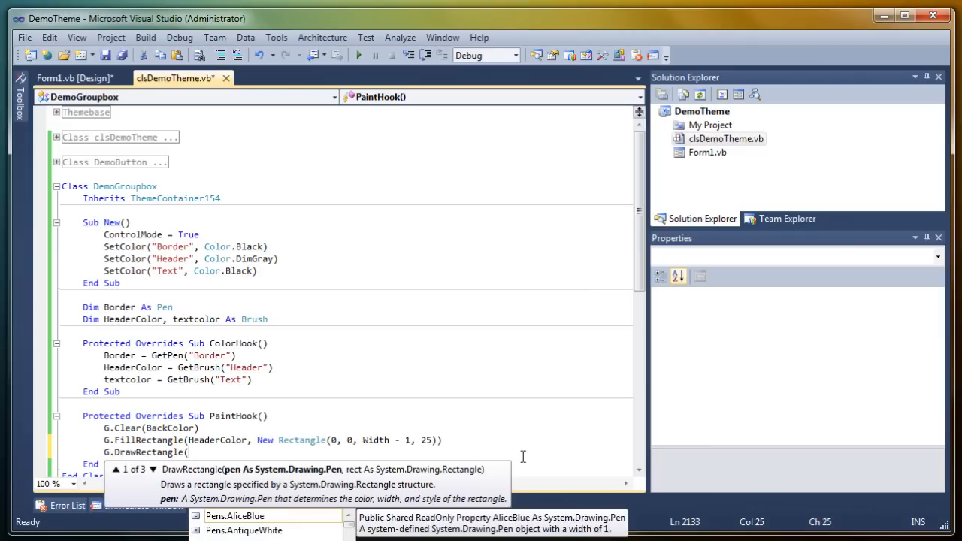
- Draw Border rectangles around the 25-pixel header and the whole Width-1 by Height-1 control
type("border, New Rectangle(0, 0, Width - 1, 25))")
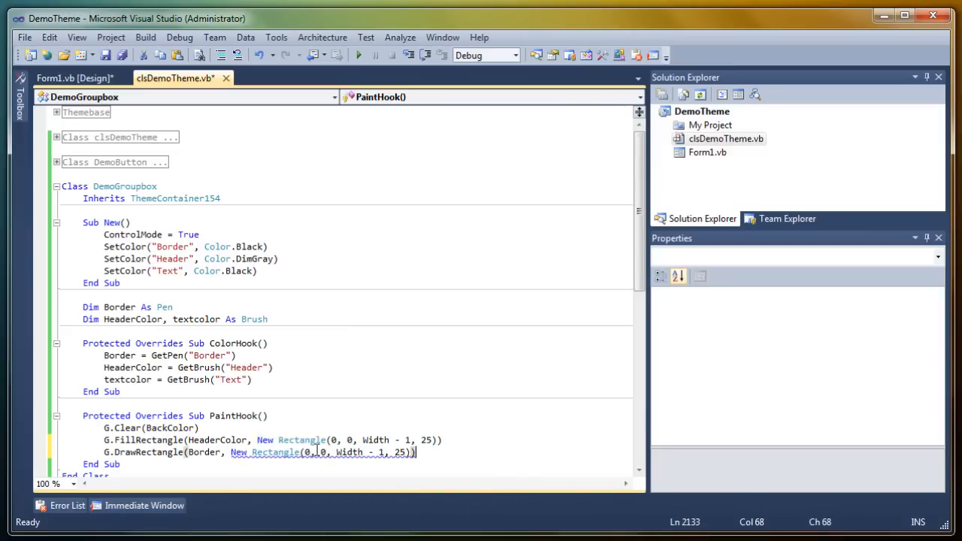
type("G.drawr")
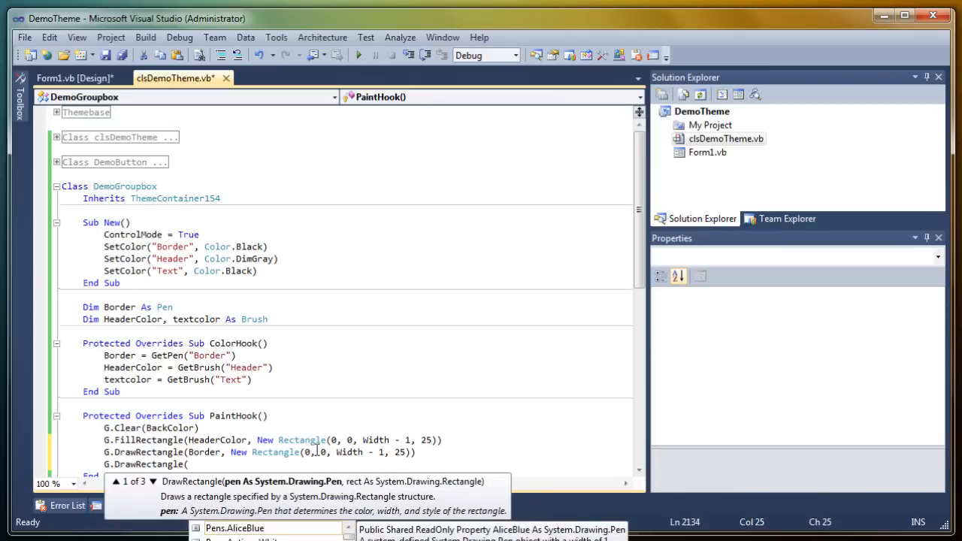
type("border,")
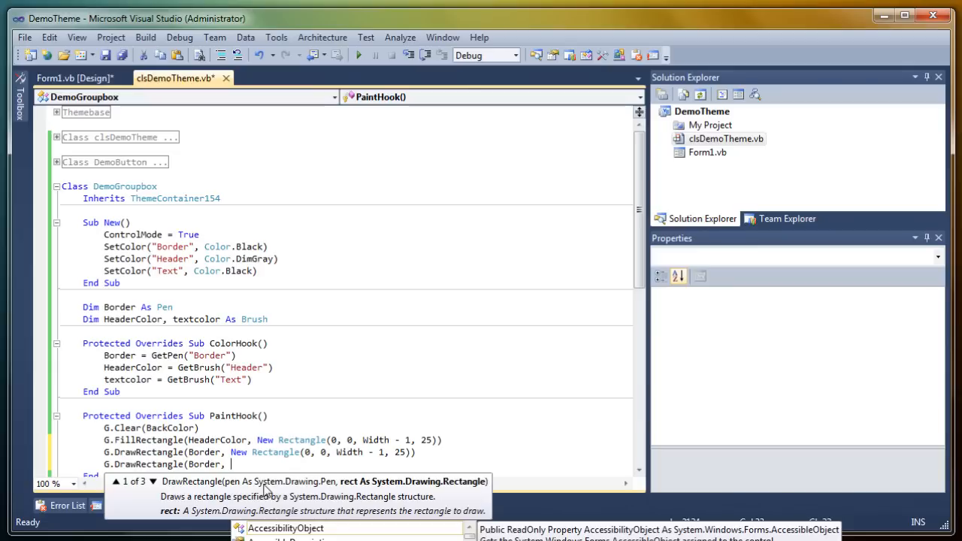
type("New Rectangle(")
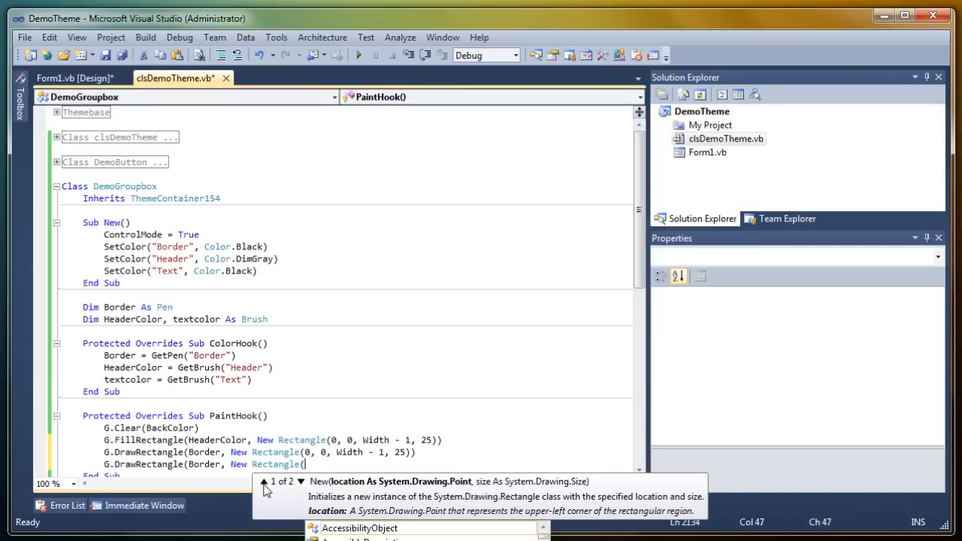
type("0,0,Width")
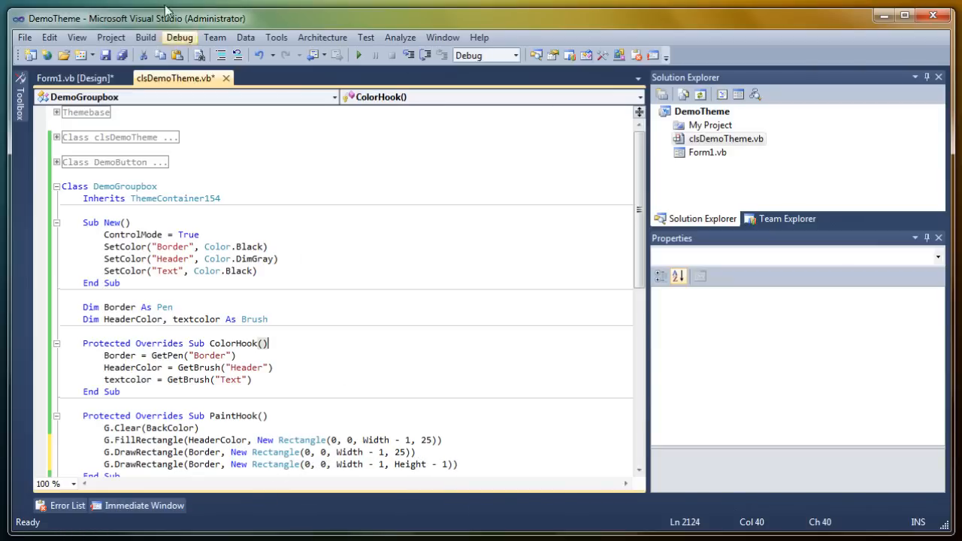
- Preview the groupbox outline on Form1's designer and return to the code
left_click(68, 78)
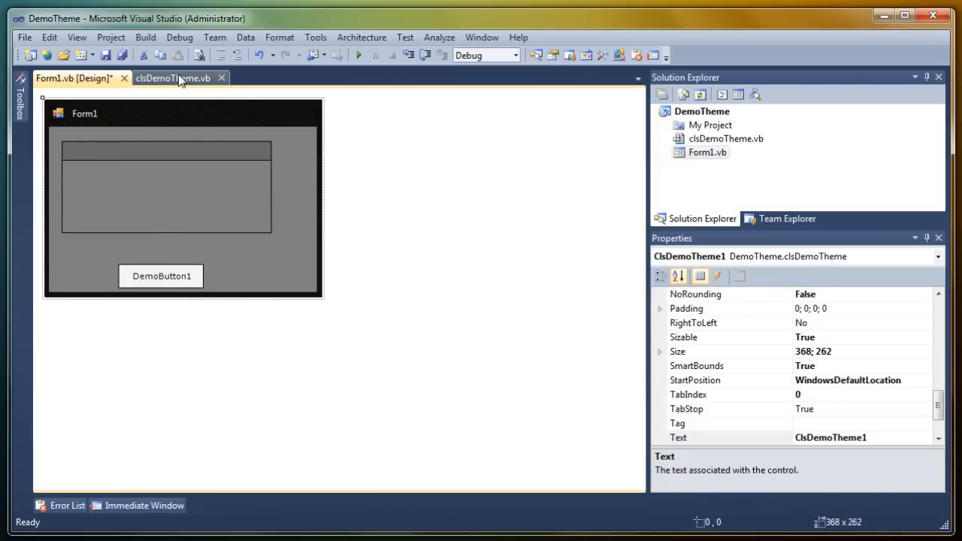
left_click(173, 78)
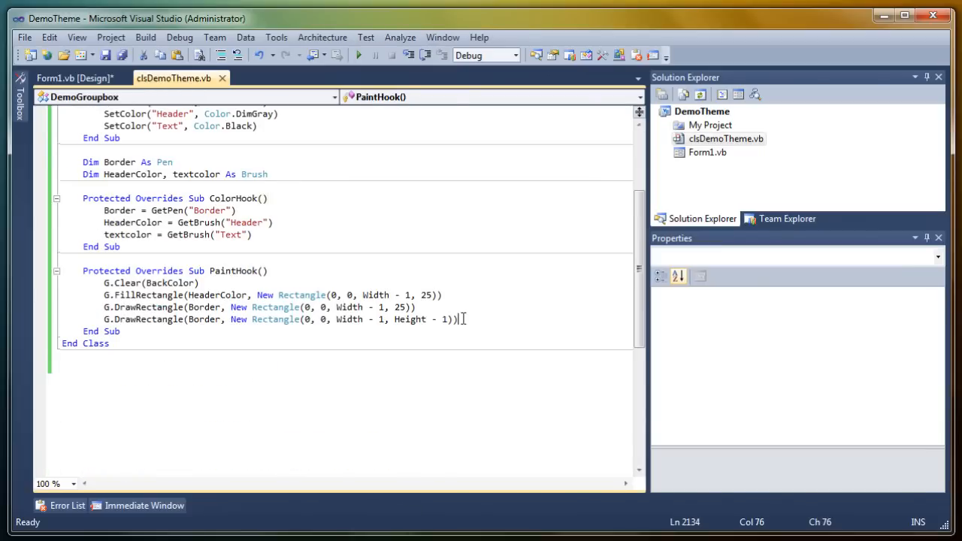
- Add G.DrawString(Text, Font, textcolor, New Point(7, 6)) to paint the caption
type("G.drawst")
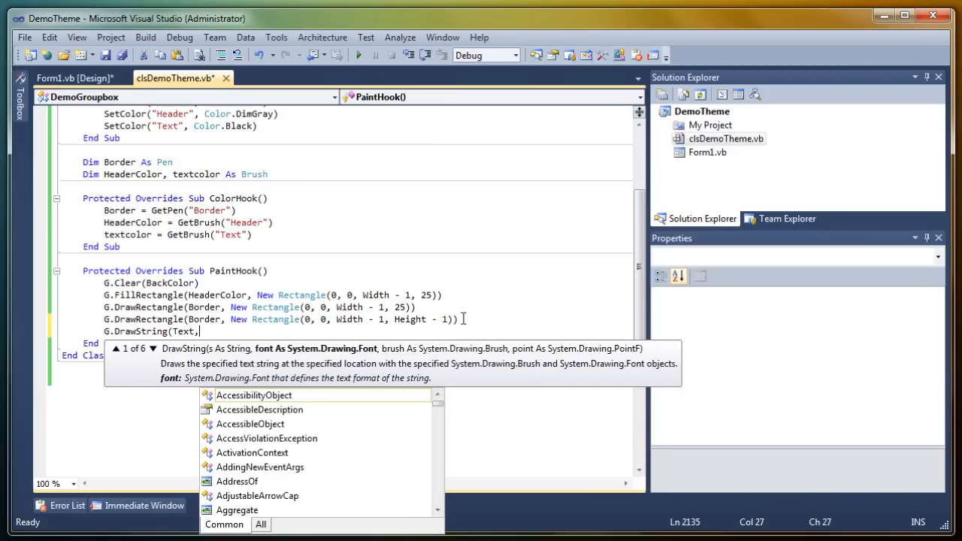
type("Font,")
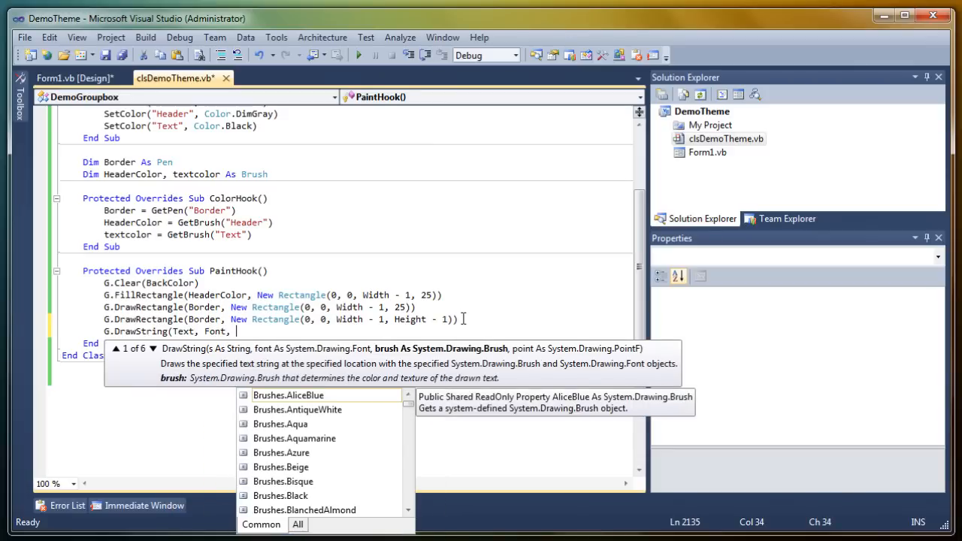
type("textcolor, New")
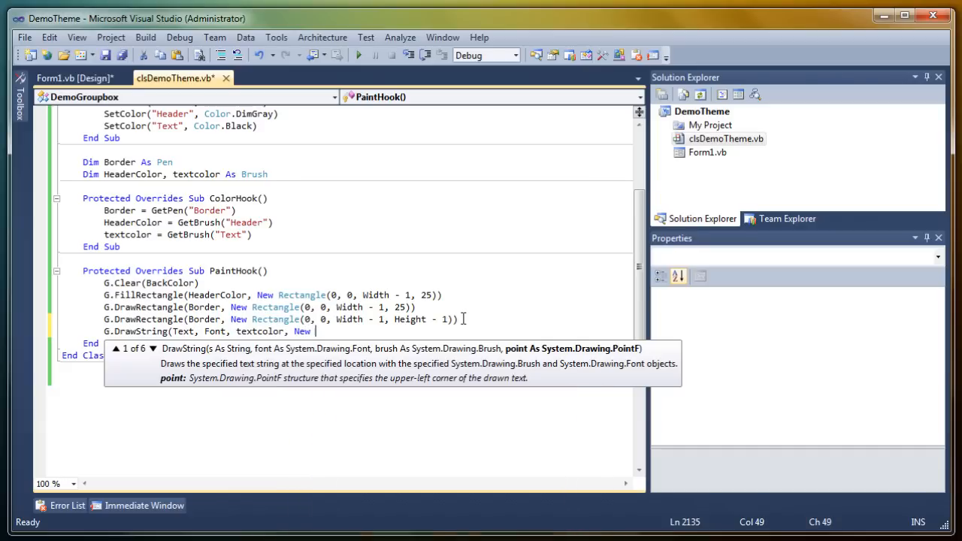
type("Point(")
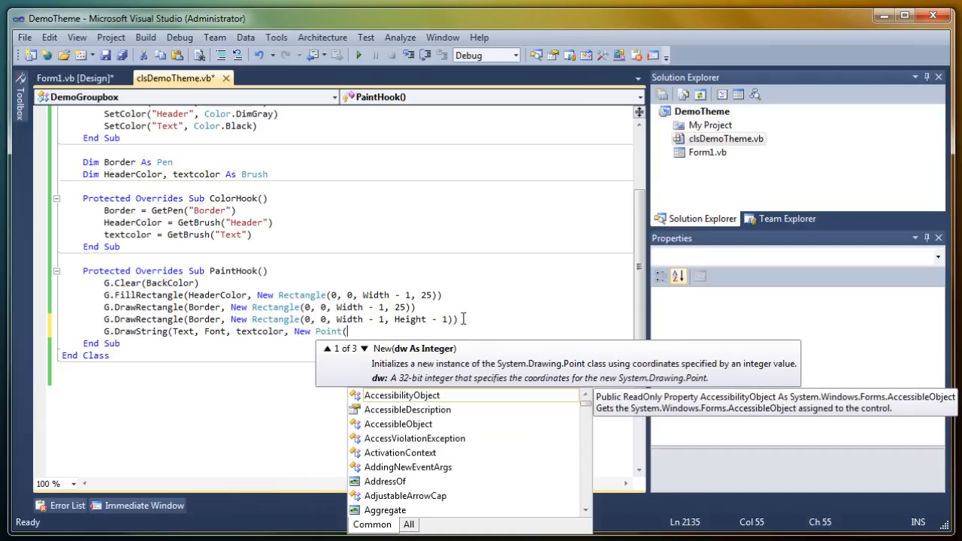
type("7")
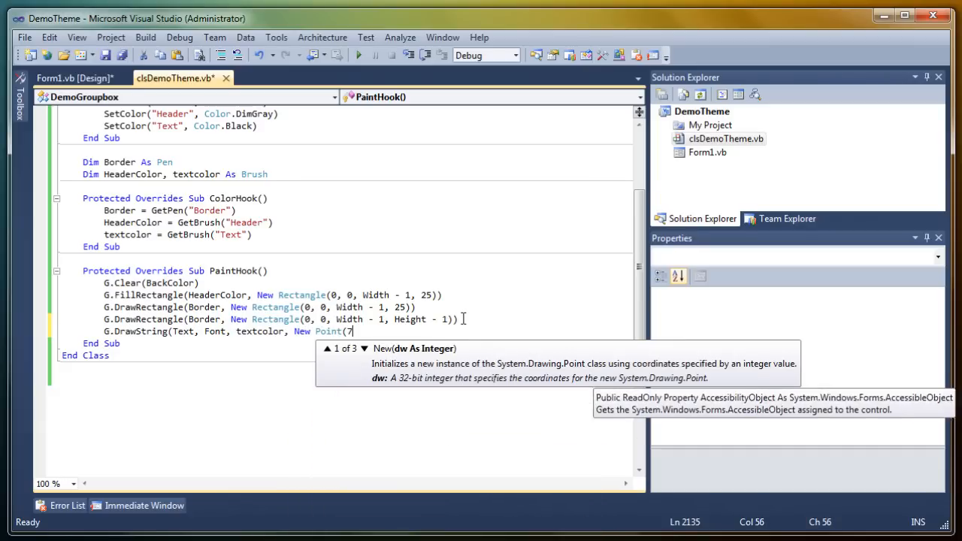
type(",5")
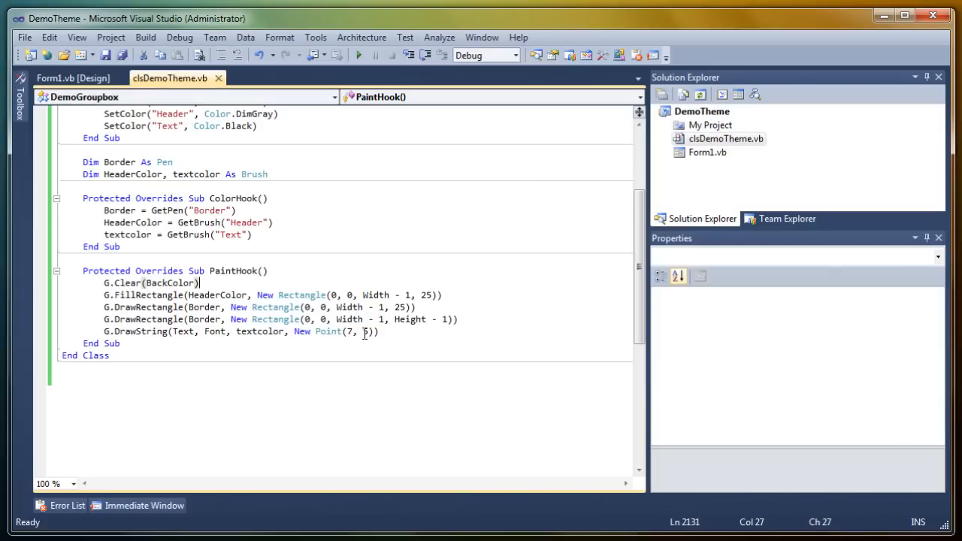
left_click(144, 36)
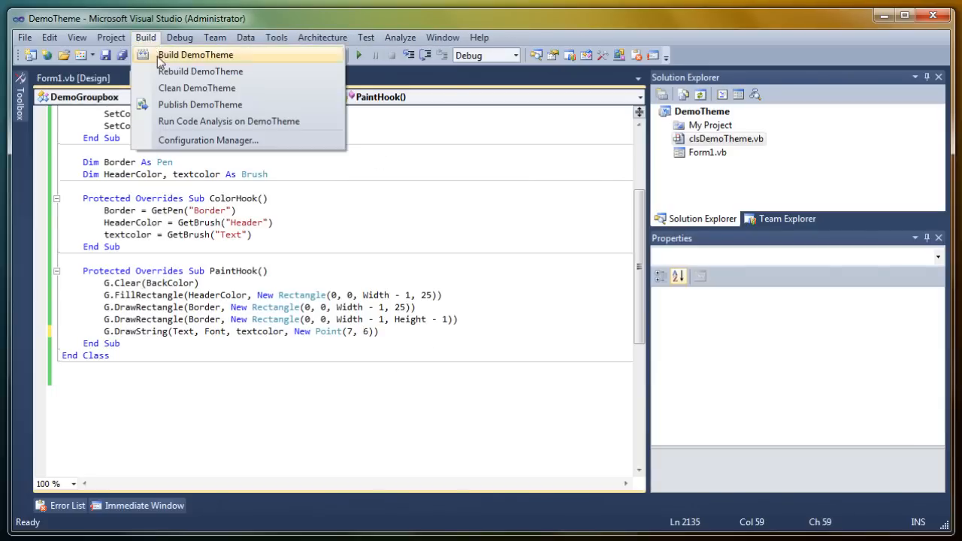
- Build the project, change the Text colour to Color.White and view DemoGroupbox1 on the form
left_click(195, 54)
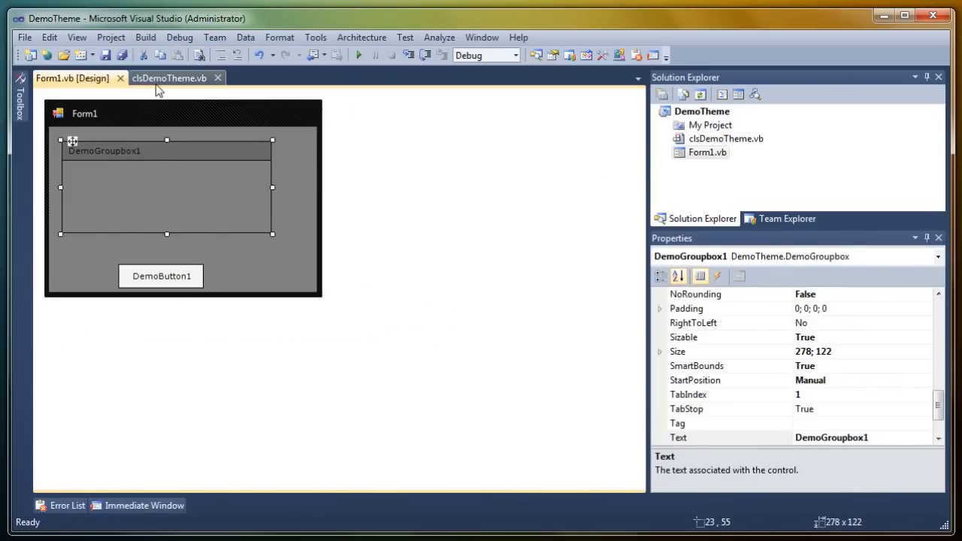
left_click(168, 78)
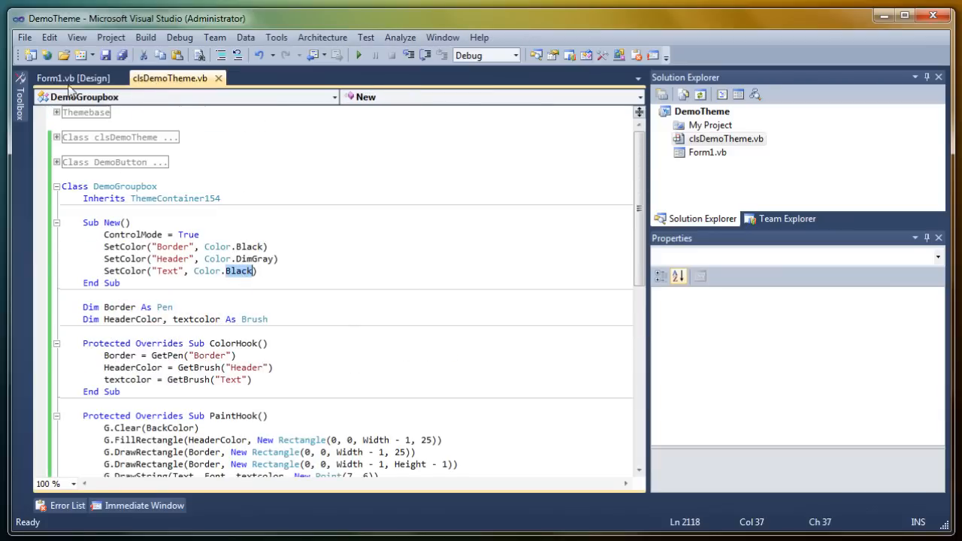
mouse_move(261, 258)
type("White")
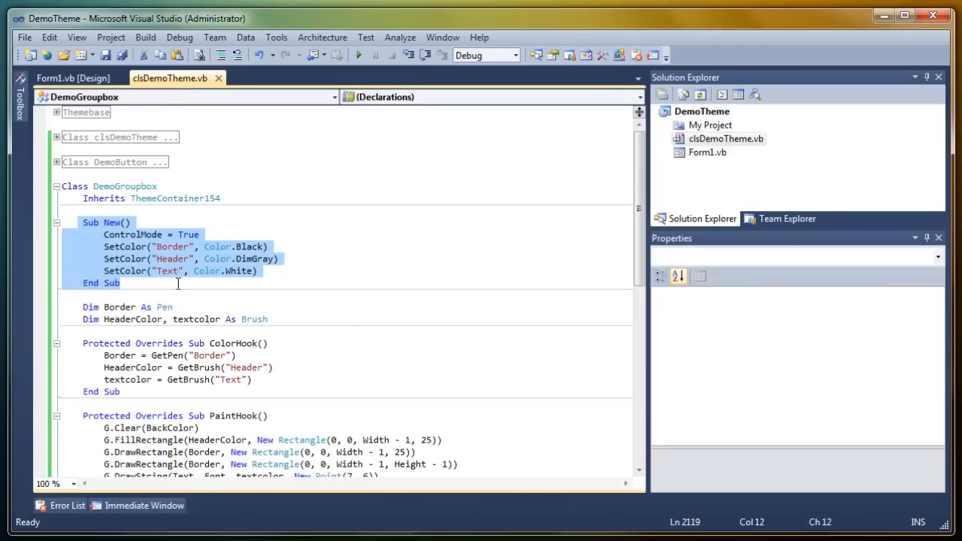
left_click(72, 79)
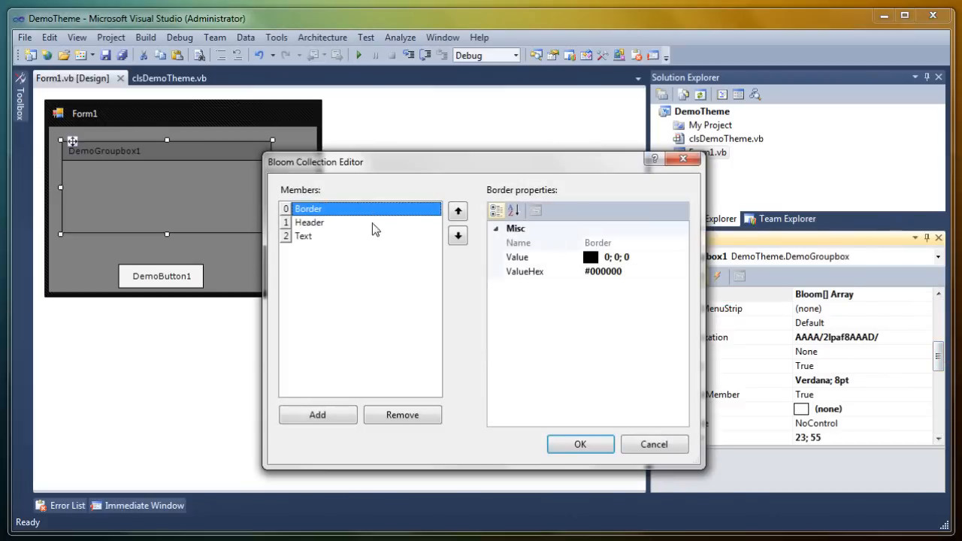
- Set the groupbox's Text colour entry to White in the Colors editor and confirm it
left_click(680, 256)
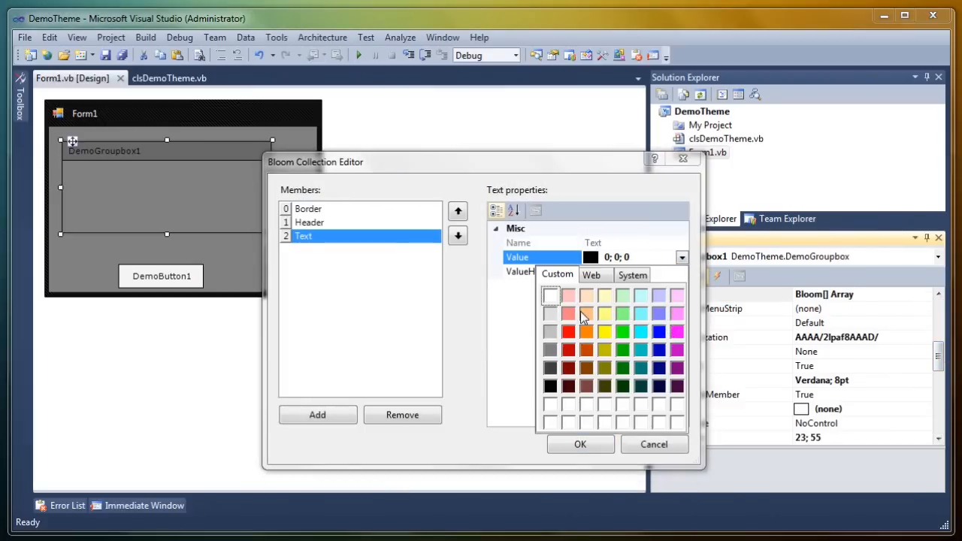
left_click(550, 295)
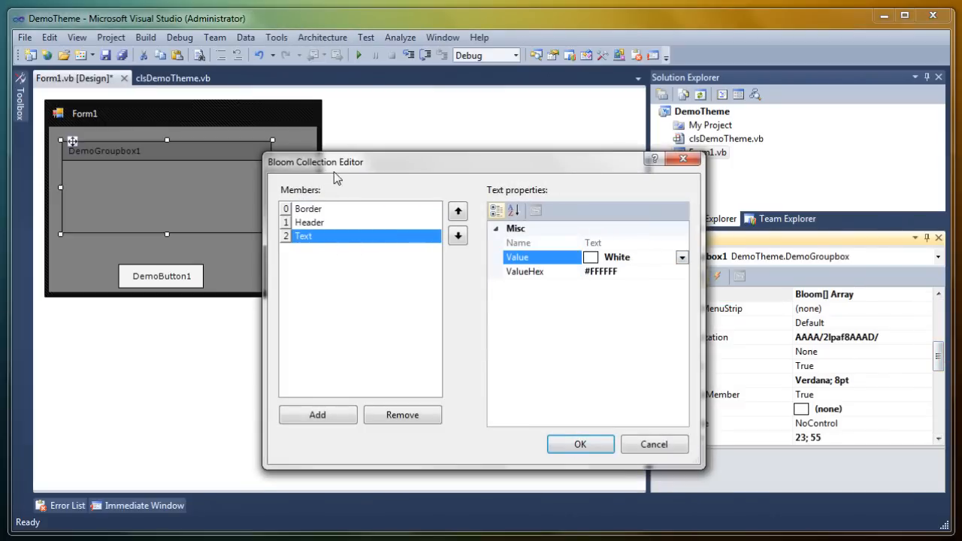
left_click_drag(336, 162, 398, 144)
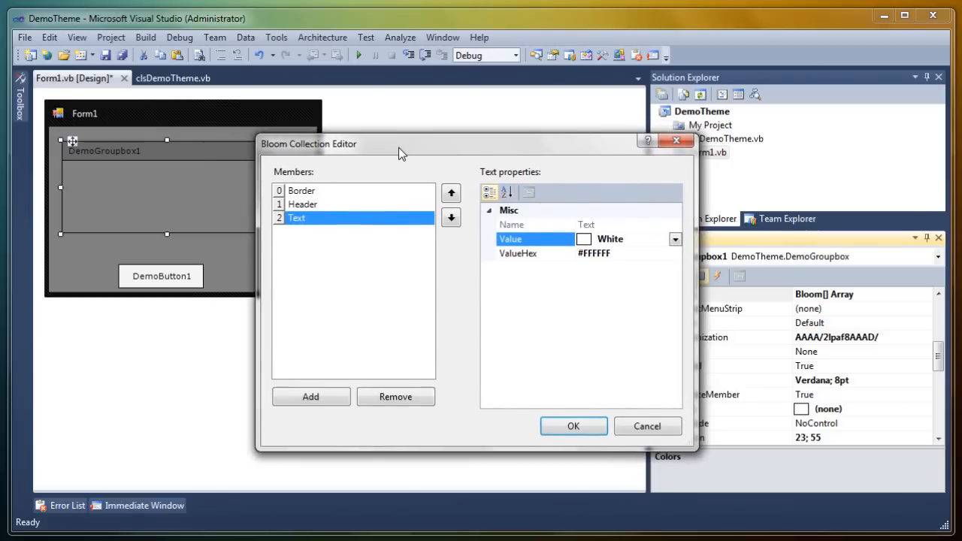
mouse_move(318, 249)
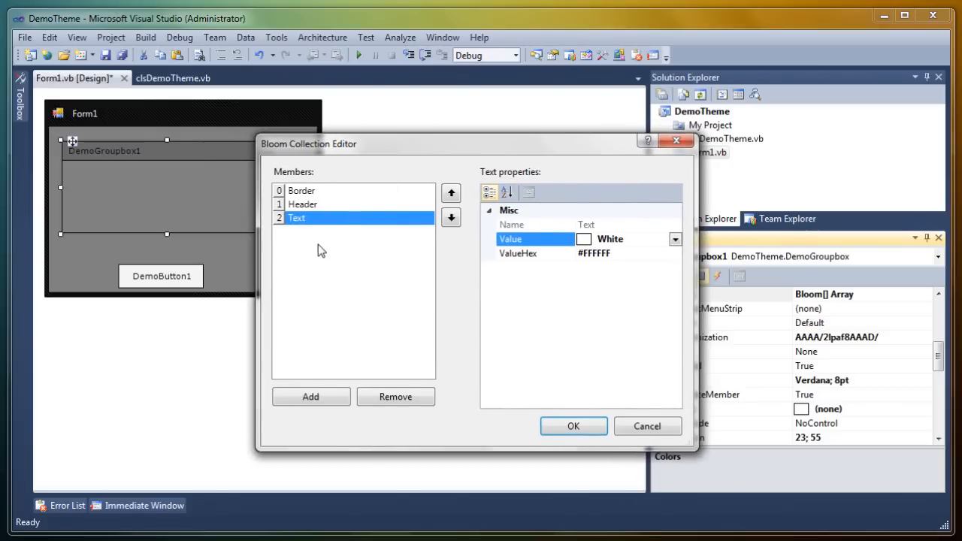
mouse_move(333, 195)
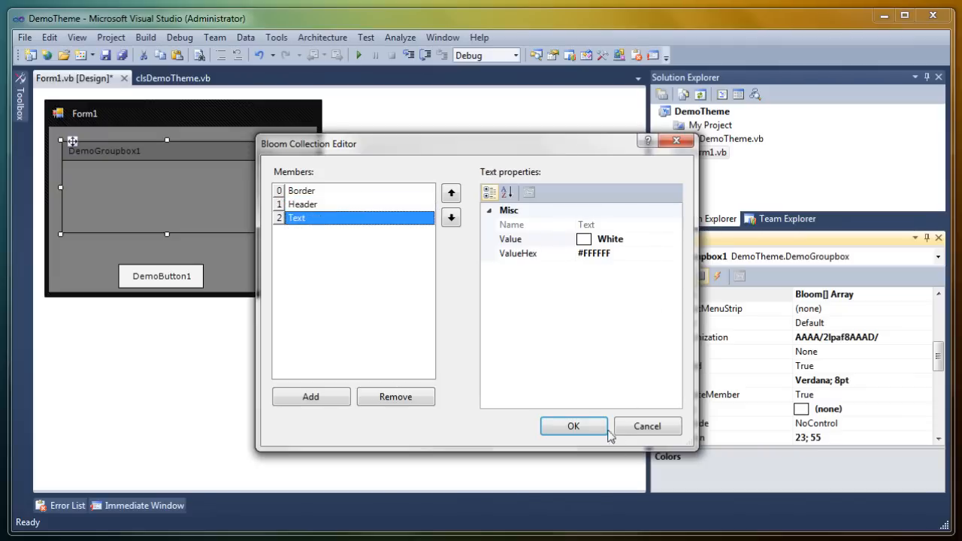
left_click(573, 426)
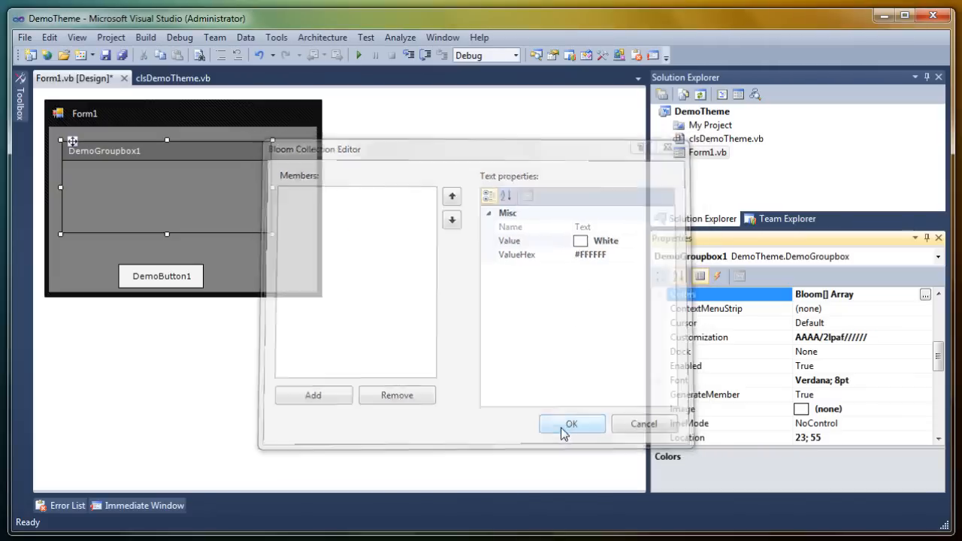
left_click(571, 424)
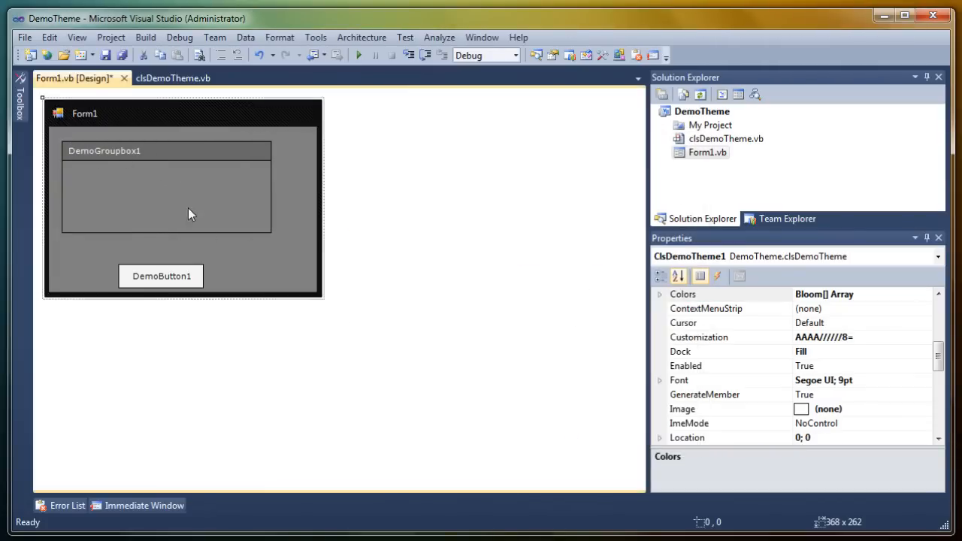
- Move DemoButton1 into DemoGroupbox1 and settle its position under the caption
left_click(165, 188)
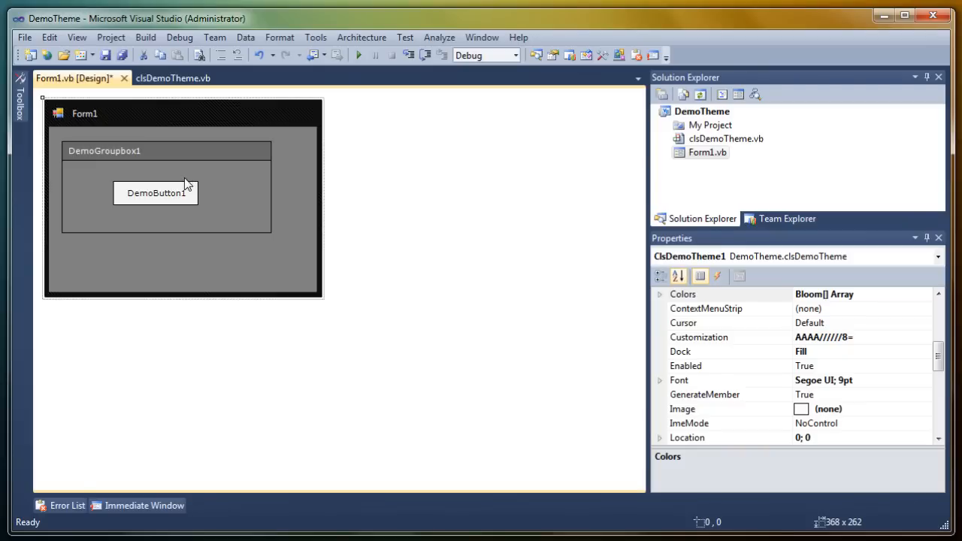
left_click(156, 192)
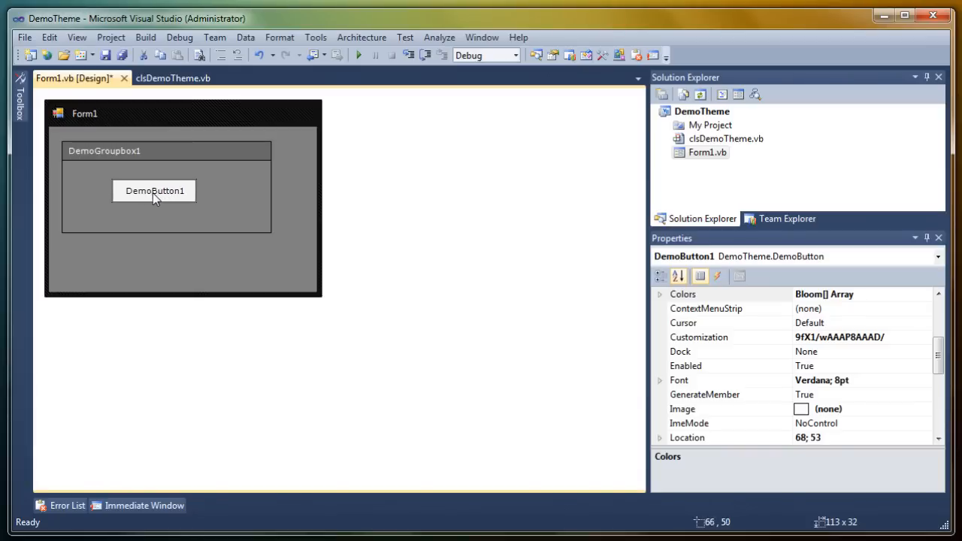
left_click(187, 267)
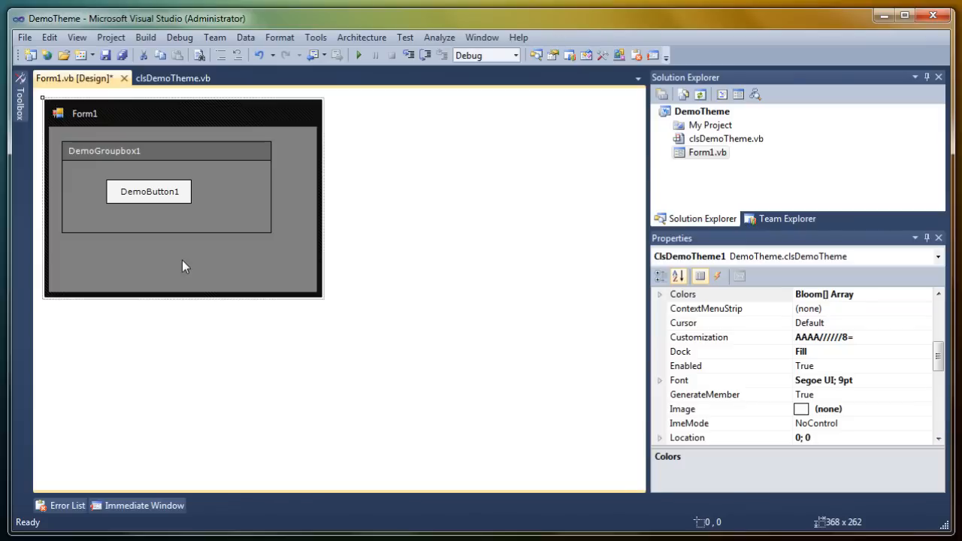
mouse_move(174, 219)
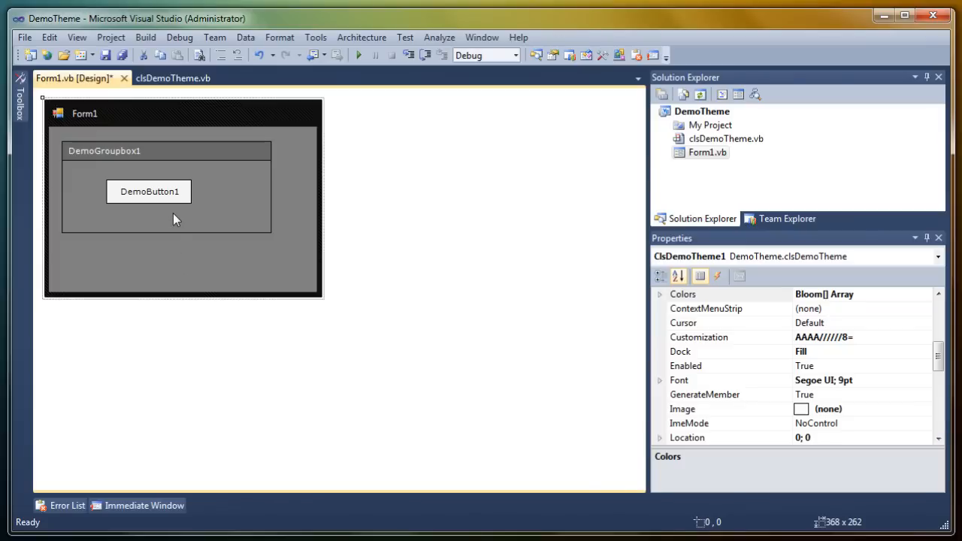
mouse_move(172, 258)
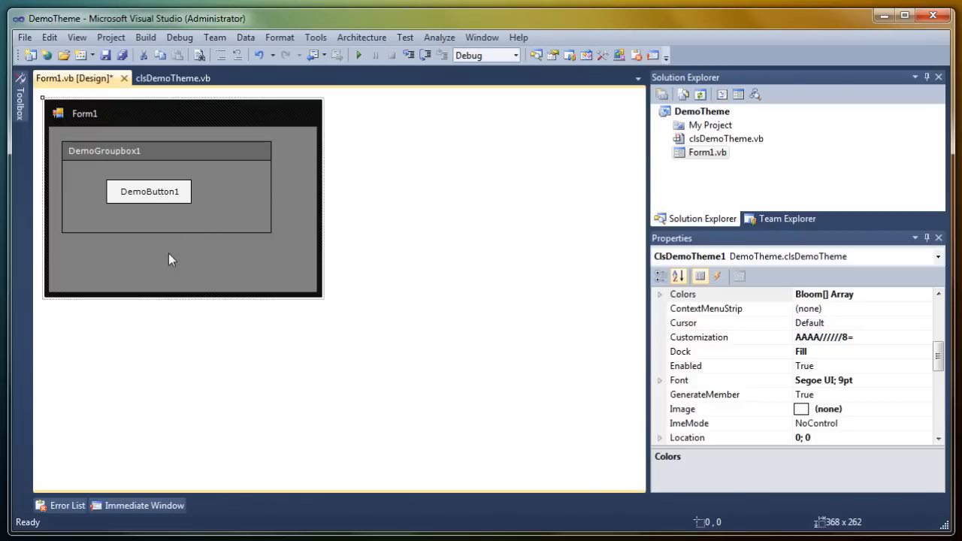
mouse_move(150, 248)
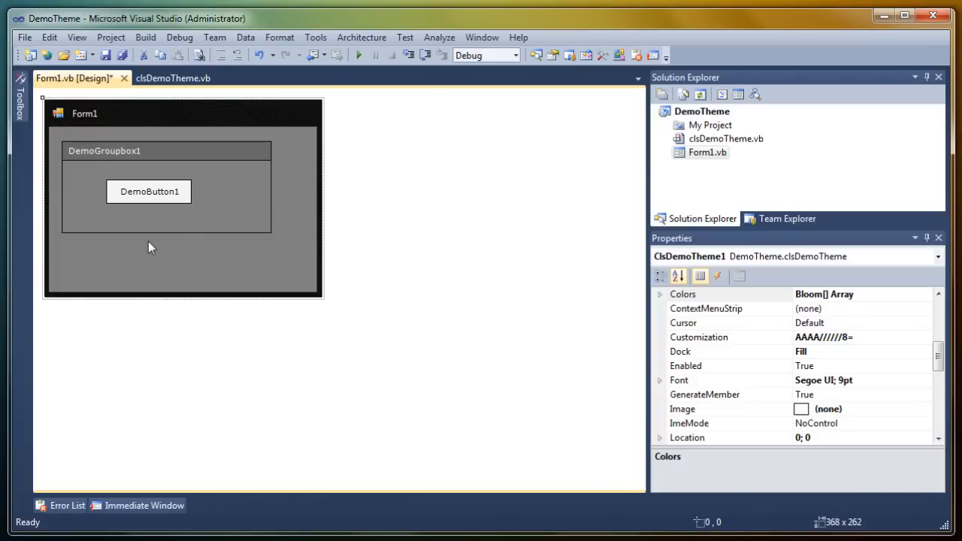